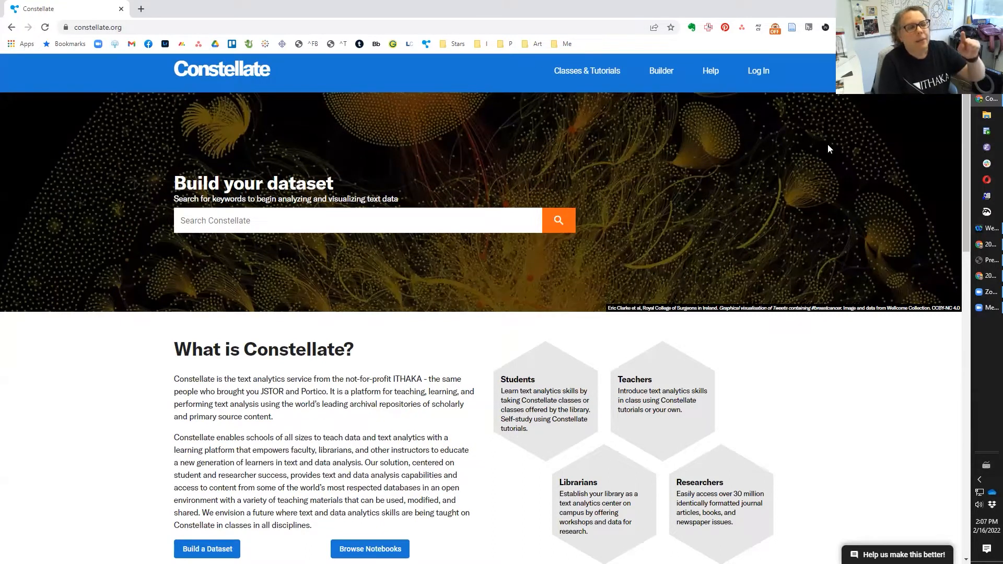
Start logging in from the Constellate header to reach the JSTOR sign-in page
left_click(759, 70)
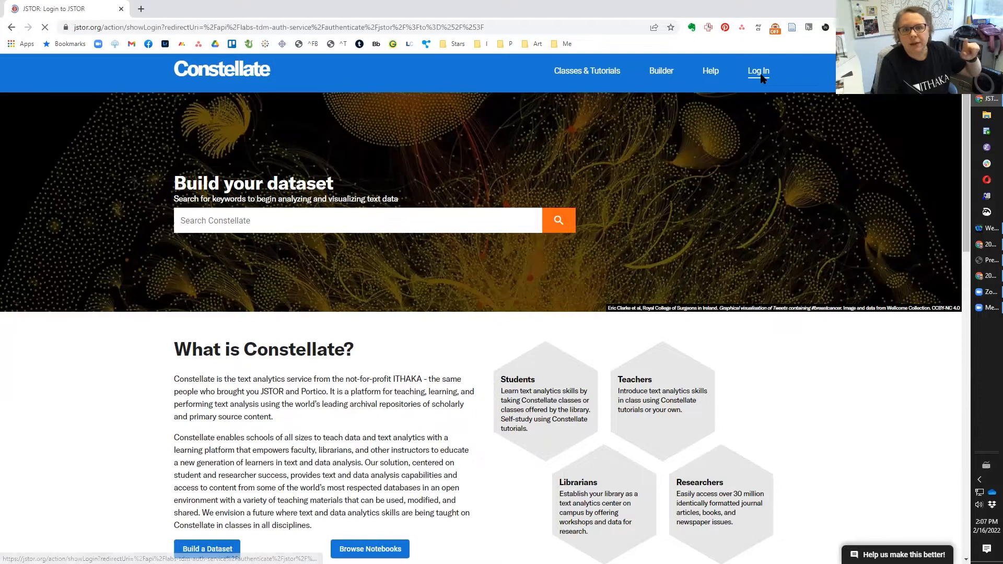
left_click(758, 71)
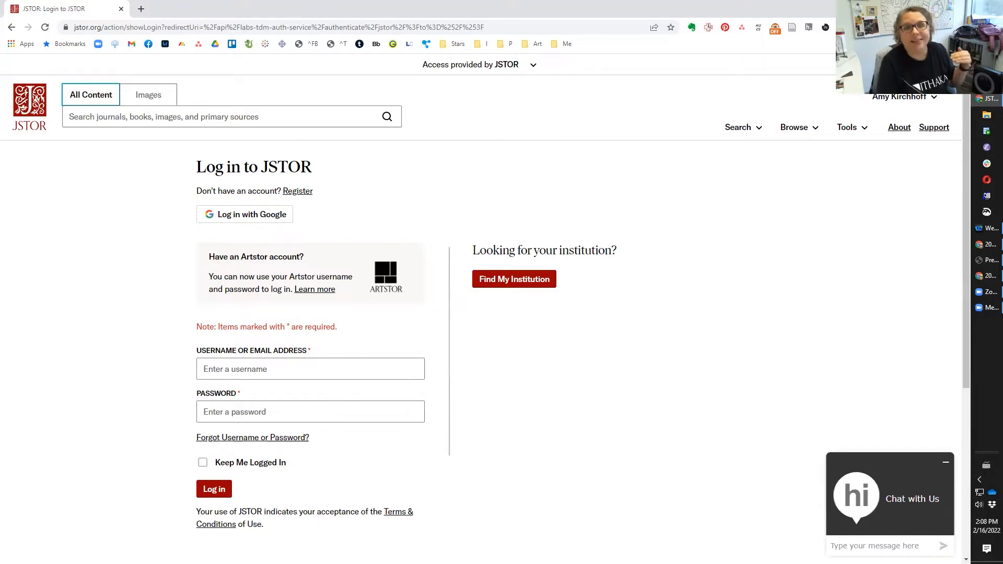
mouse_move(827, 203)
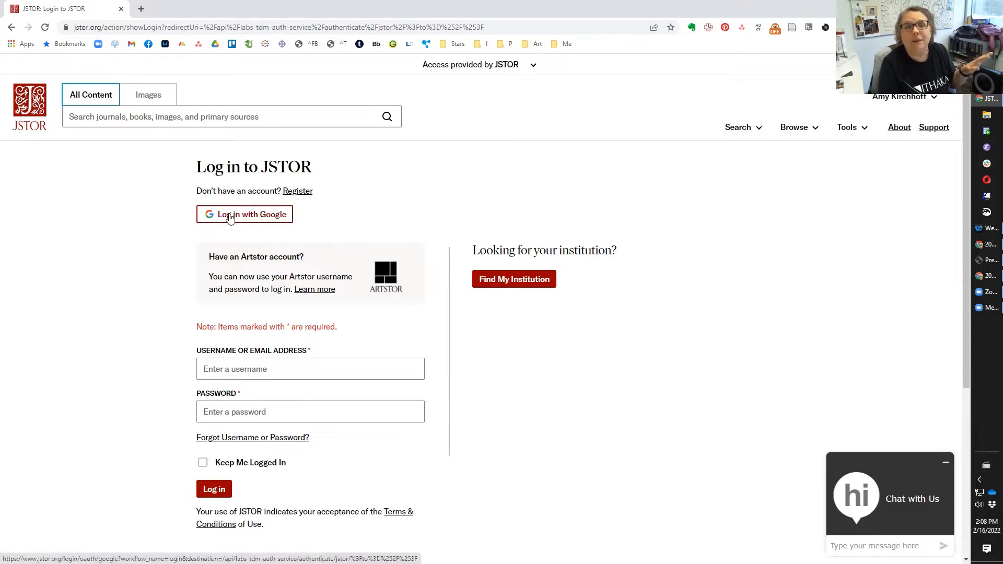
Sign in through JSTOR with the Google account and return to Constellate logged in
left_click(244, 214)
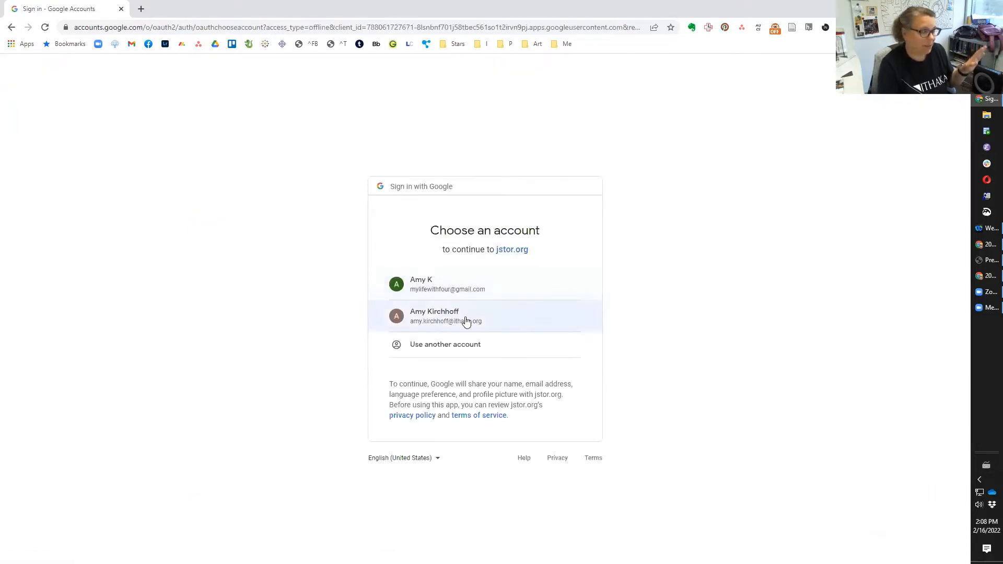
left_click(446, 316)
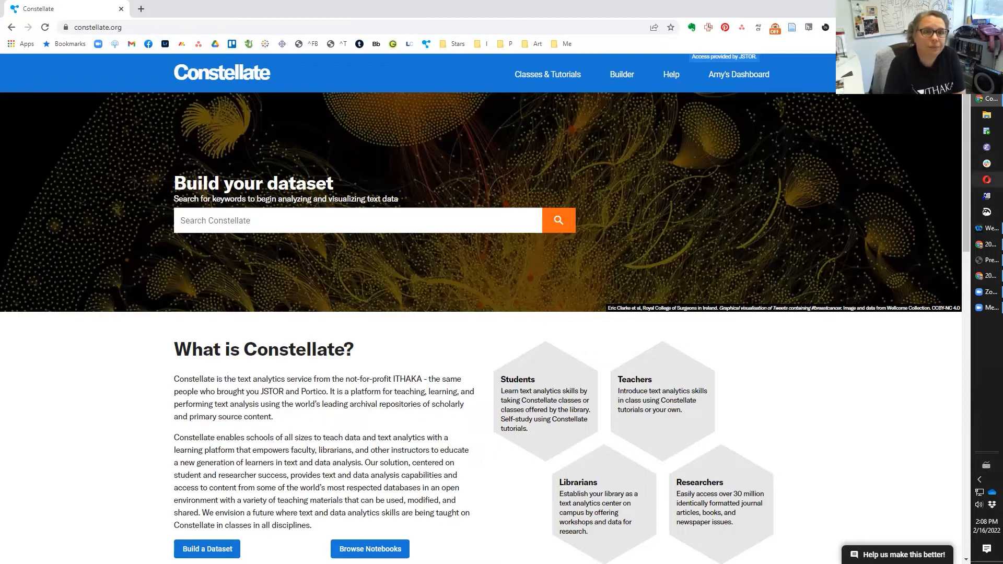
mouse_move(914, 276)
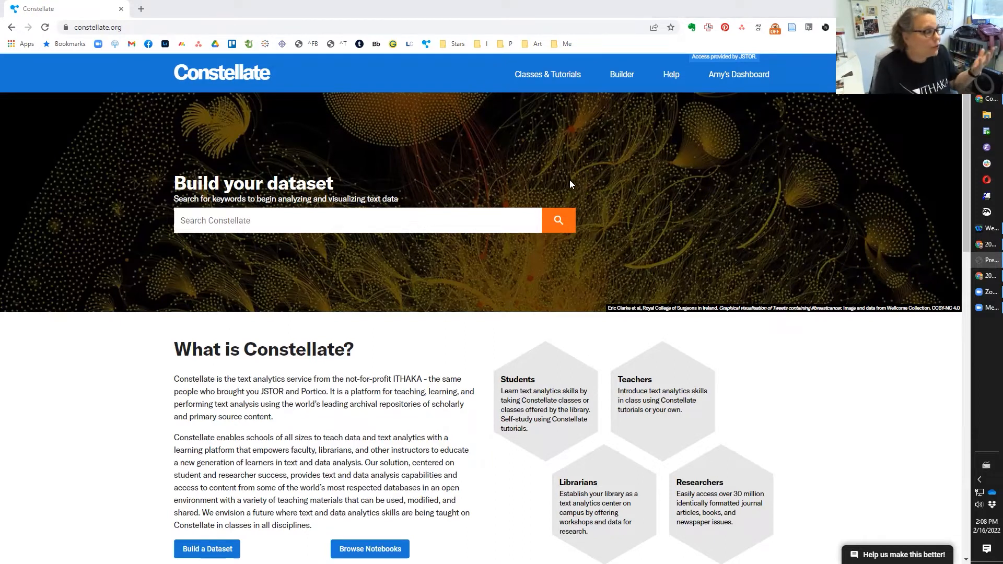
Run a keyword search for "foster care", yielding 35,501 documents from 1900–2022
type("1")
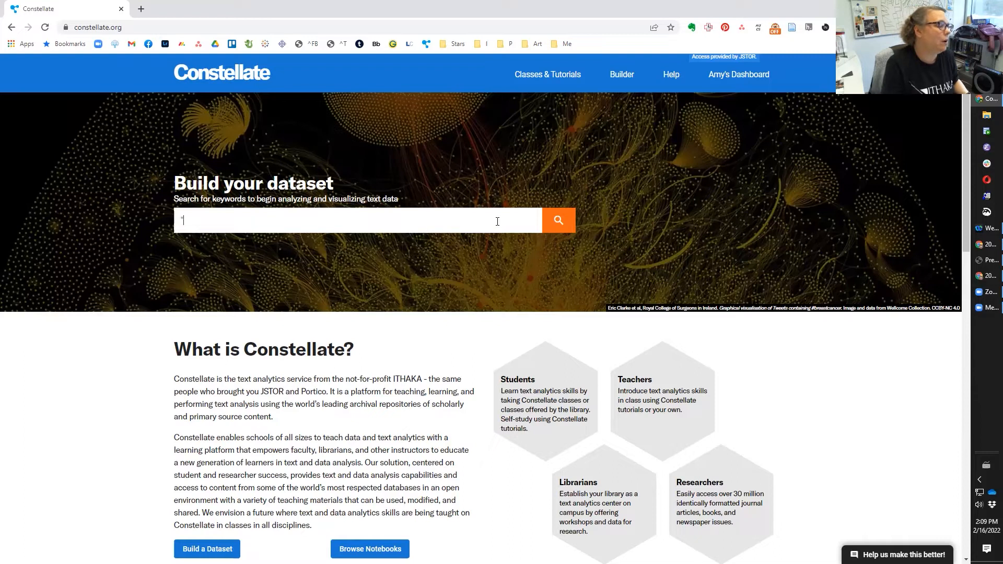
type("\"foster care\"")
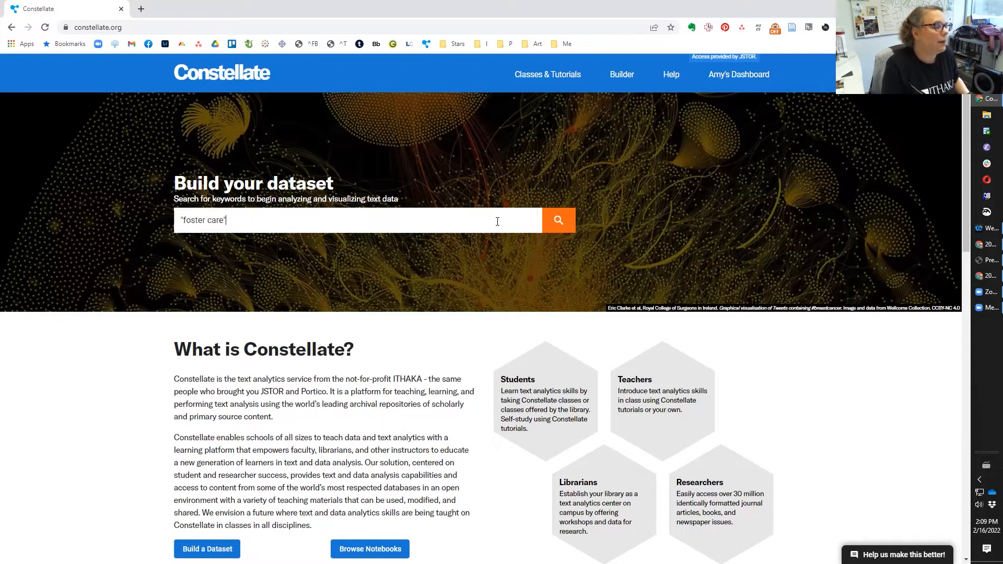
left_click(556, 220)
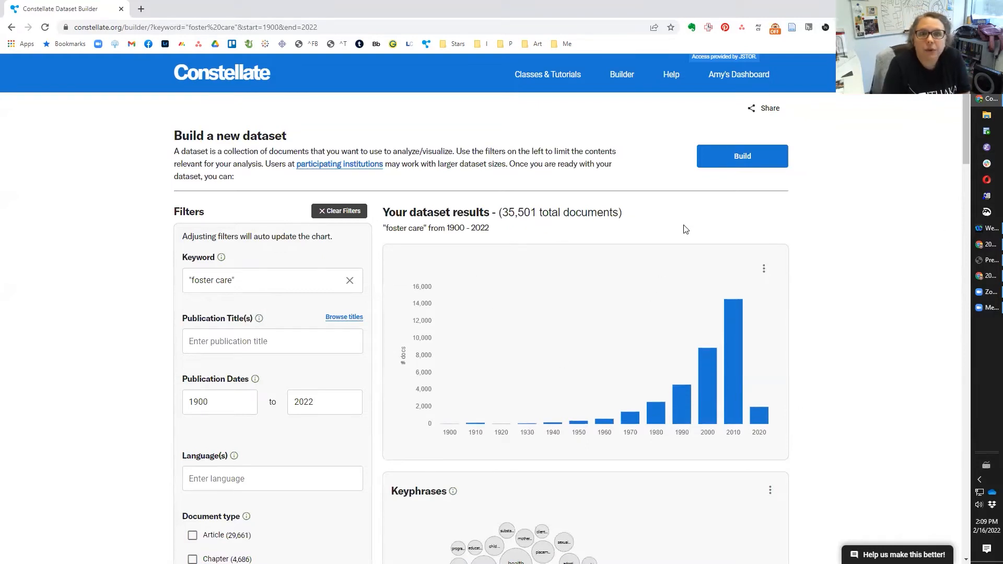
mouse_move(683, 249)
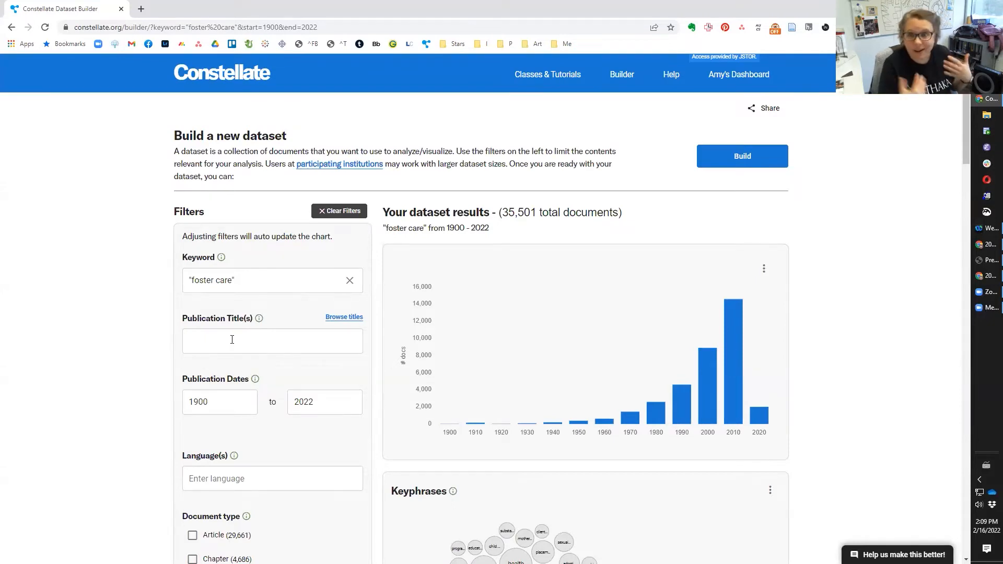
type("sociale")
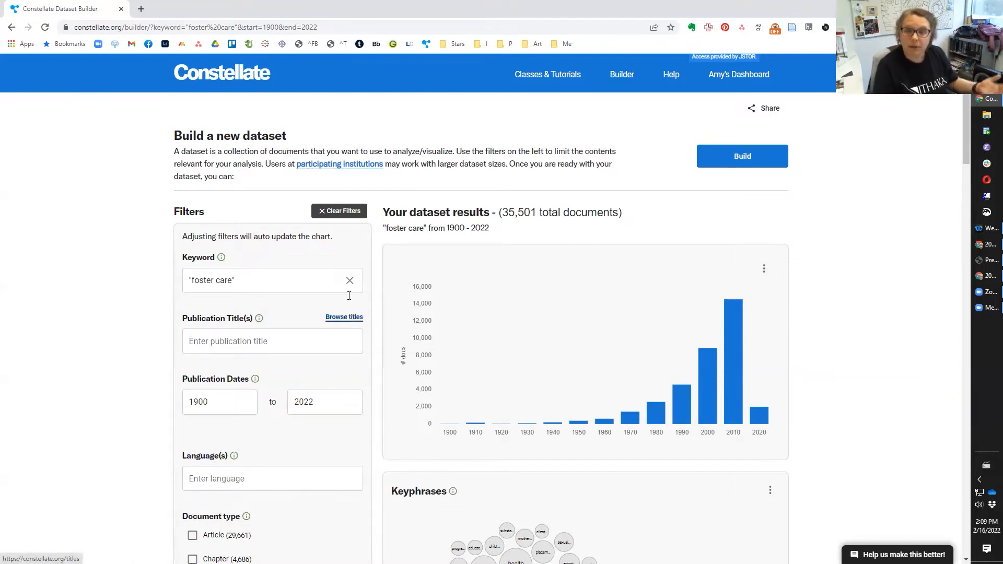
mouse_move(271, 390)
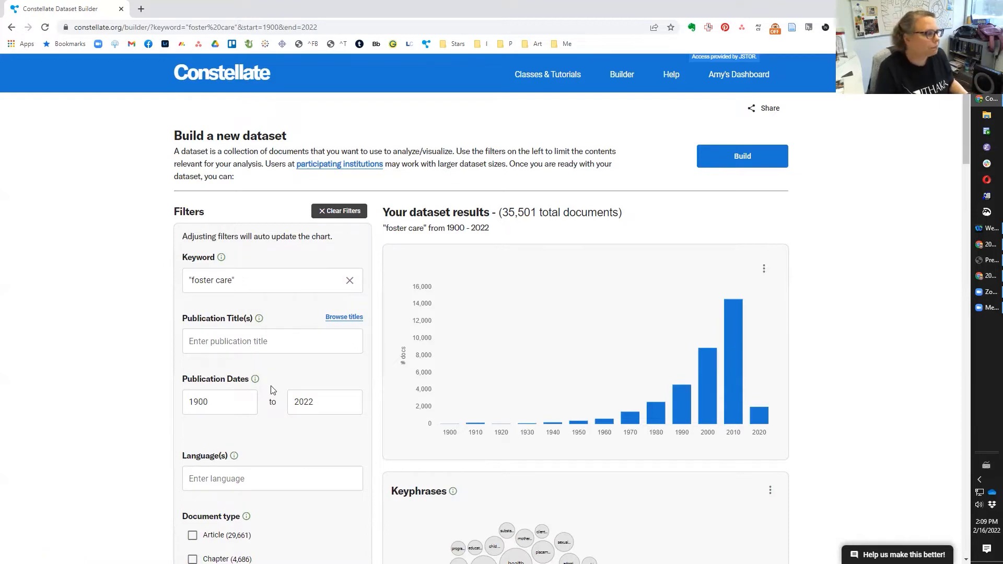
Change the Publication Dates start year to 1950, narrowing results to 35,026 documents
scroll("down", 3)
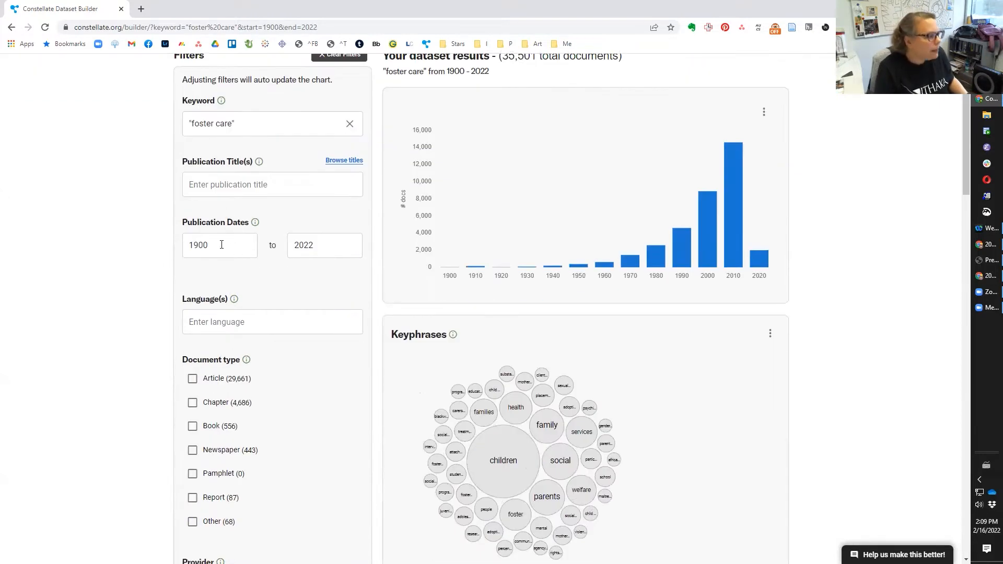
type("1950")
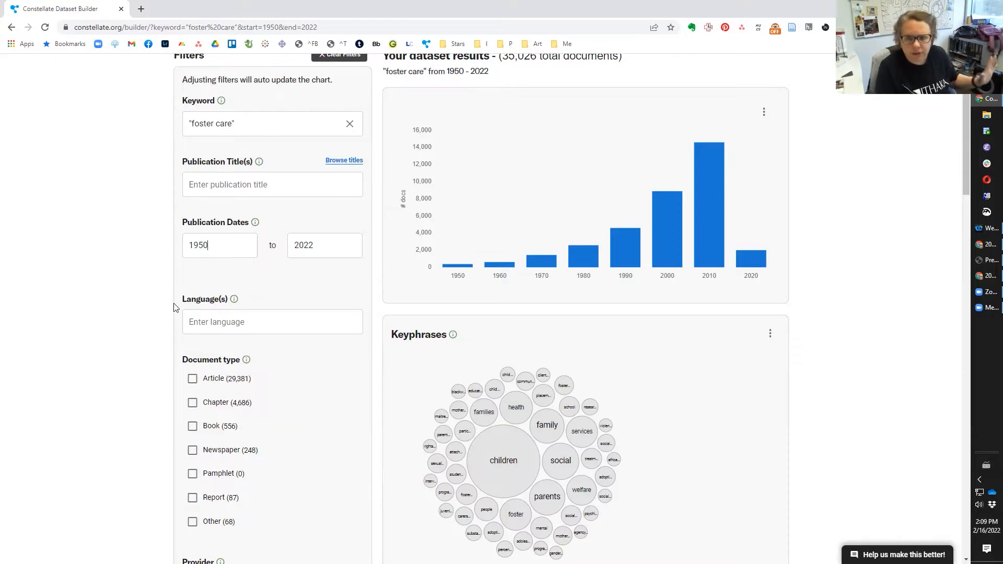
mouse_move(122, 489)
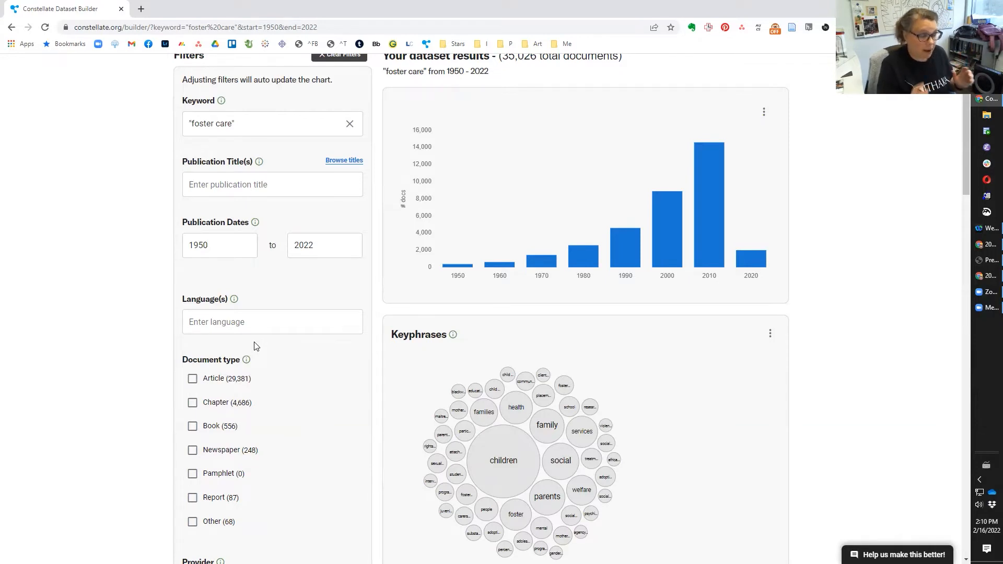
left_click(219, 244)
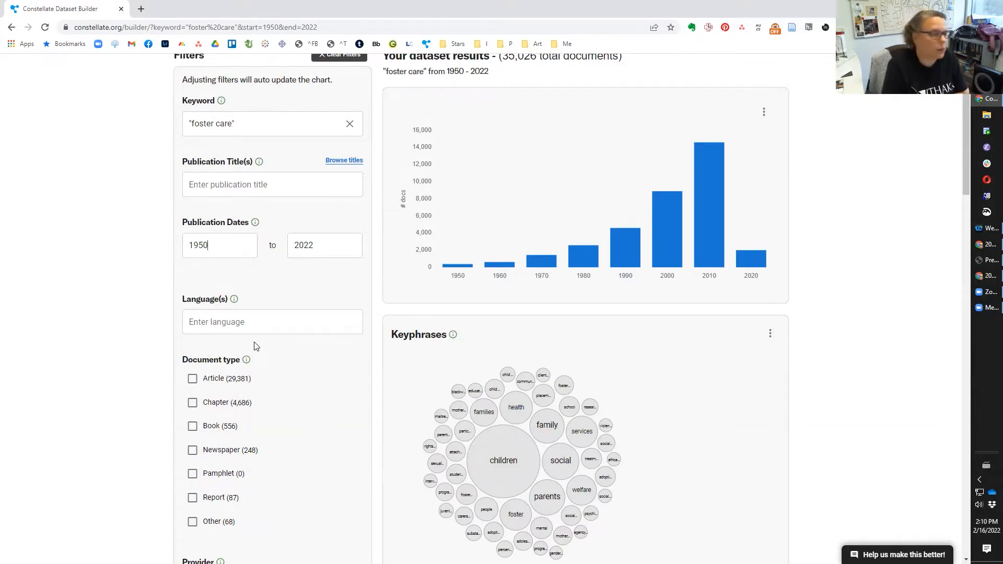
scroll("down", 3)
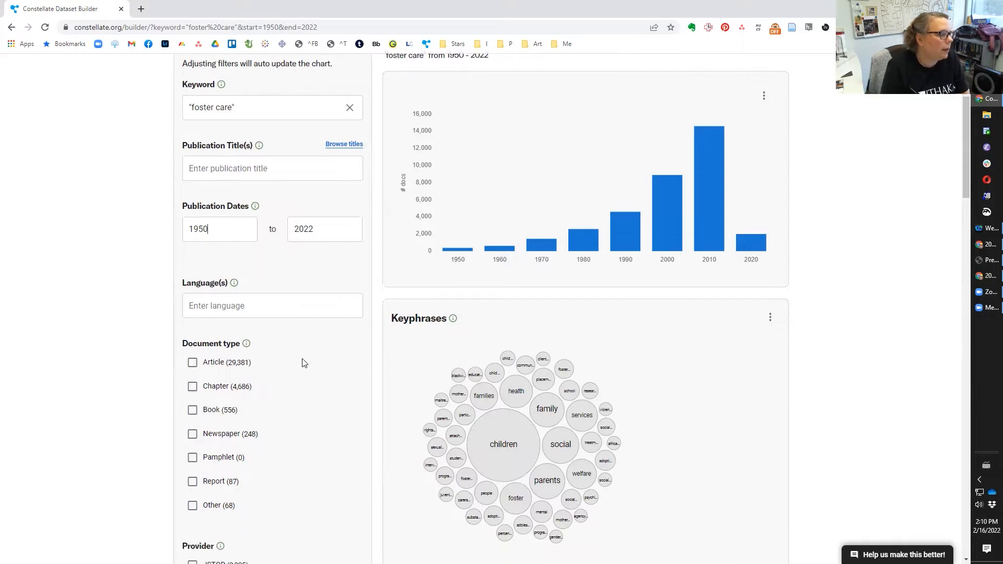
scroll("down", 3)
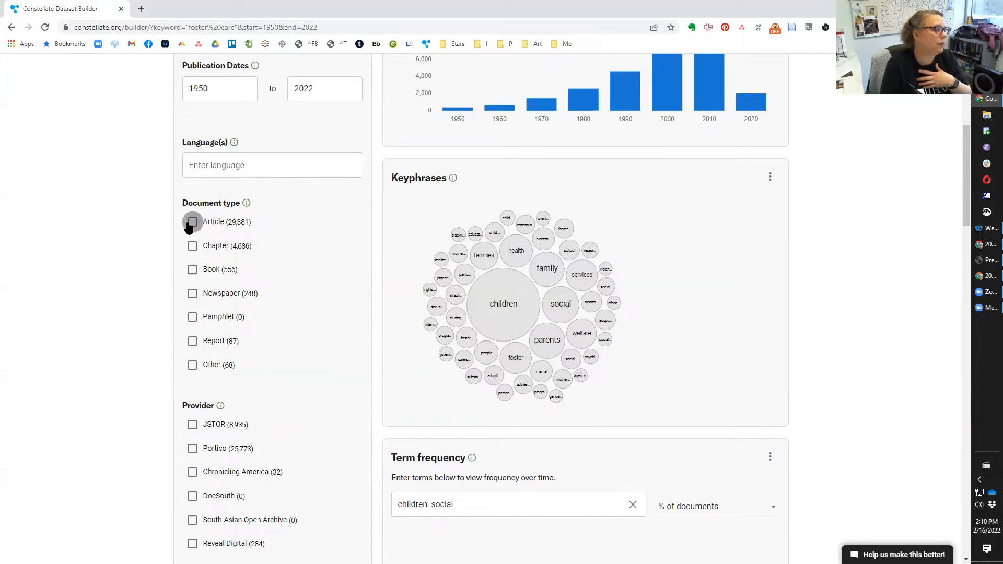
Tick the Article and Book document type filters for the 1950–2022 dataset
left_click(192, 245)
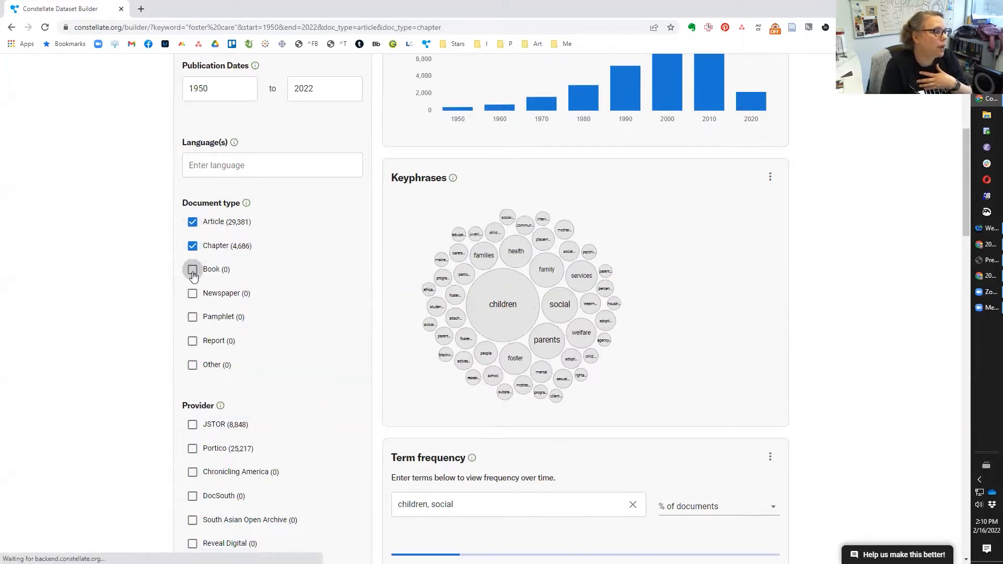
left_click(192, 270)
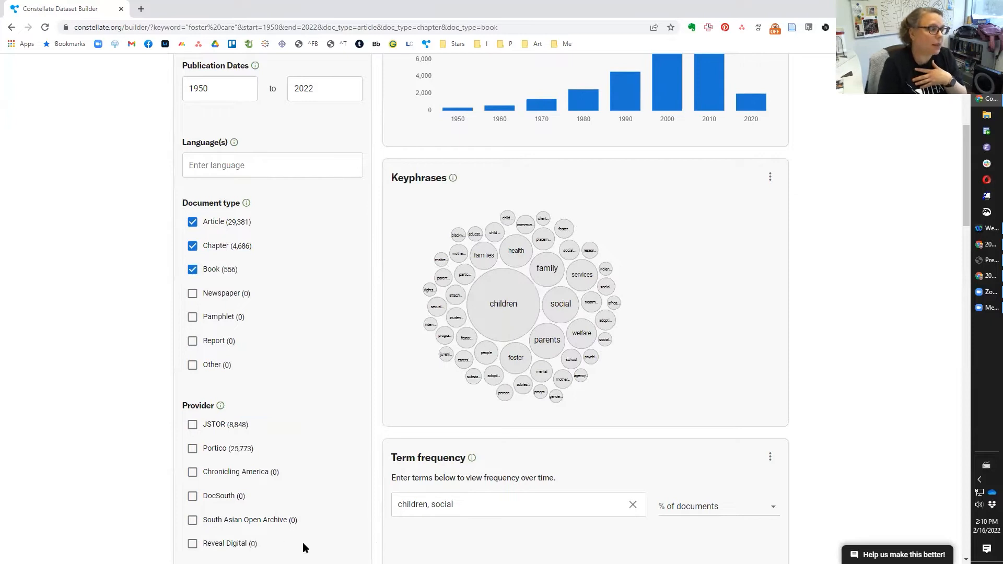
mouse_move(241, 345)
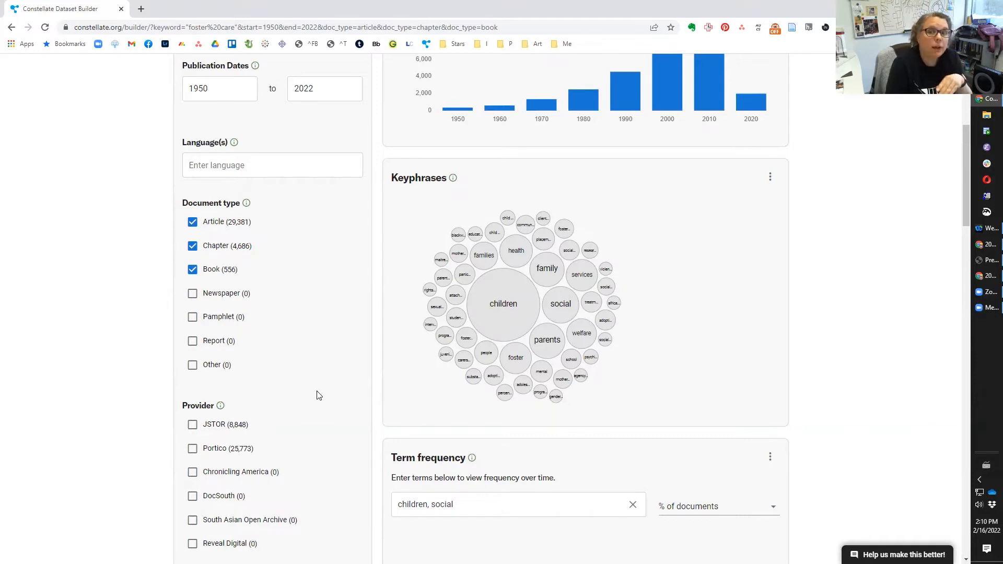
mouse_move(352, 389)
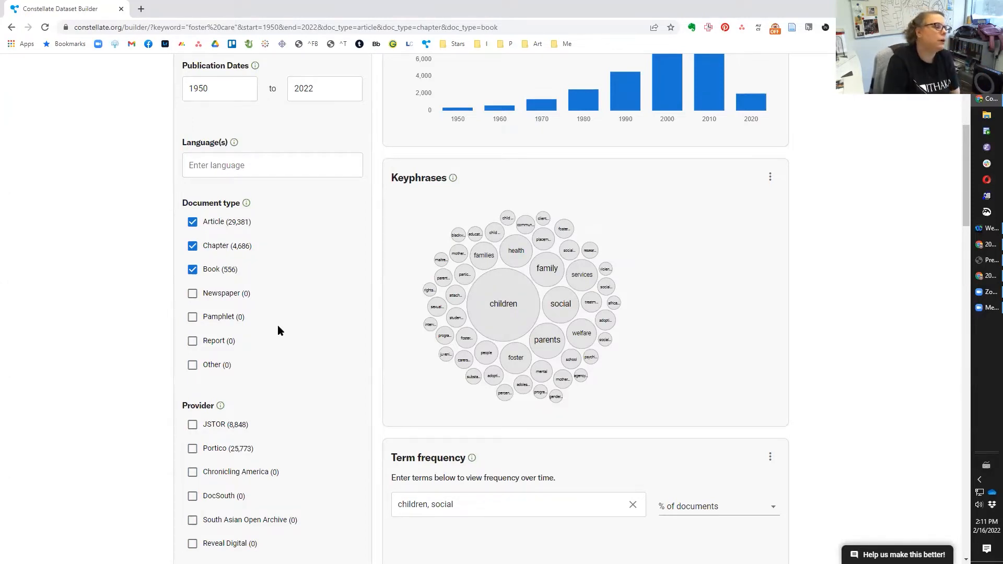
scroll("down", 3)
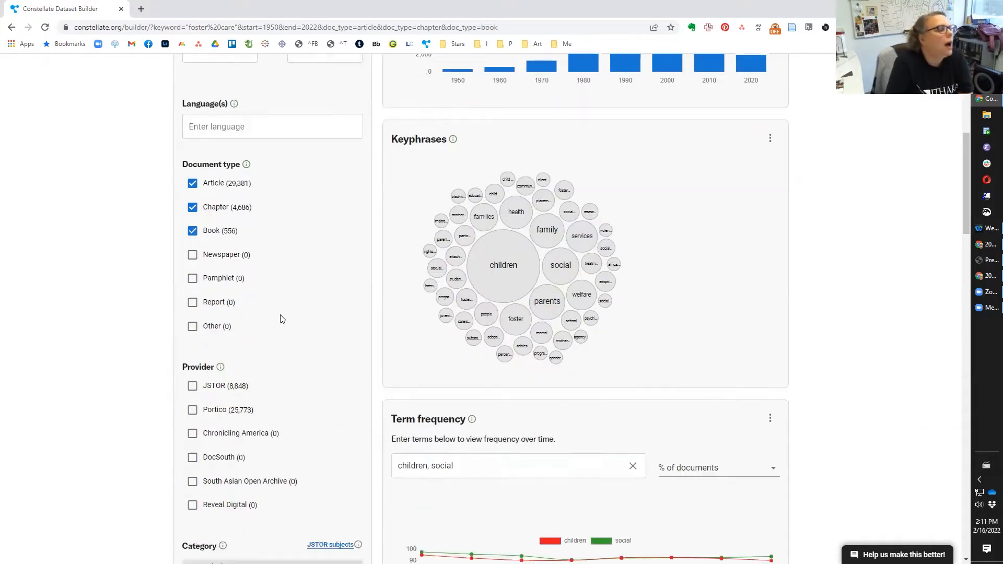
scroll("down", 3)
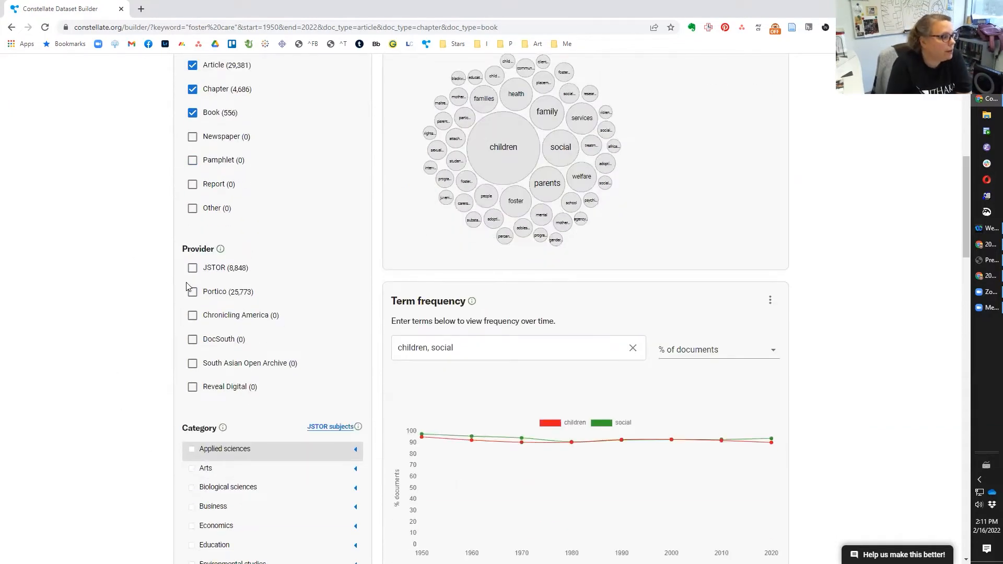
left_click(192, 268)
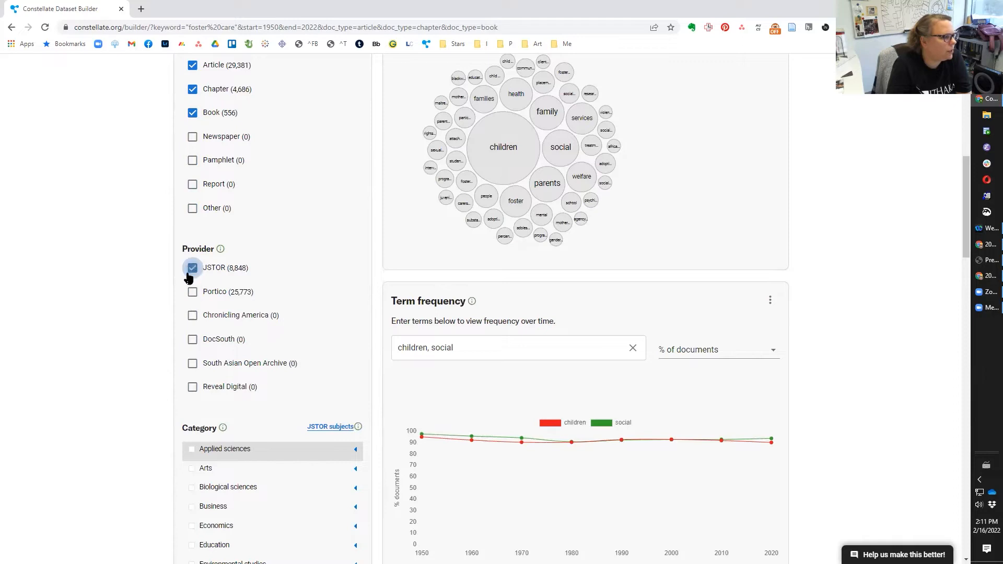
left_click(192, 291)
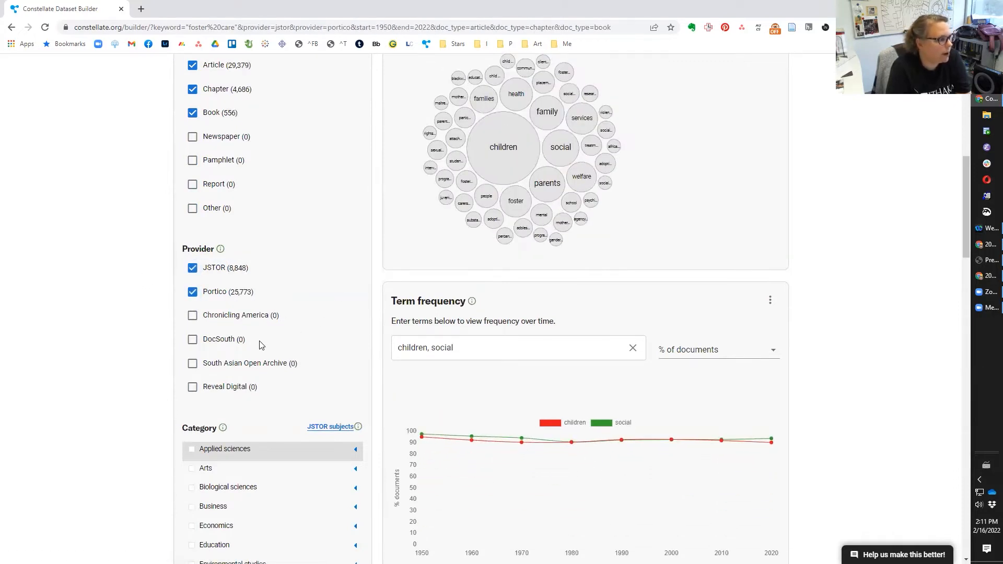
scroll("down", 3)
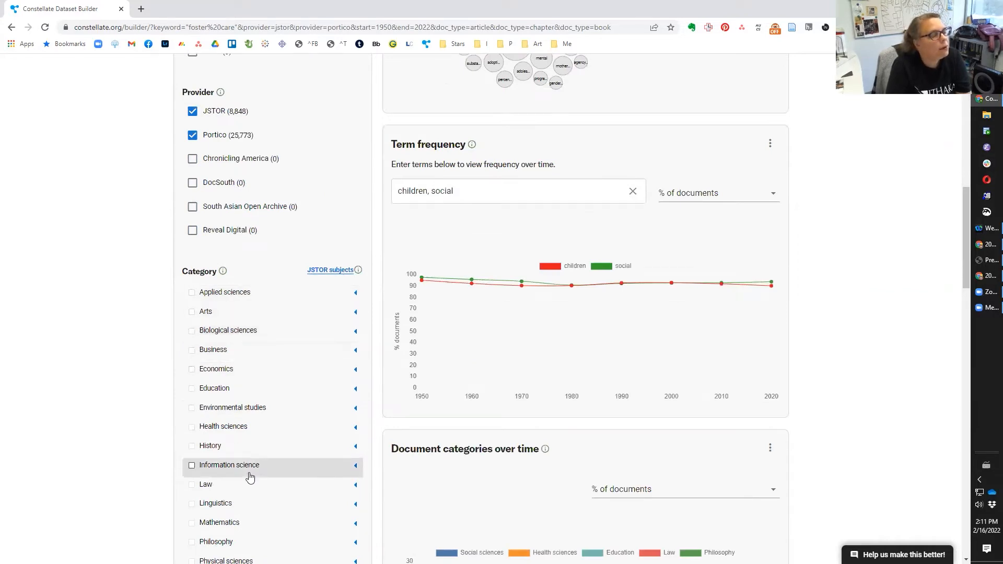
mouse_move(256, 426)
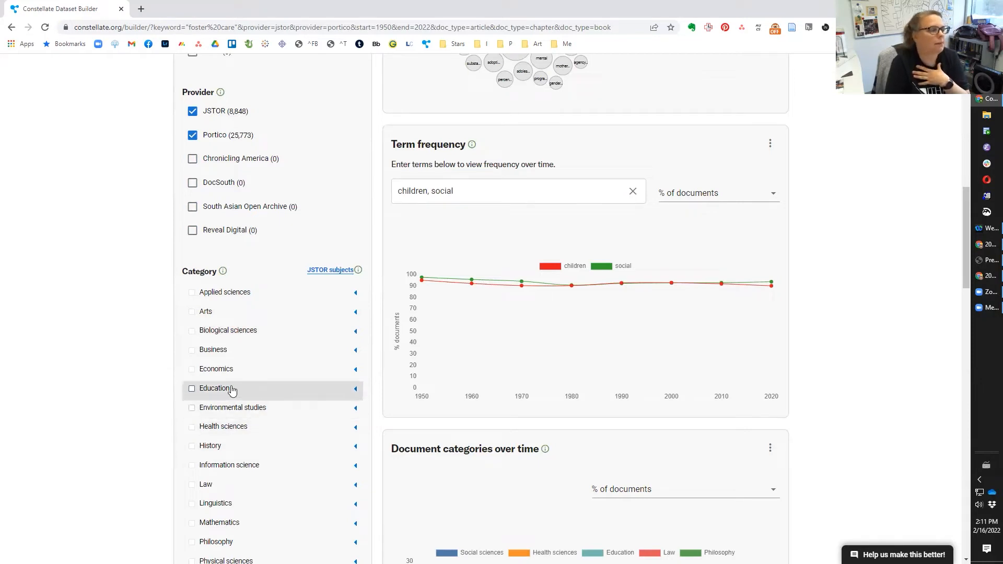
mouse_move(289, 390)
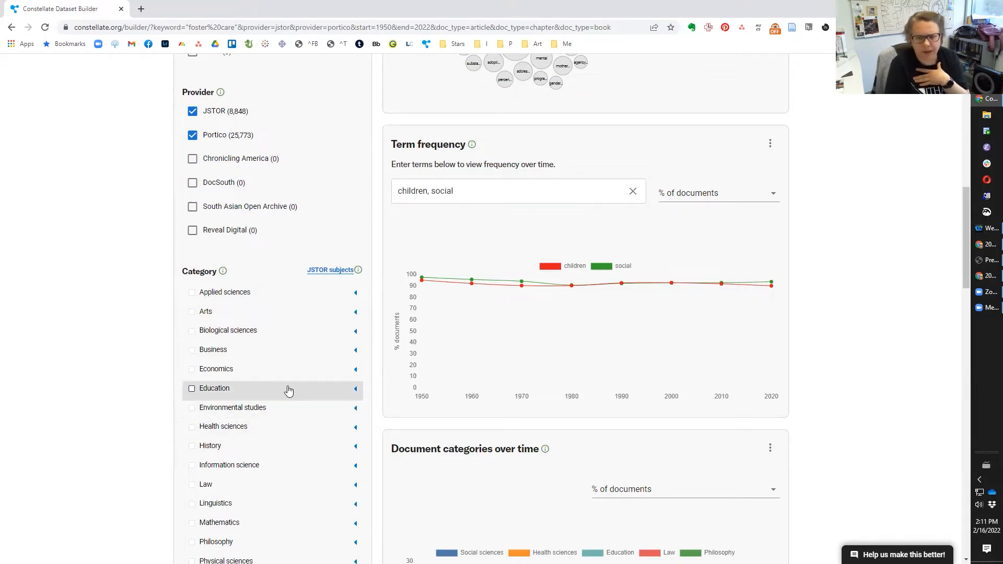
mouse_move(243, 350)
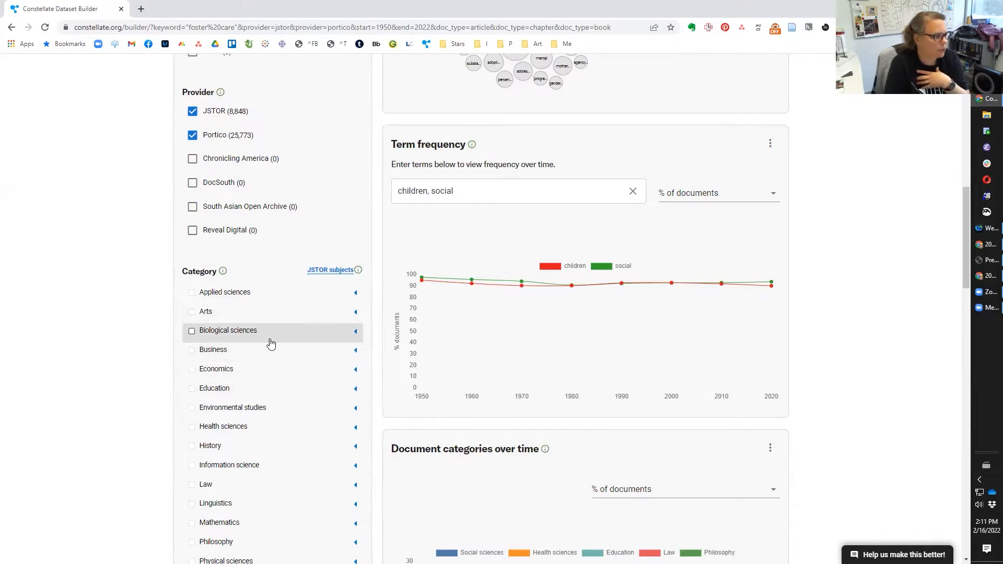
mouse_move(278, 391)
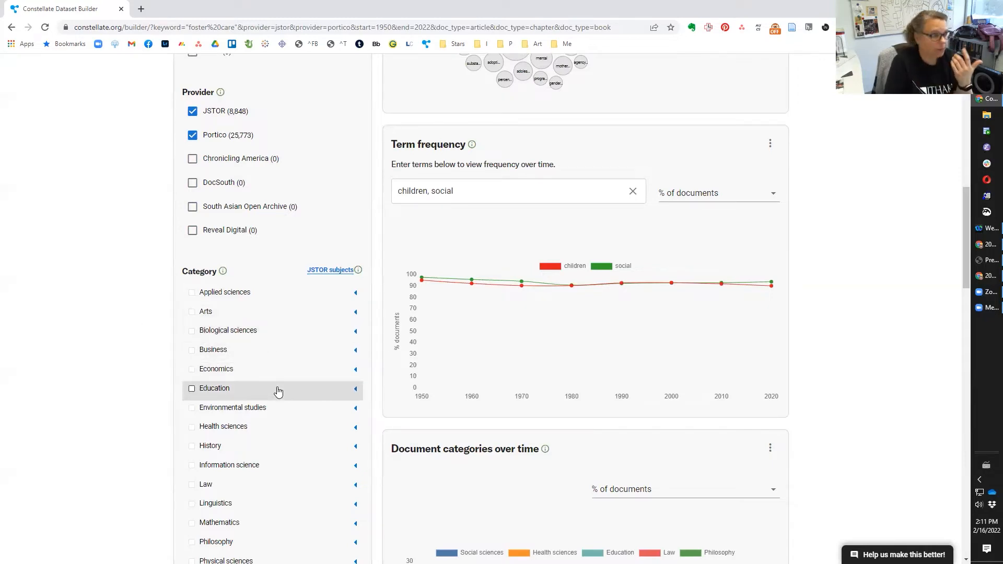
scroll("down", 3)
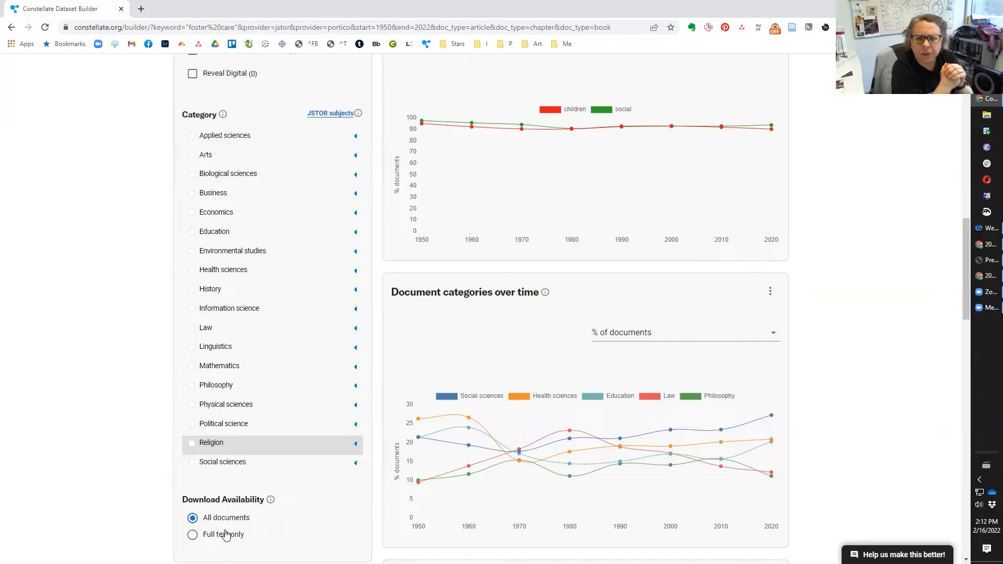
mouse_move(240, 475)
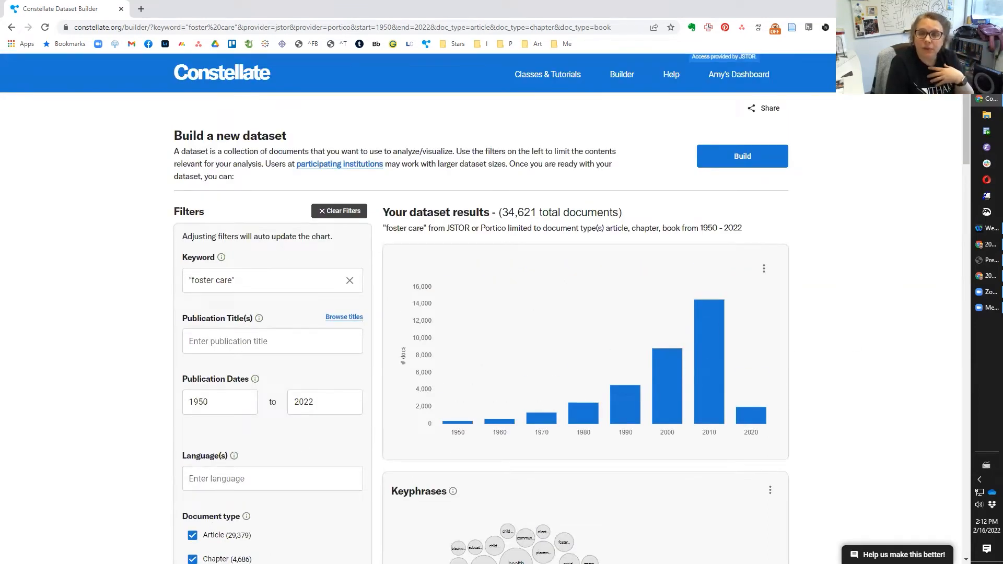
mouse_move(691, 301)
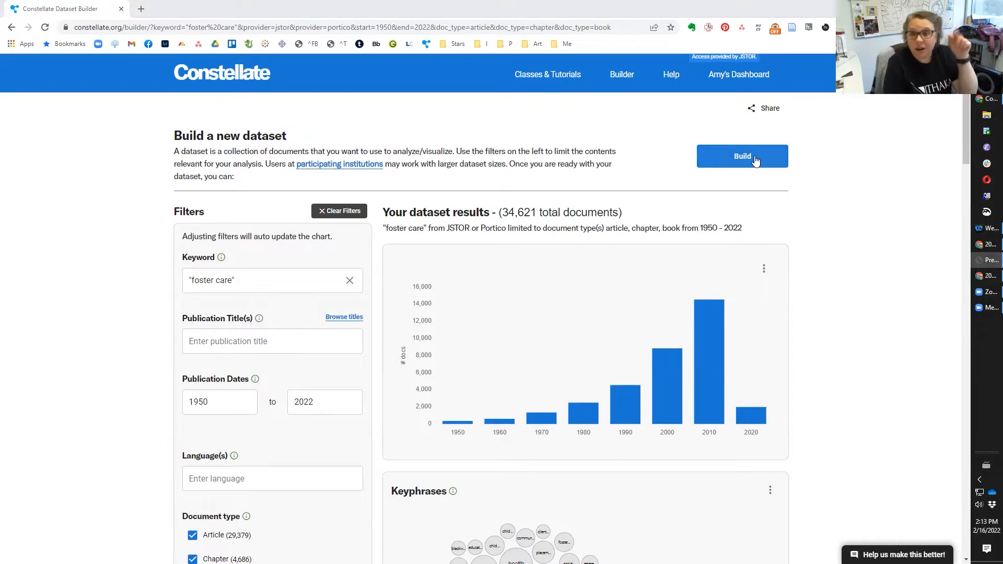
mouse_move(588, 474)
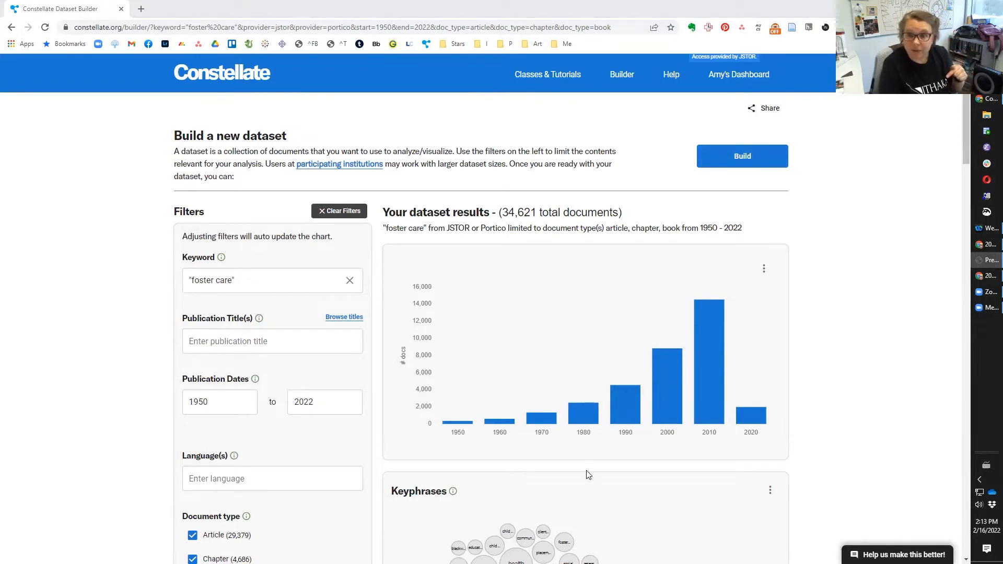
mouse_move(589, 464)
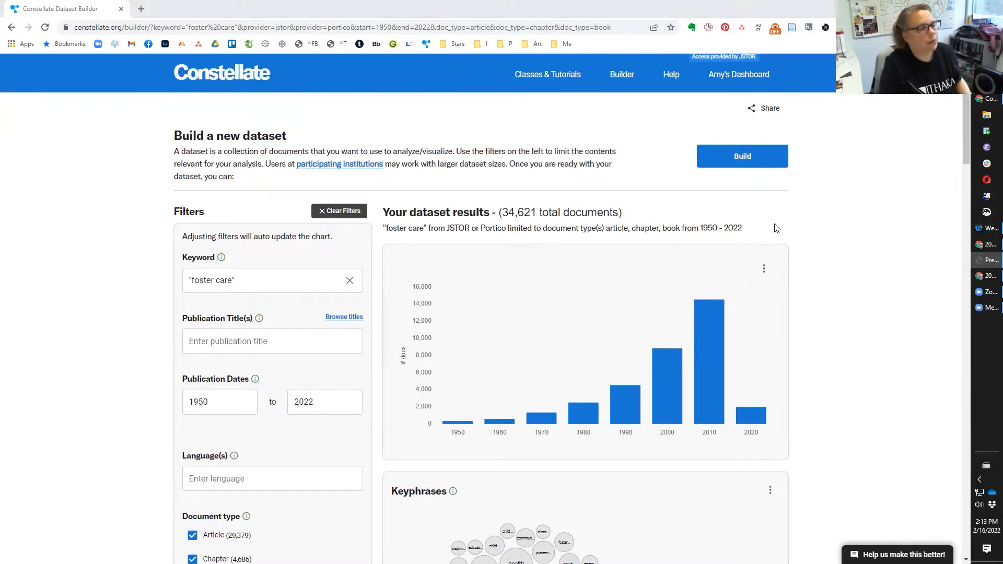
mouse_move(666, 358)
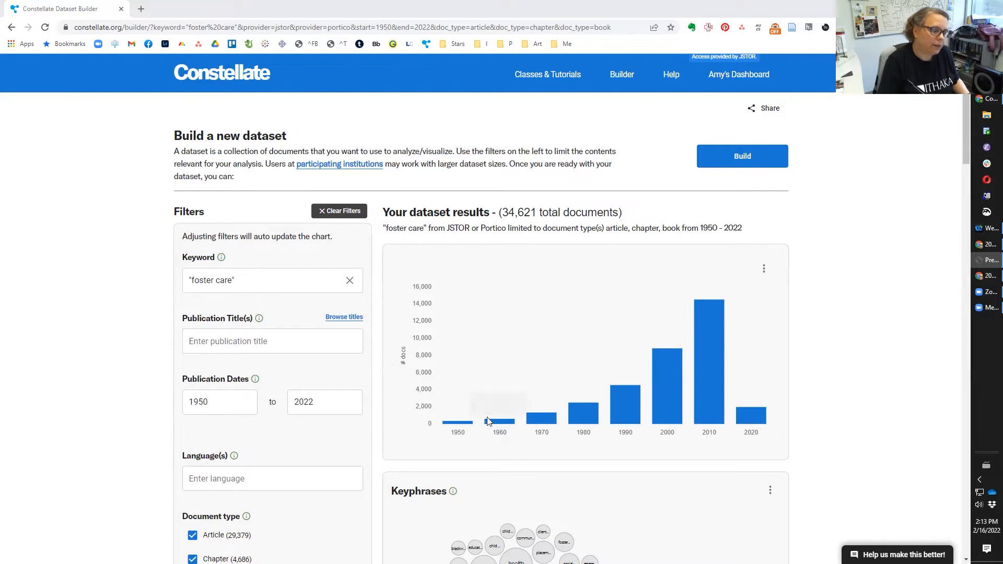
mouse_move(744, 314)
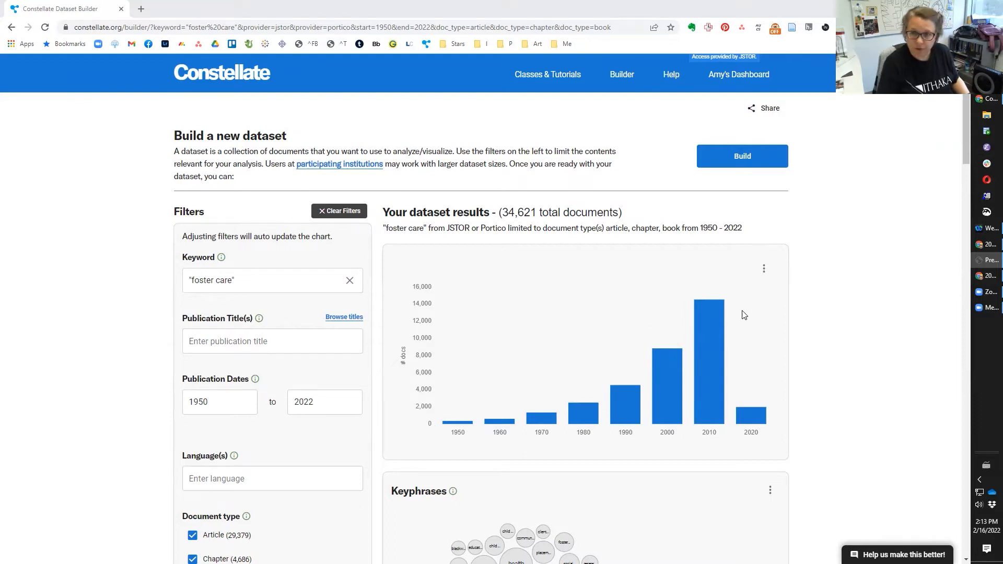
mouse_move(741, 335)
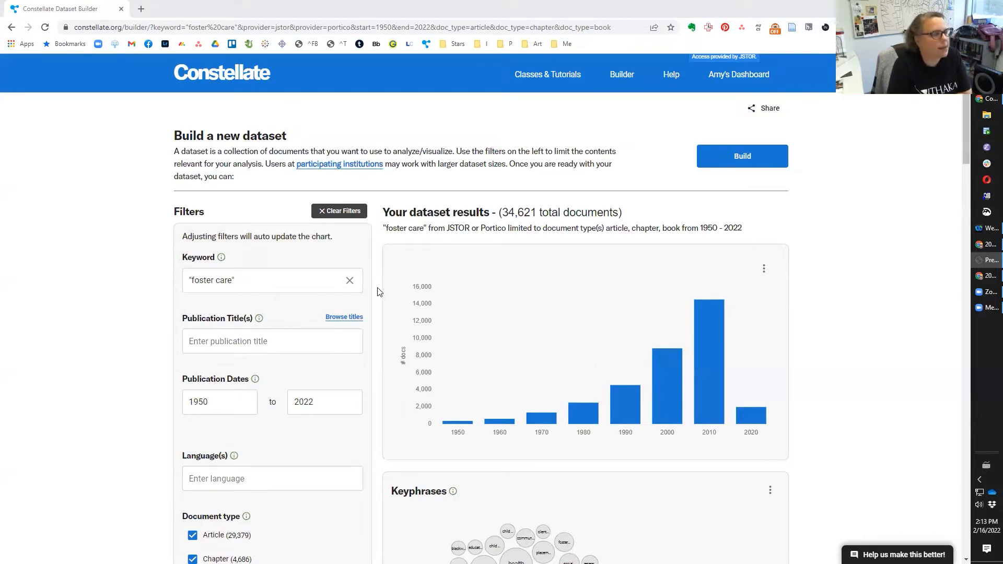
left_click(349, 280)
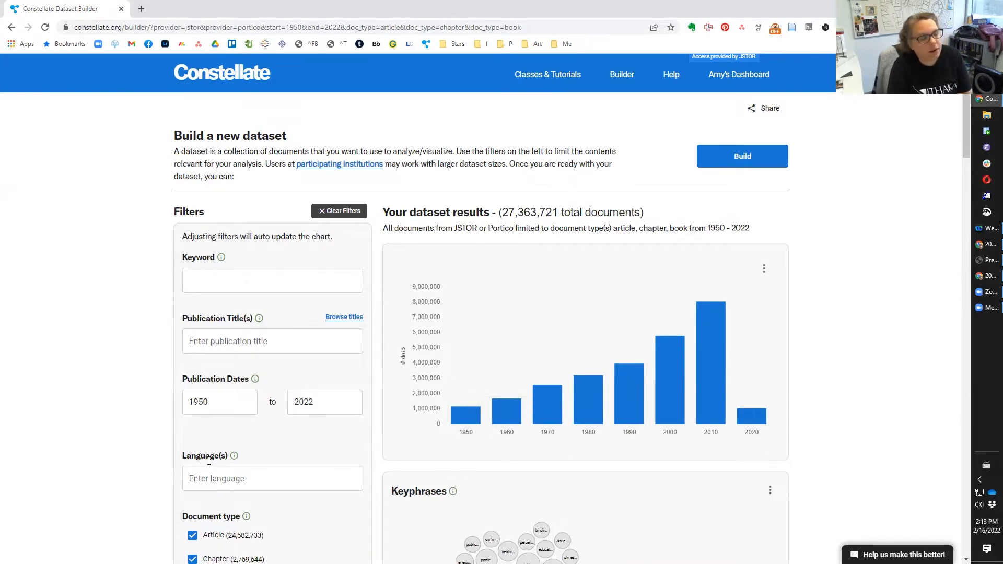
mouse_move(266, 435)
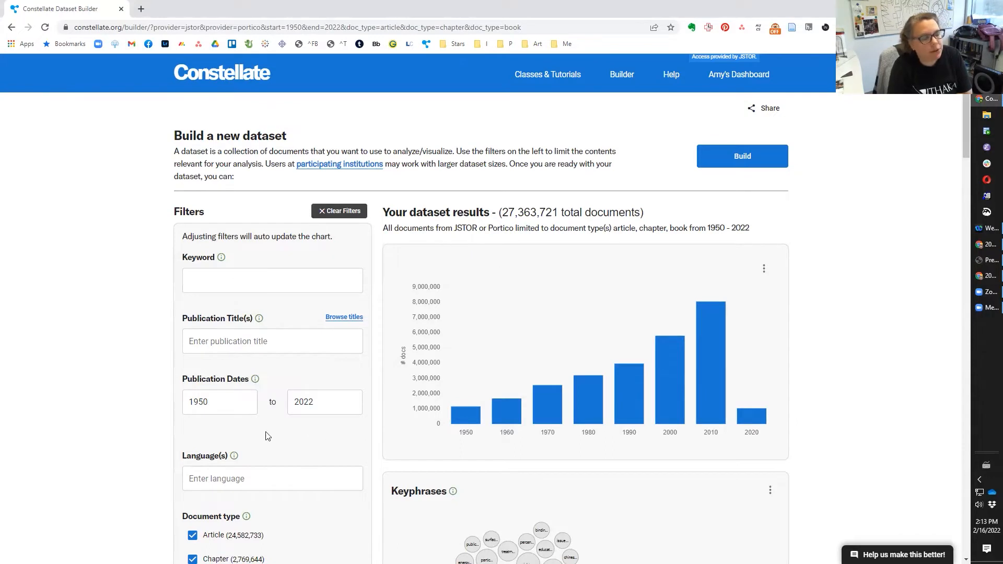
left_click(272, 280)
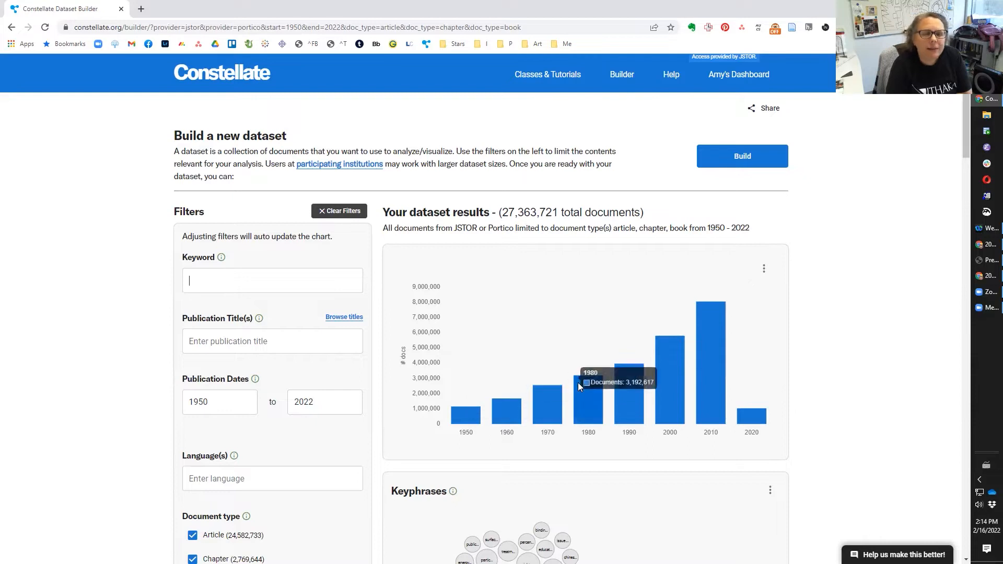
mouse_move(626, 391)
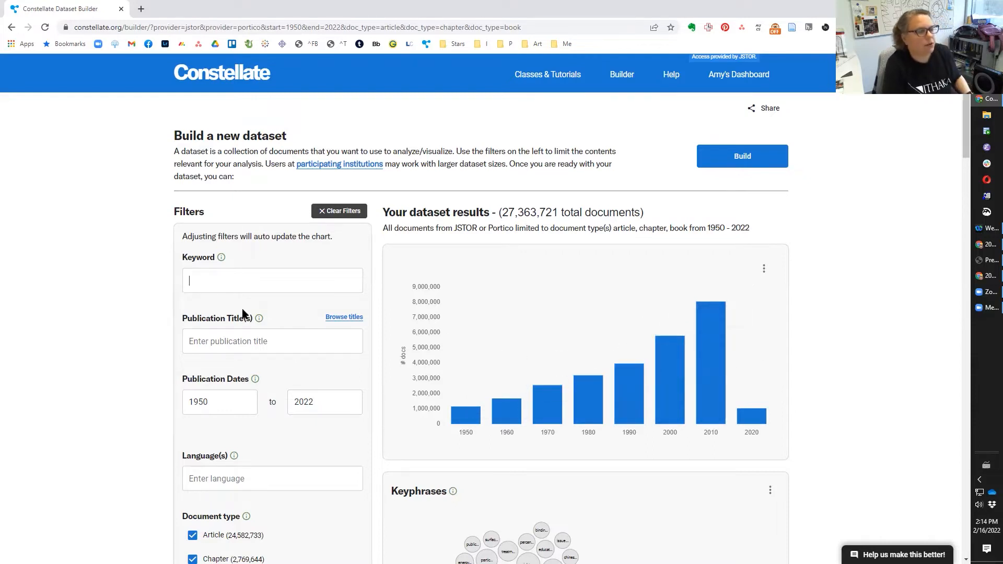
type("\"foster care")
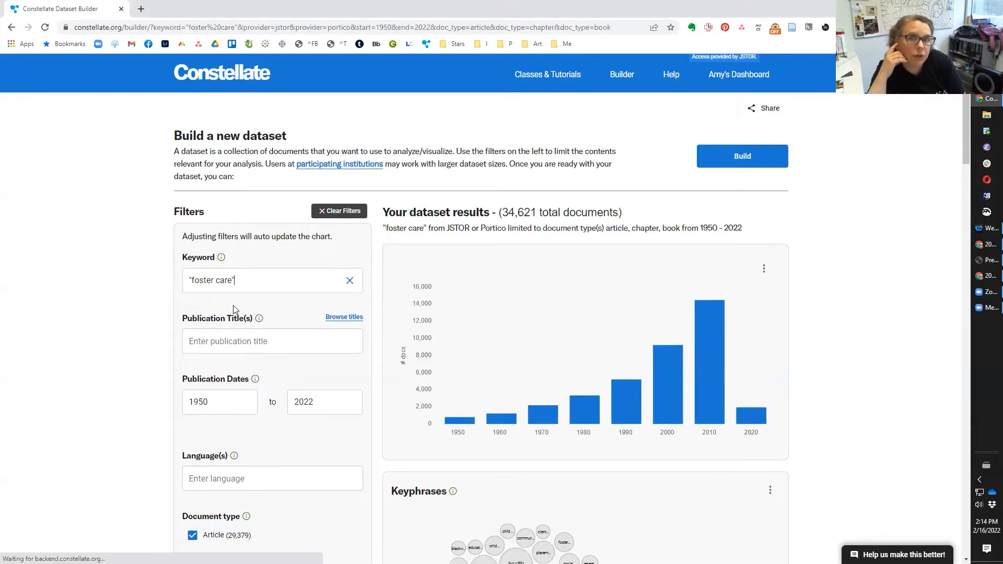
left_click(192, 557)
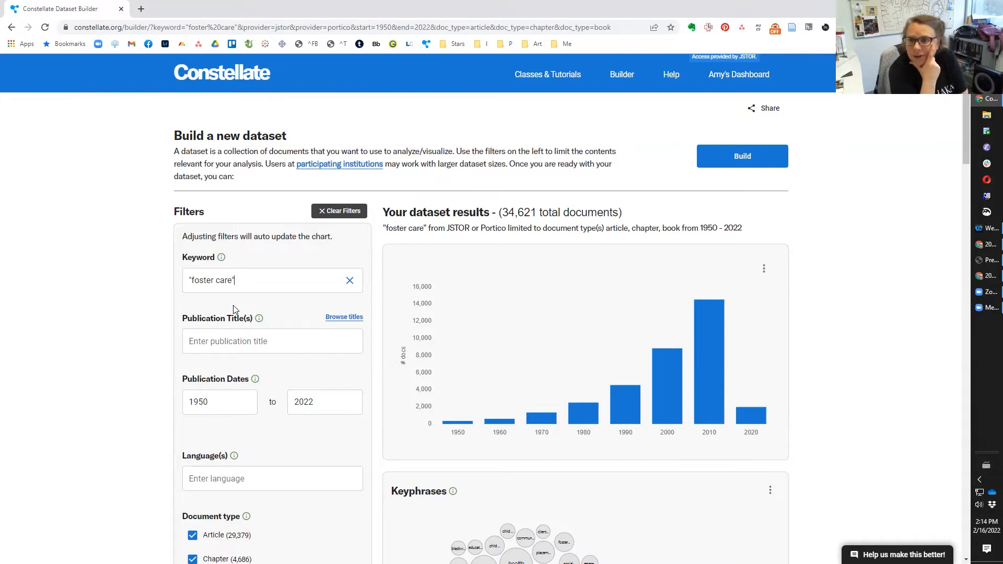
mouse_move(111, 344)
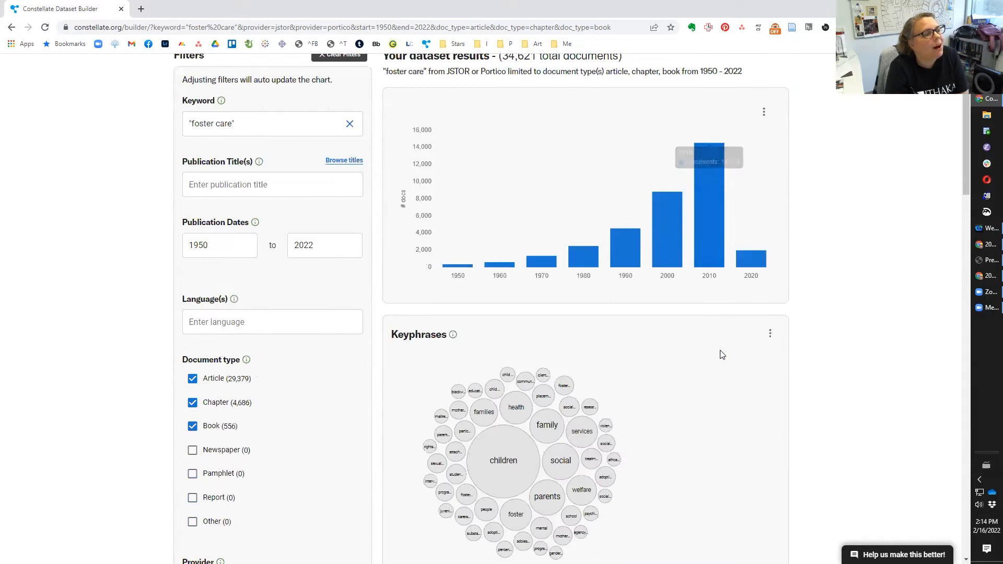
scroll("down", 3)
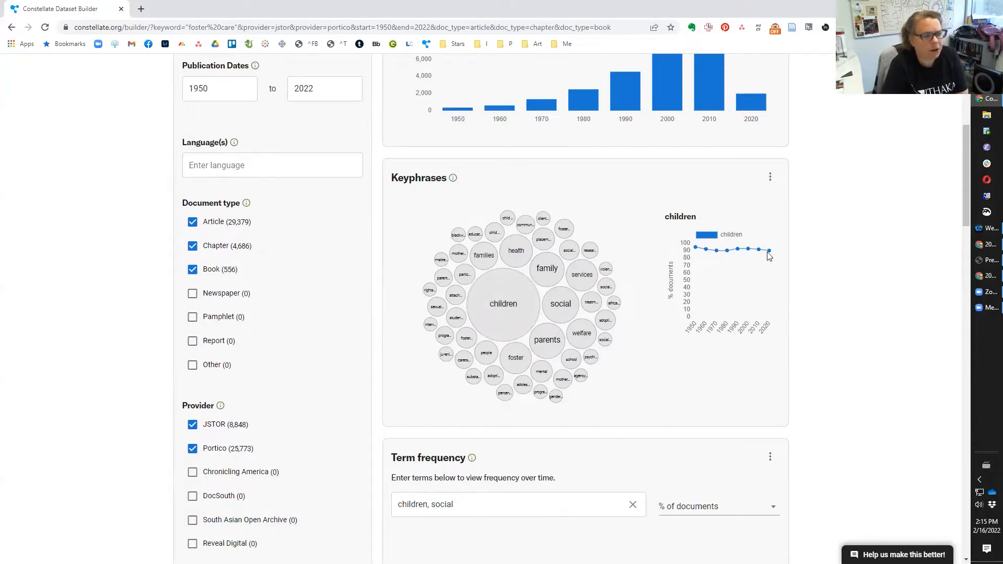
mouse_move(562, 252)
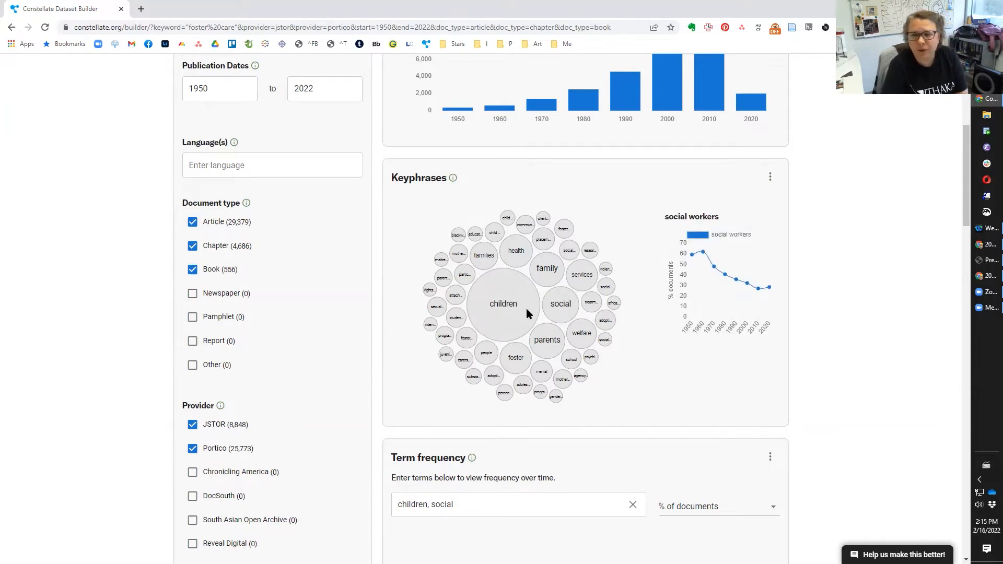
mouse_move(384, 325)
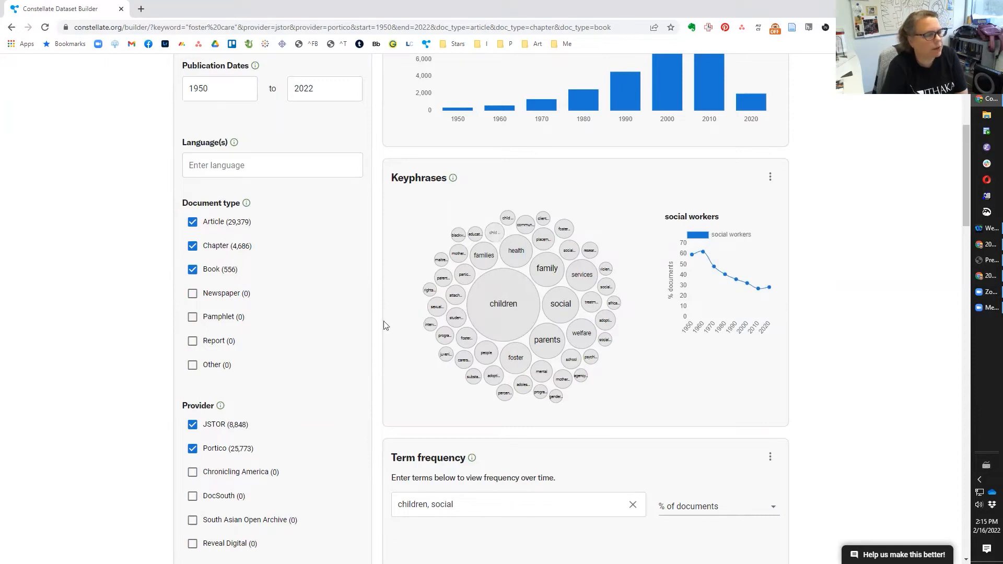
mouse_move(714, 243)
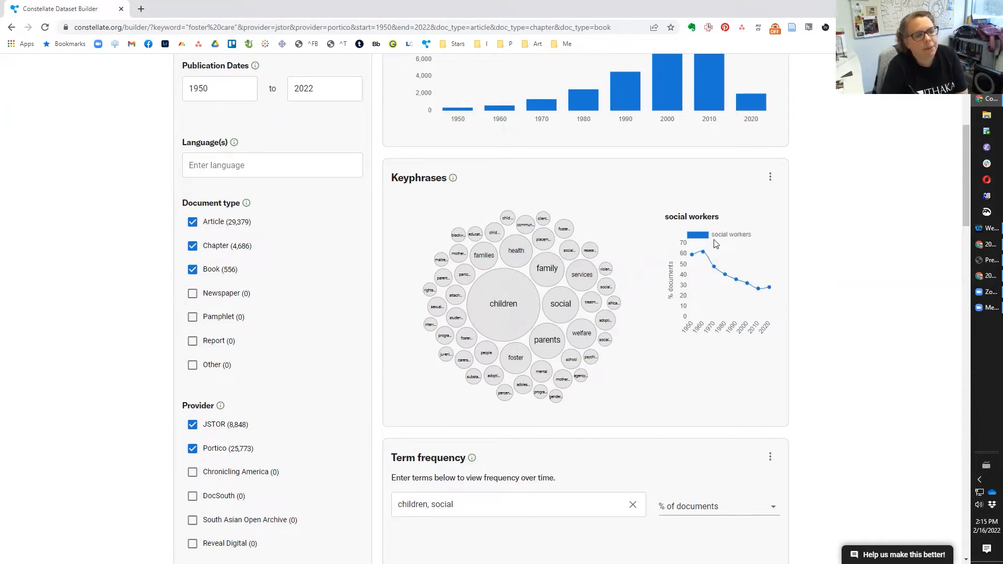
mouse_move(654, 270)
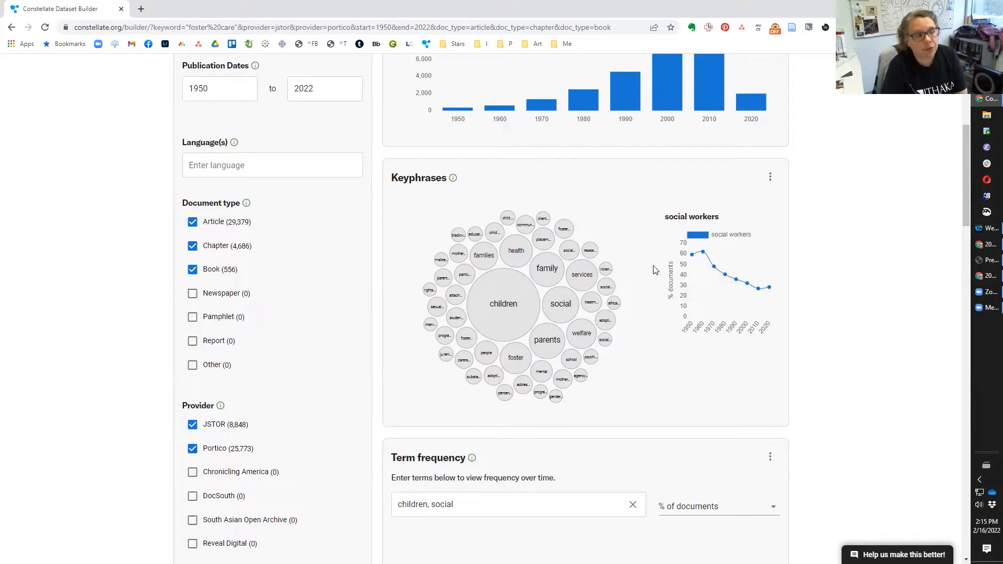
mouse_move(677, 241)
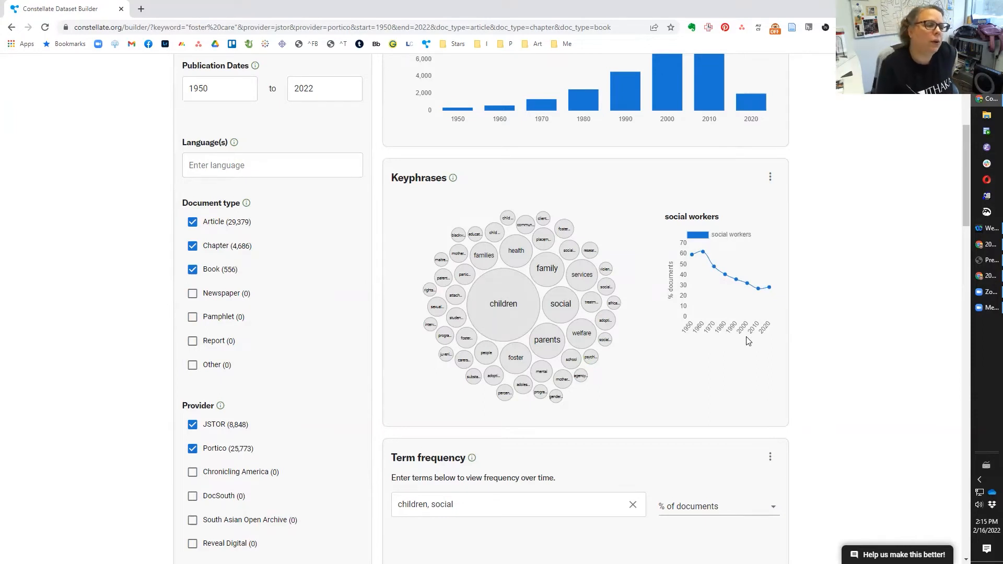
mouse_move(710, 208)
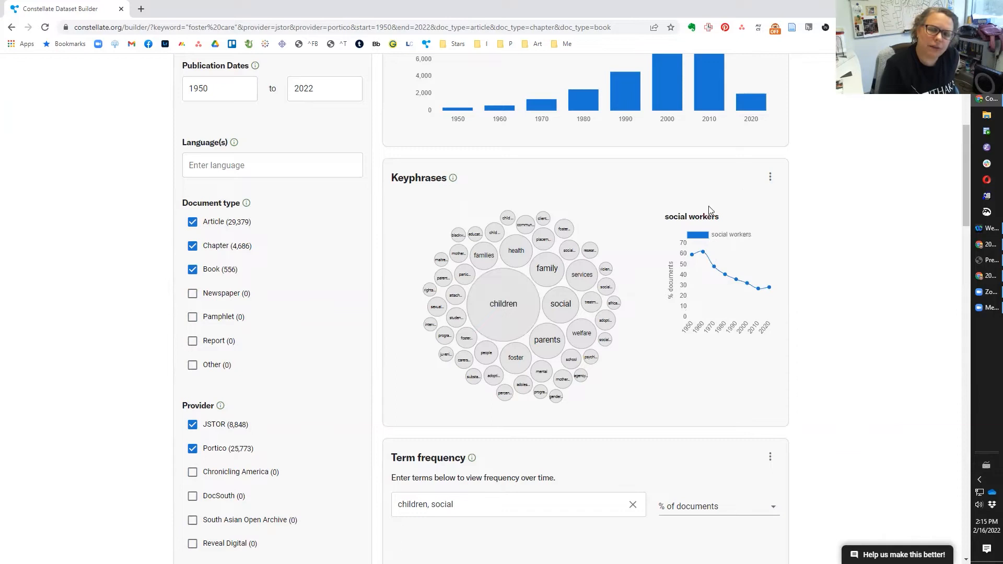
mouse_move(680, 445)
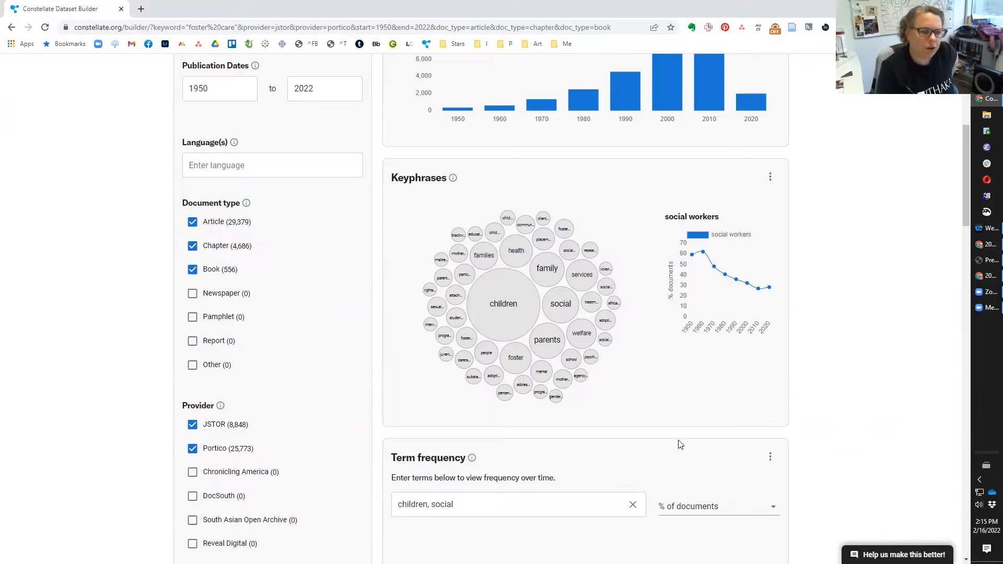
mouse_move(619, 388)
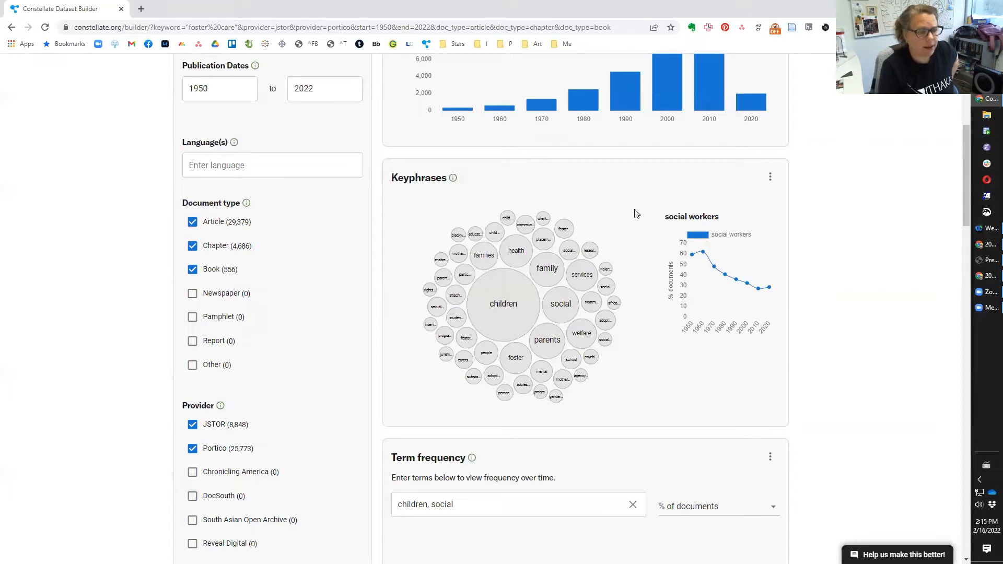
mouse_move(645, 305)
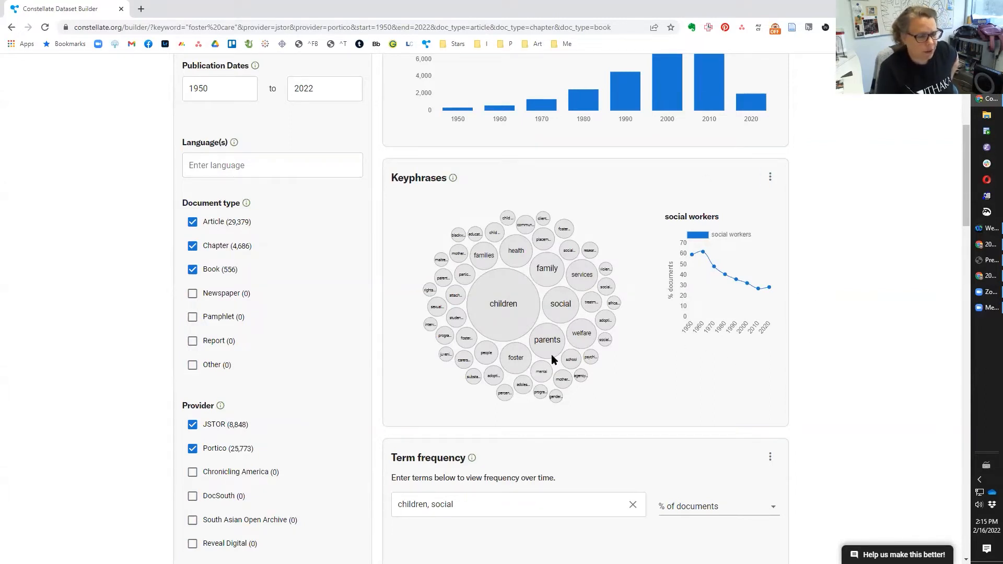
mouse_move(630, 374)
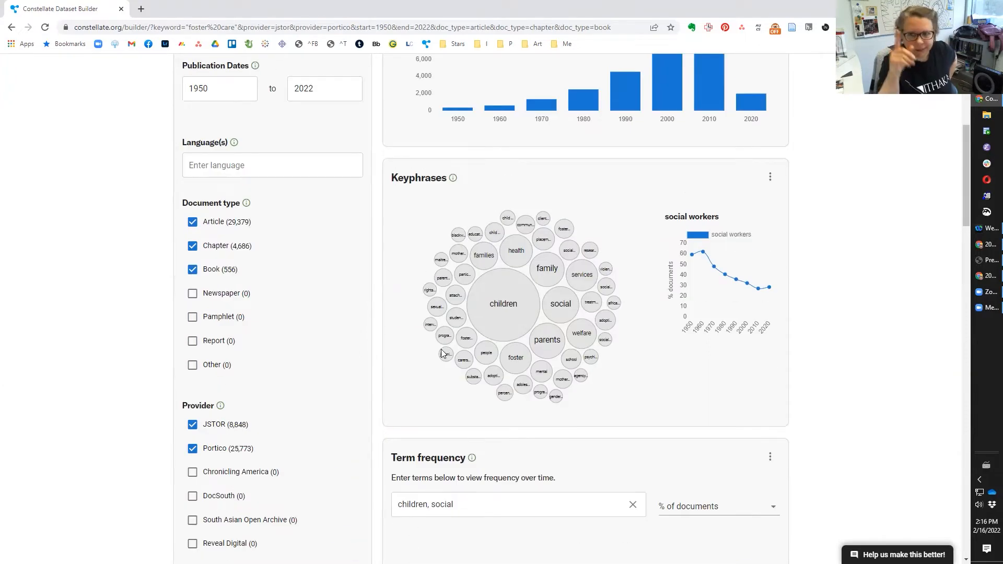
Replace the term frequency terms with 'mother, father' and review the chart
scroll("down", 3)
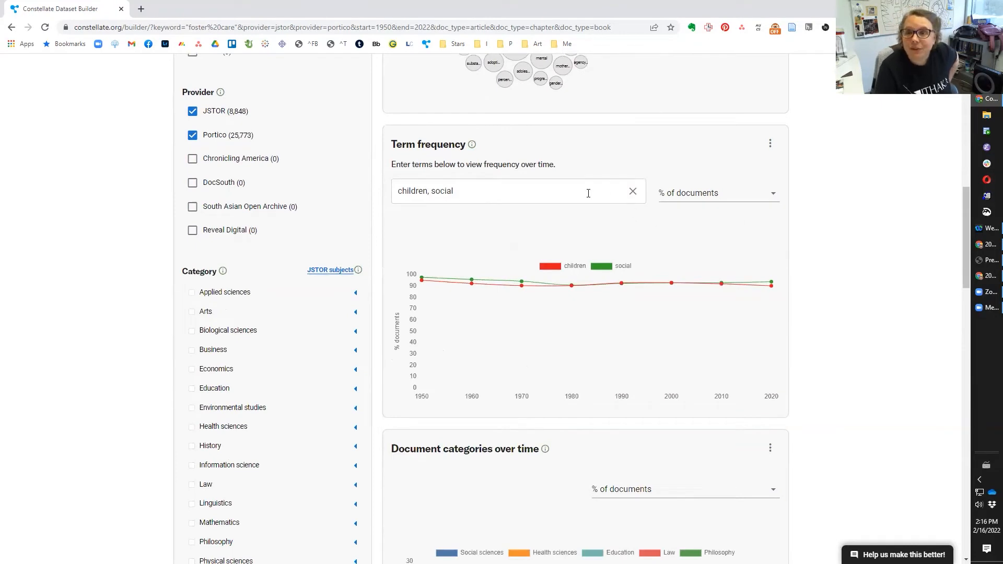
mouse_move(426, 147)
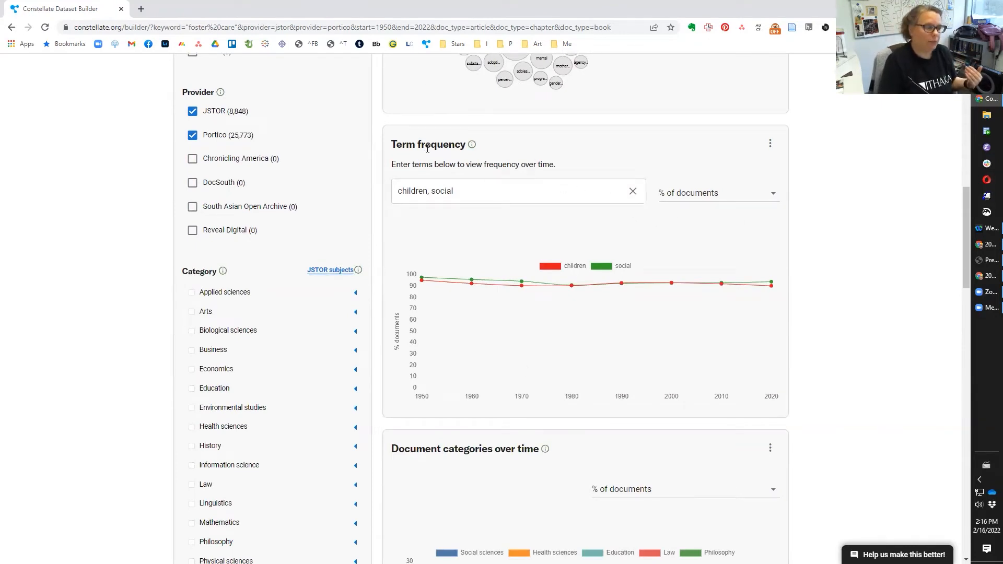
type("mother, father")
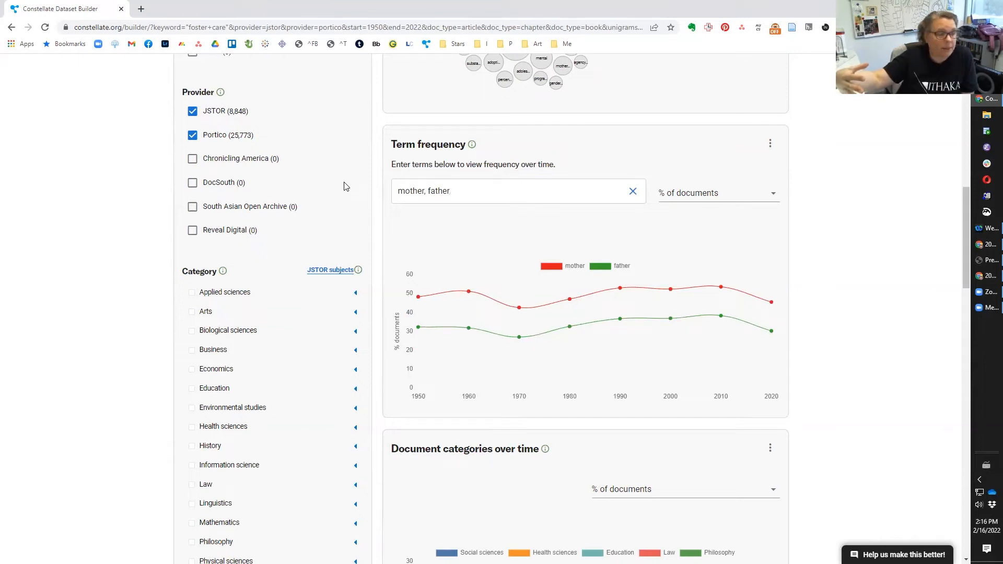
mouse_move(525, 296)
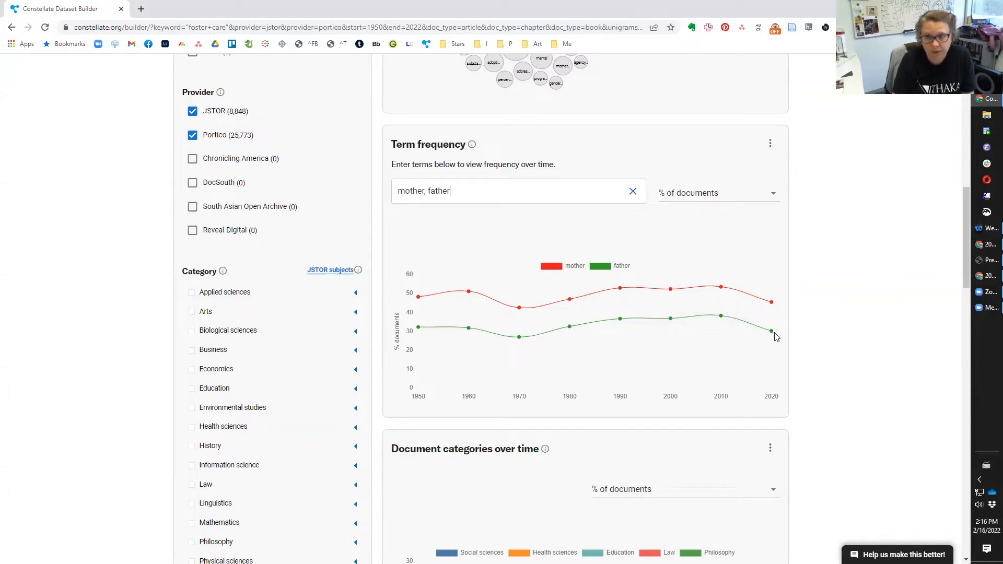
mouse_move(582, 328)
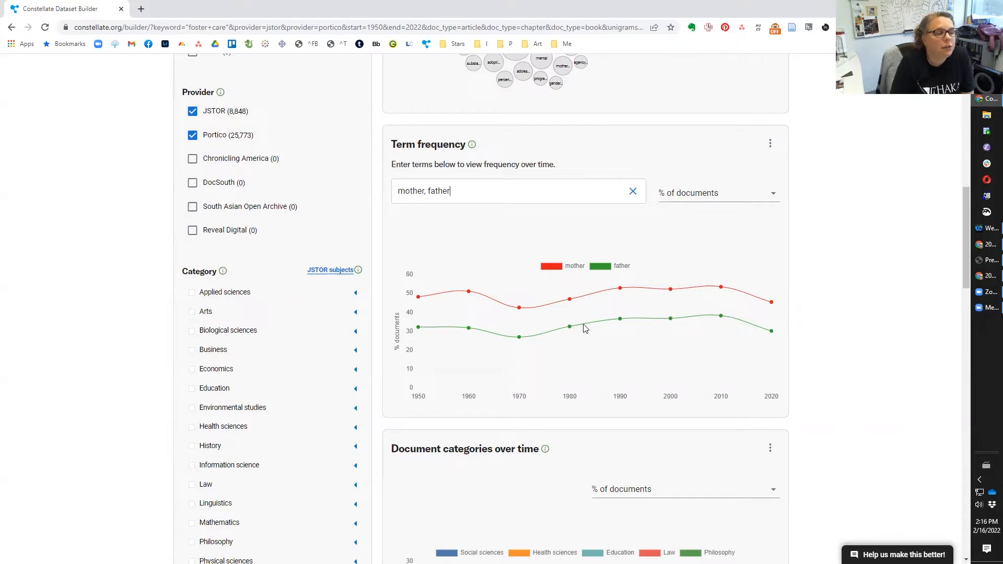
mouse_move(643, 317)
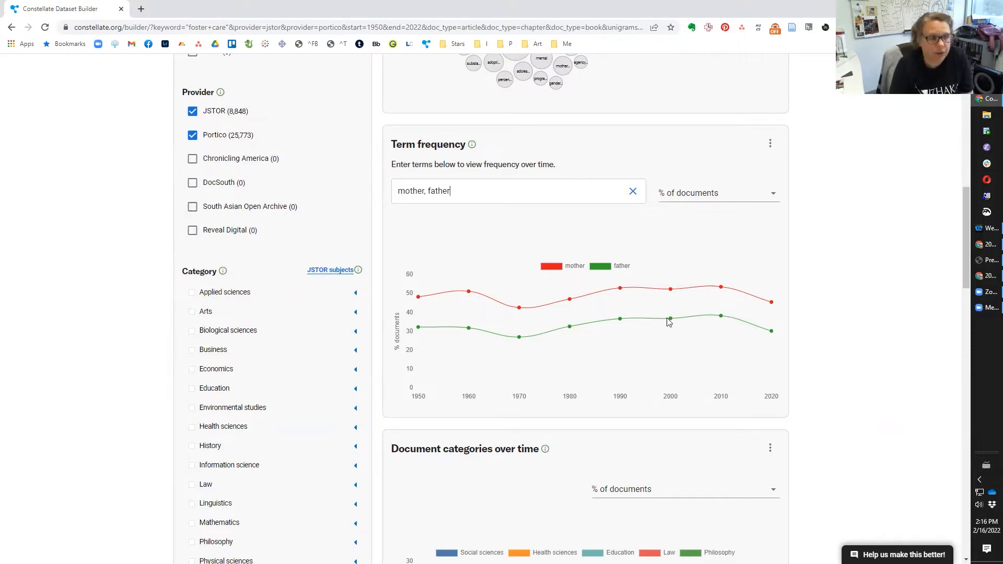
mouse_move(608, 318)
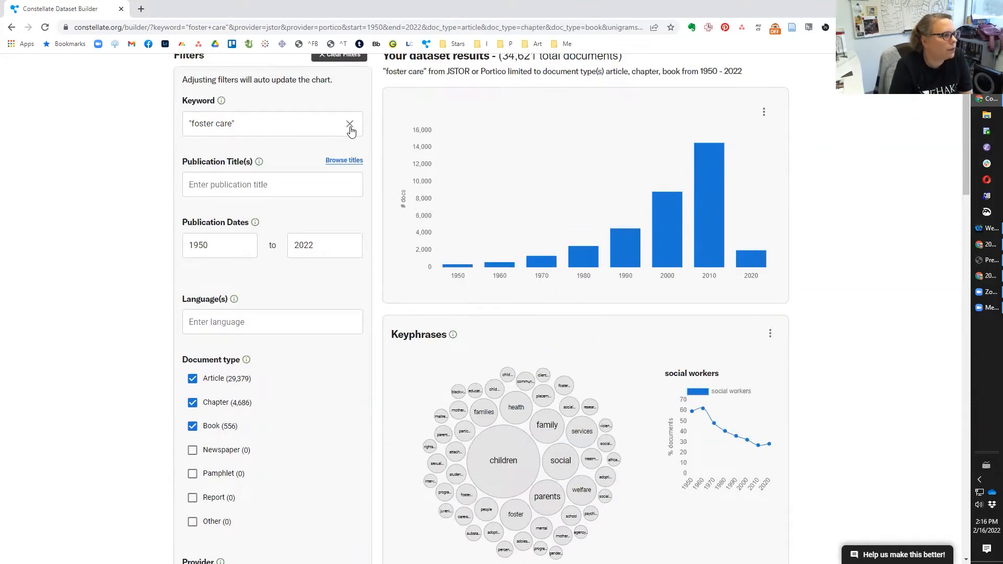
Clear the 'foster care' keyword so the chart spans all JSTOR and Portico documents
left_click(350, 124)
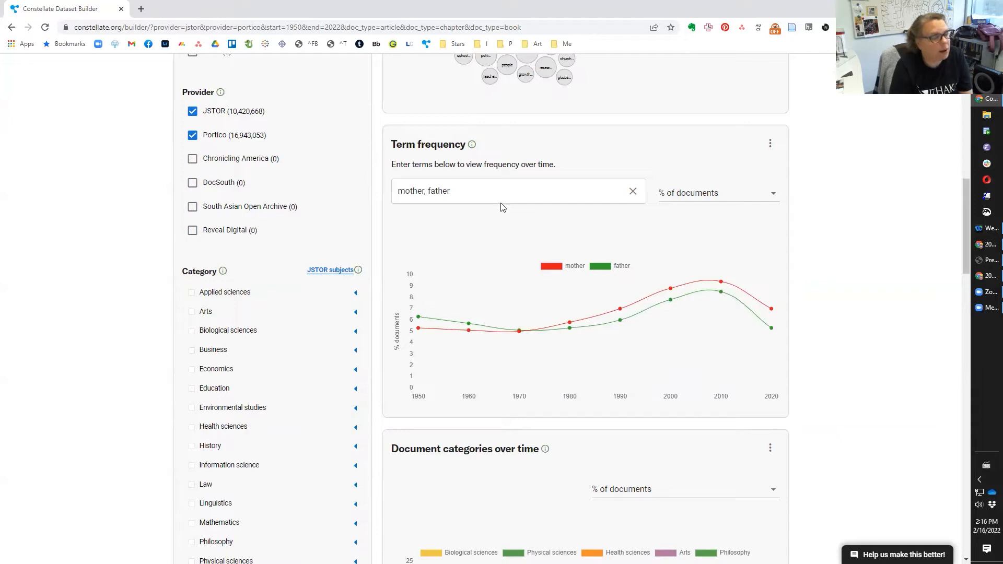
mouse_move(753, 295)
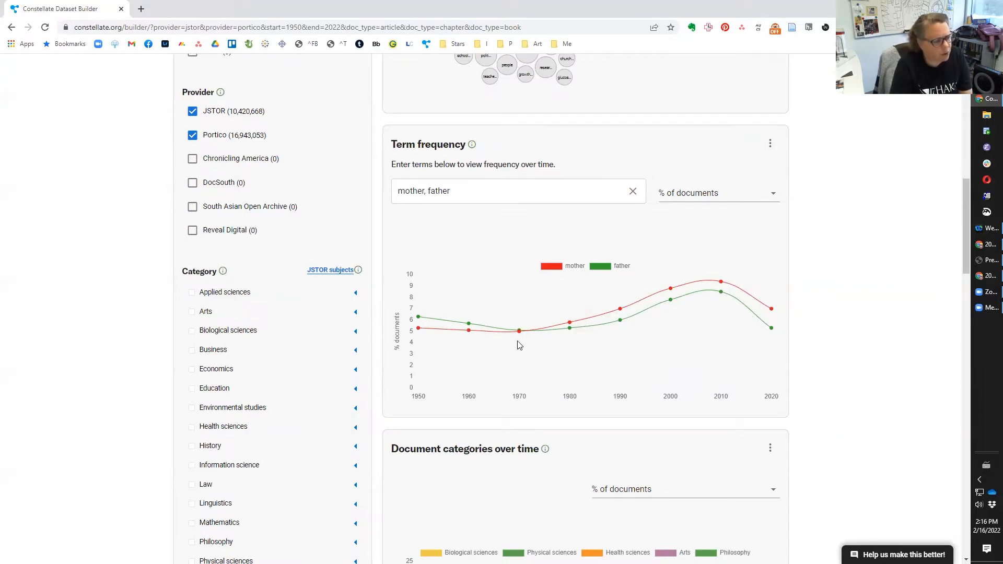
mouse_move(519, 339)
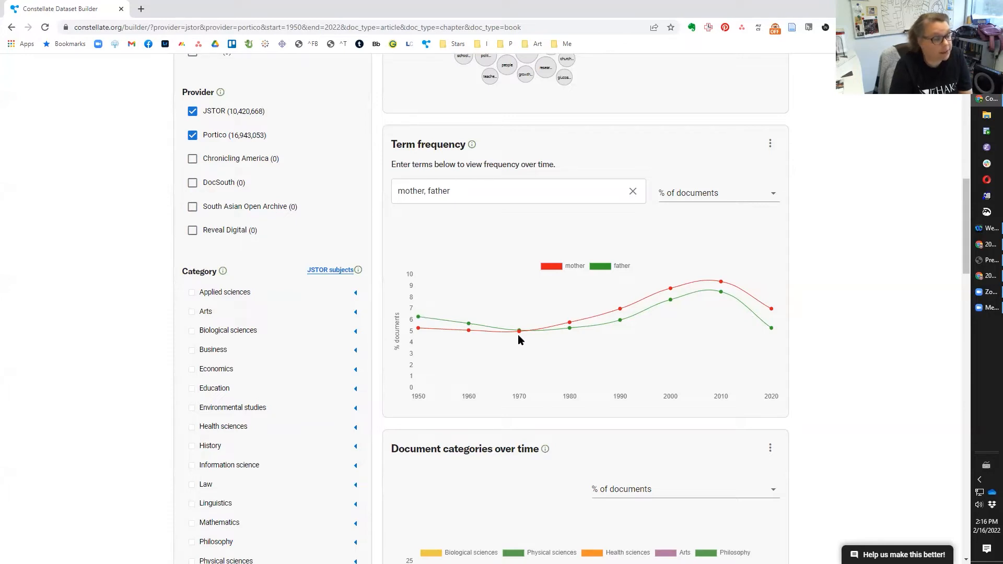
mouse_move(650, 316)
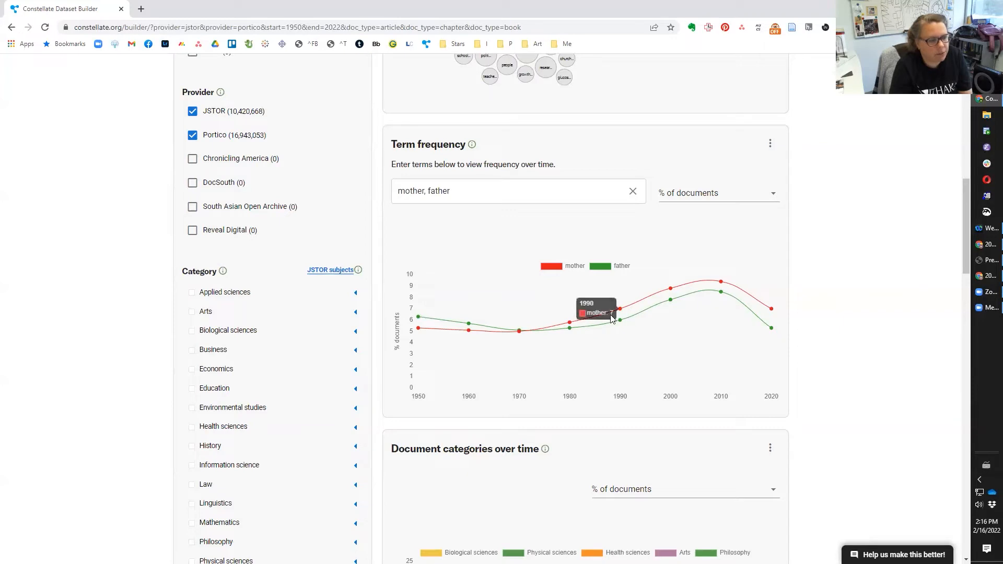
mouse_move(648, 317)
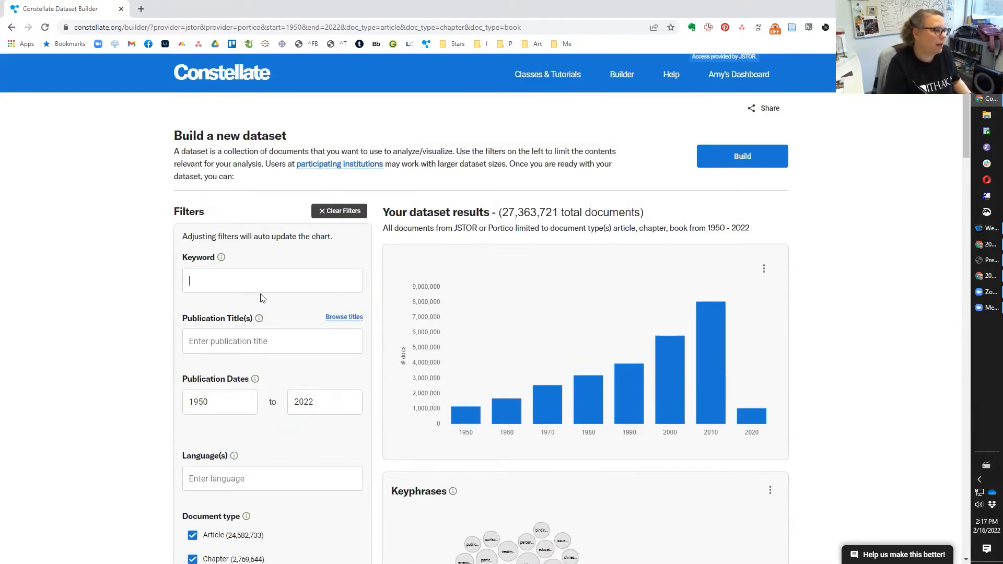
Re-enter 'foster care' as the keyword and return to the mother/father term frequency chart
type("\"foster care\"")
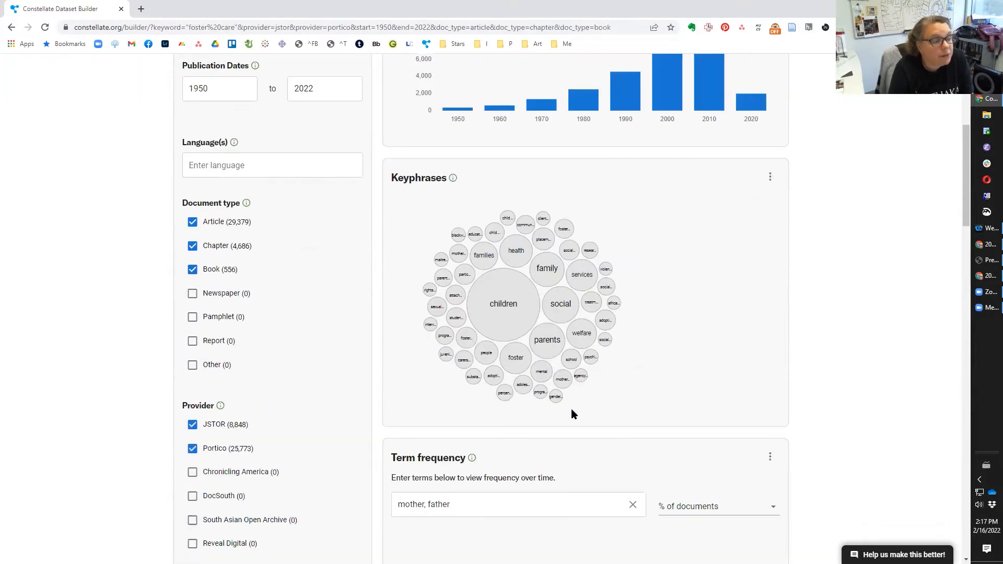
scroll("down", 3)
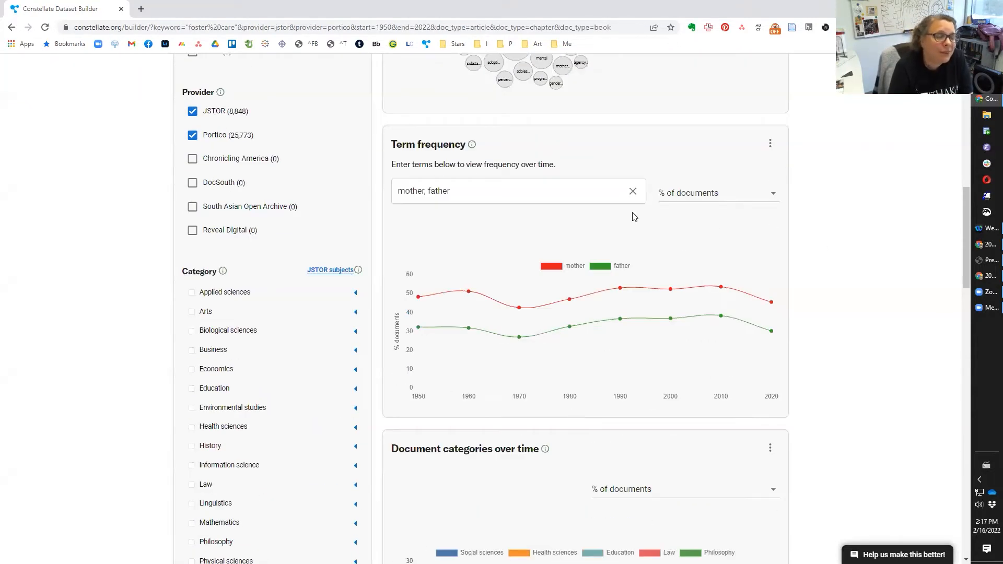
mouse_move(565, 281)
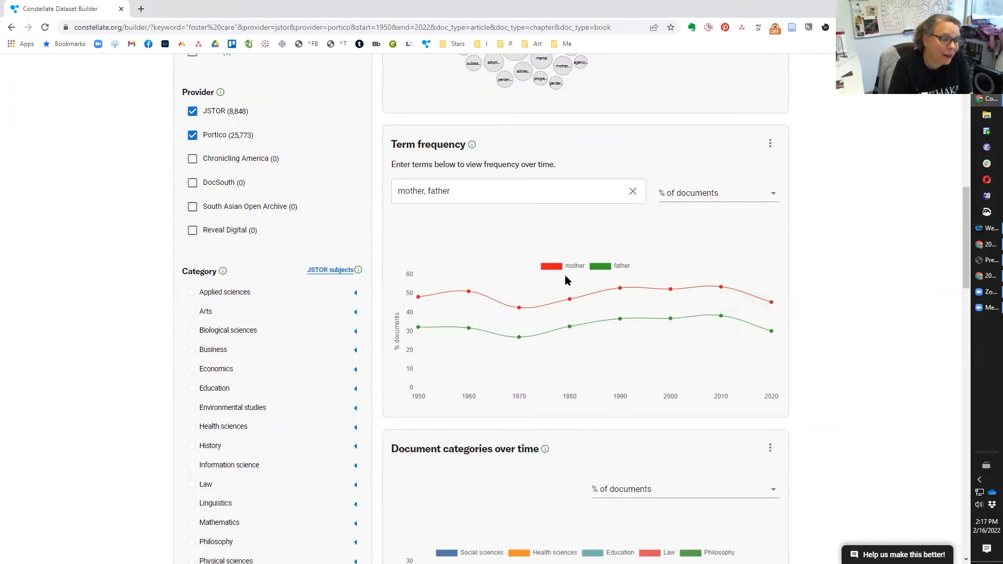
mouse_move(537, 385)
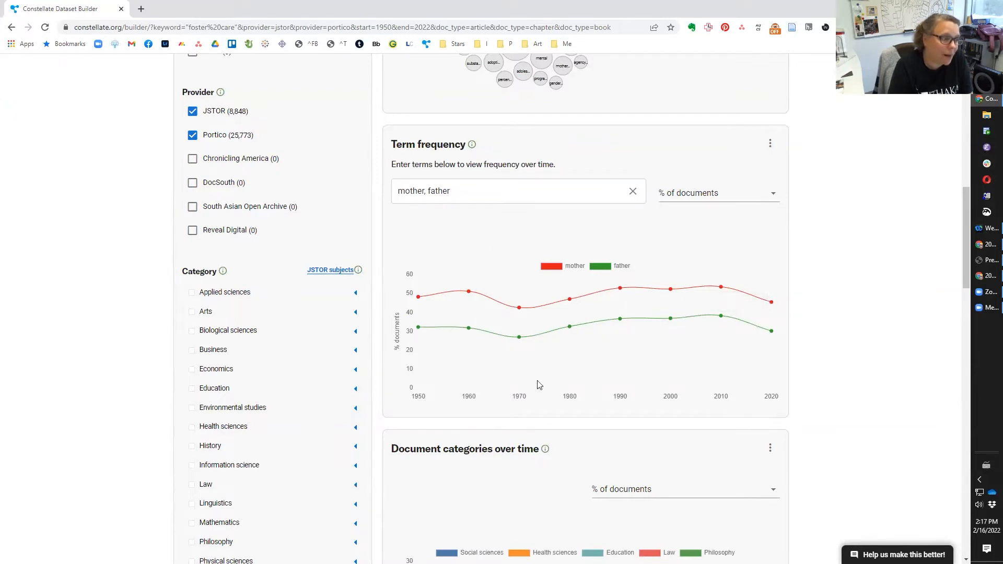
mouse_move(697, 310)
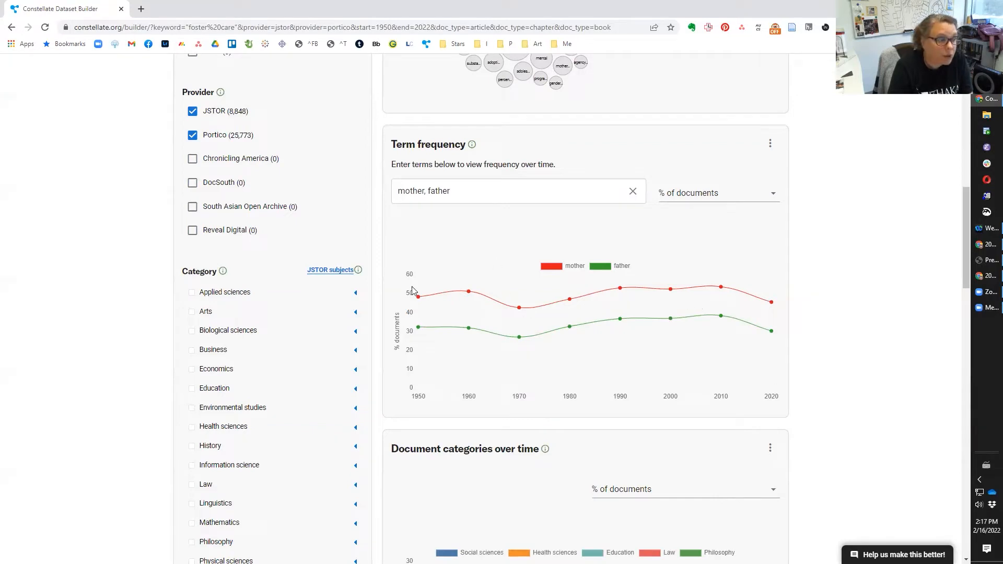
mouse_move(602, 303)
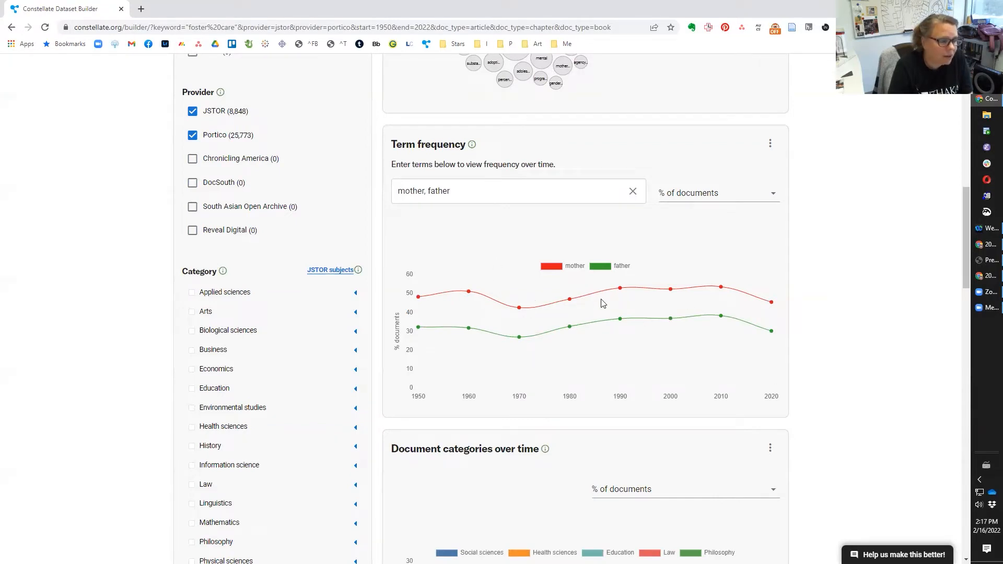
mouse_move(563, 337)
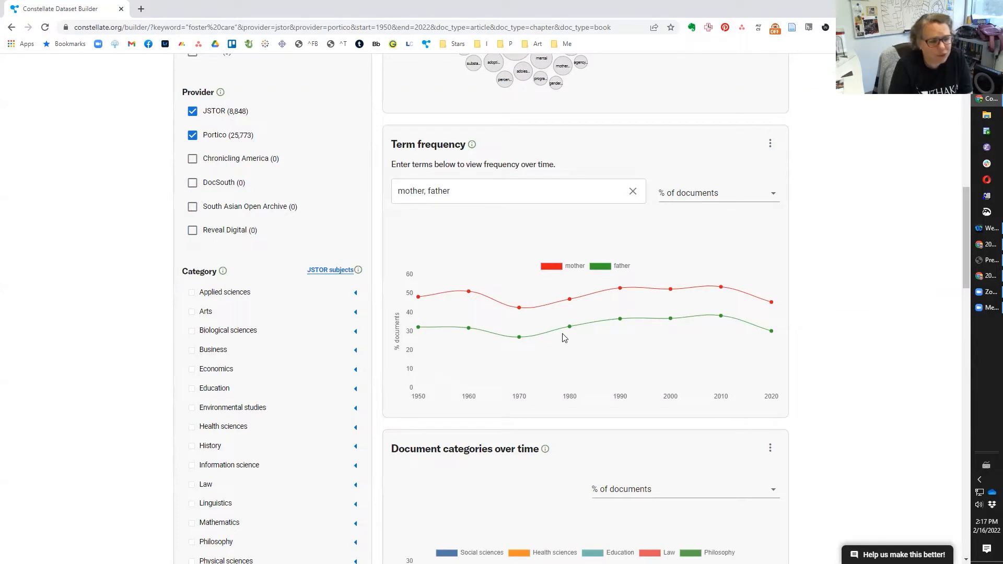
mouse_move(594, 315)
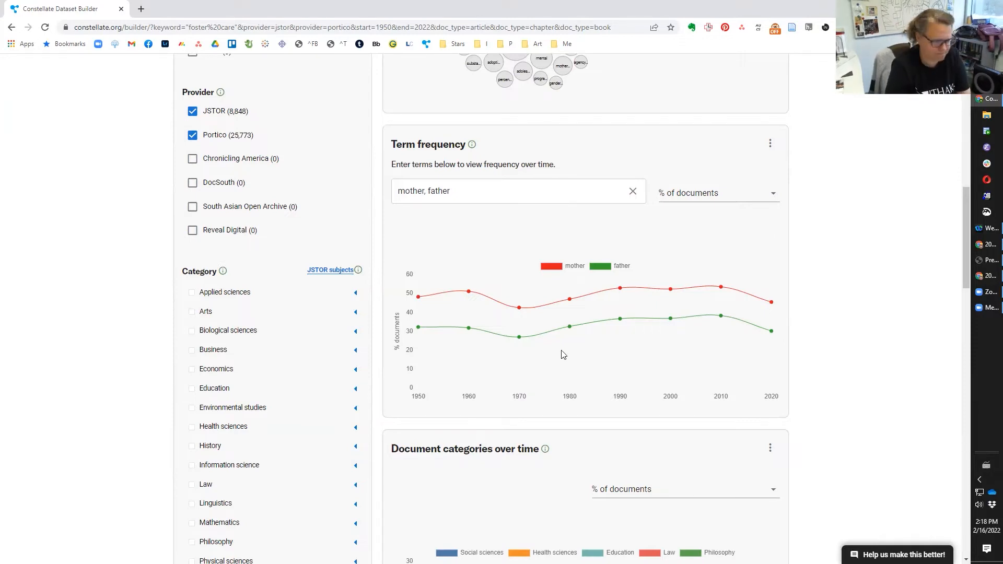
scroll("down", 3)
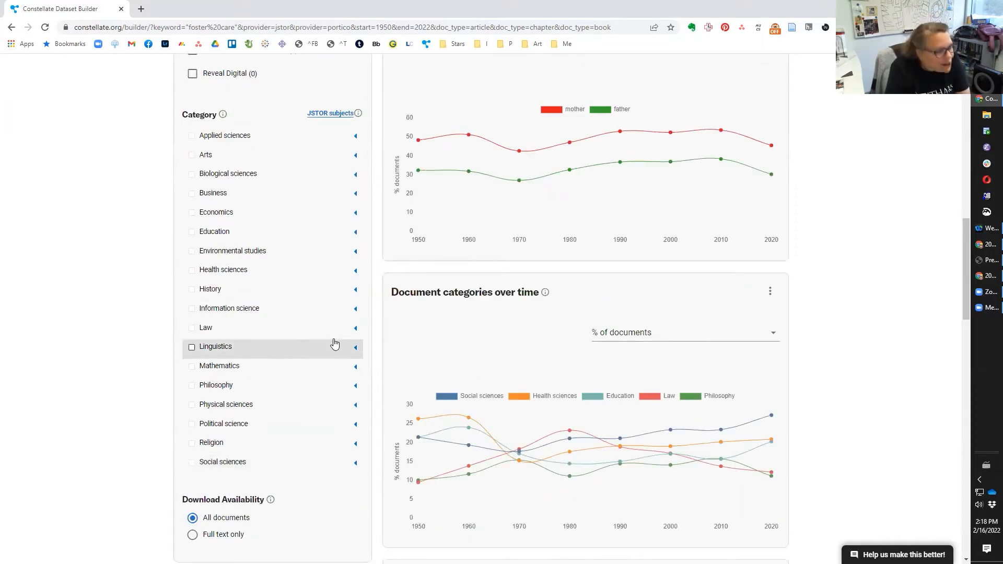
scroll("down", 3)
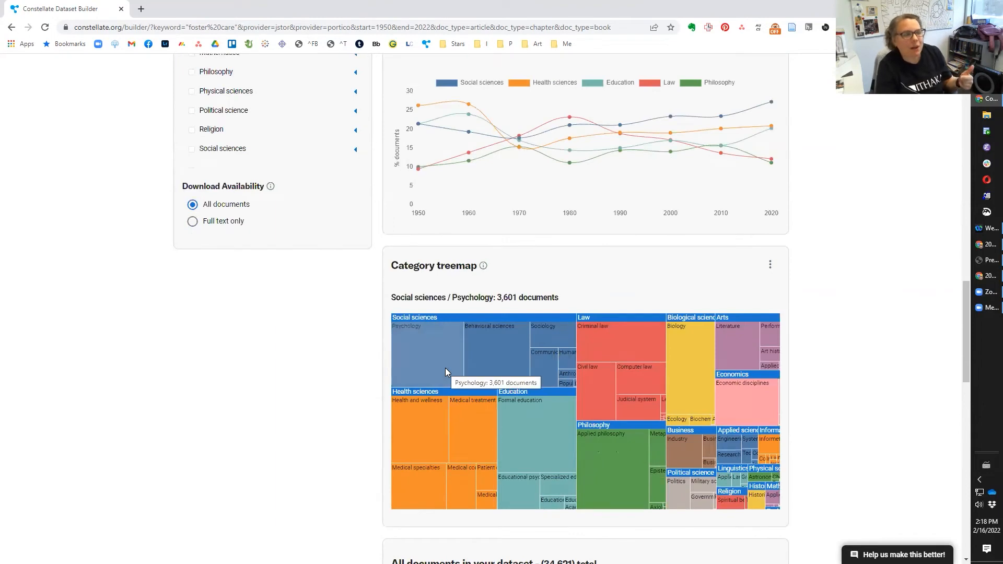
mouse_move(447, 159)
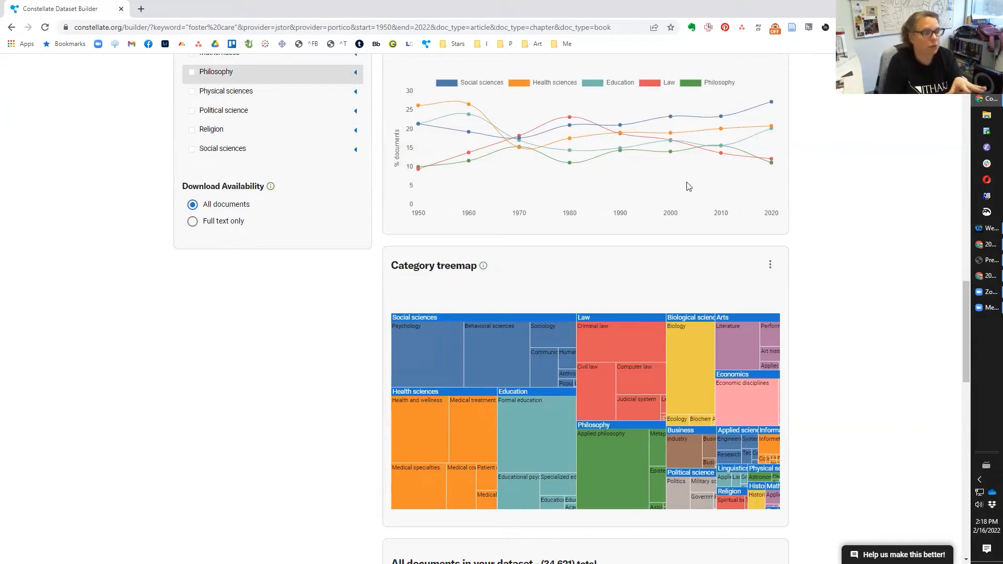
mouse_move(660, 161)
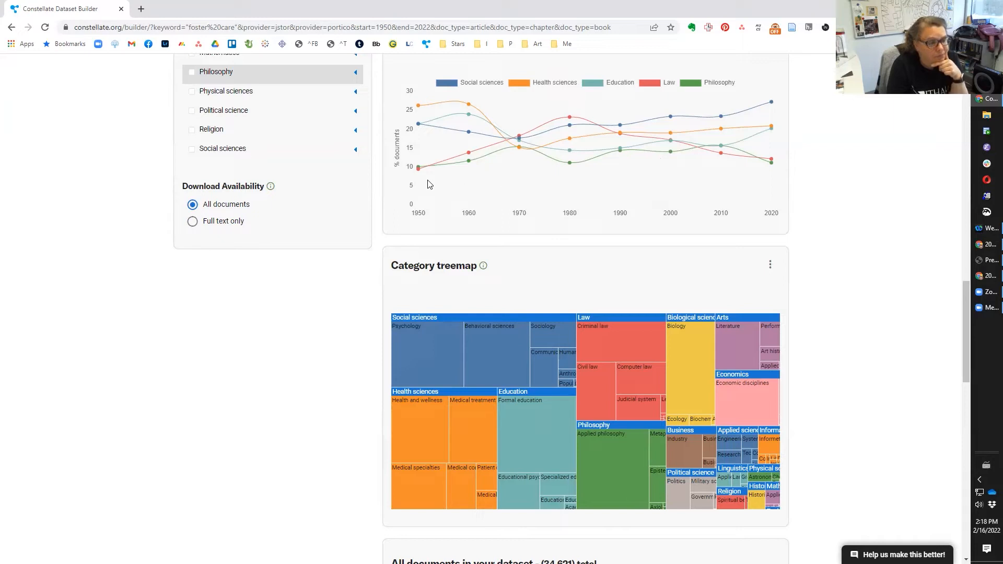
mouse_move(547, 153)
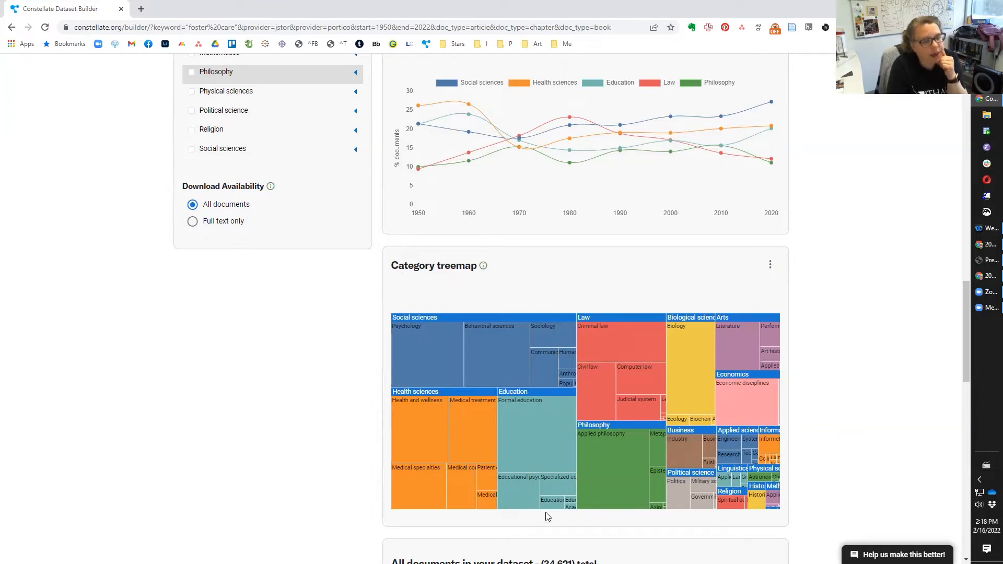
mouse_move(473, 441)
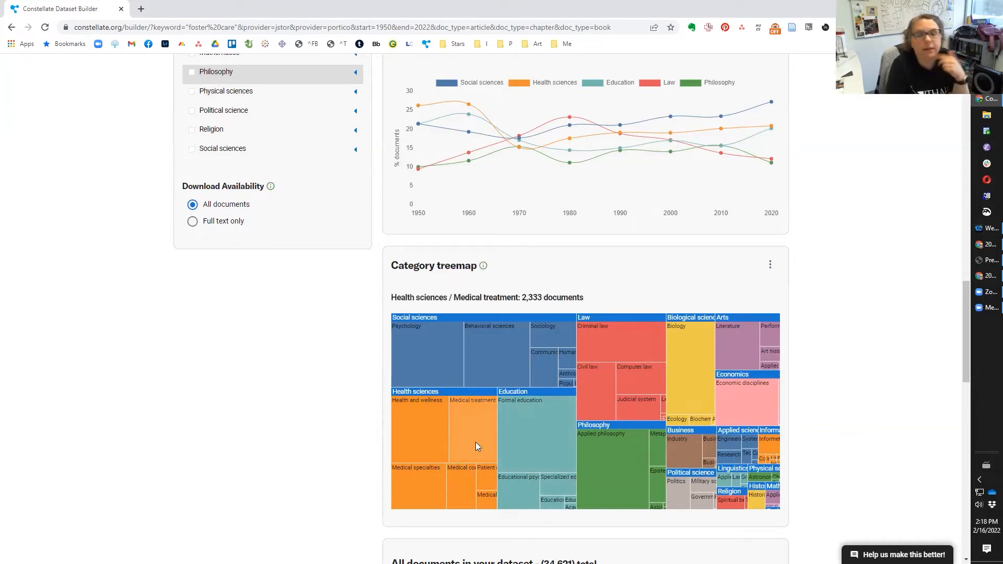
mouse_move(518, 429)
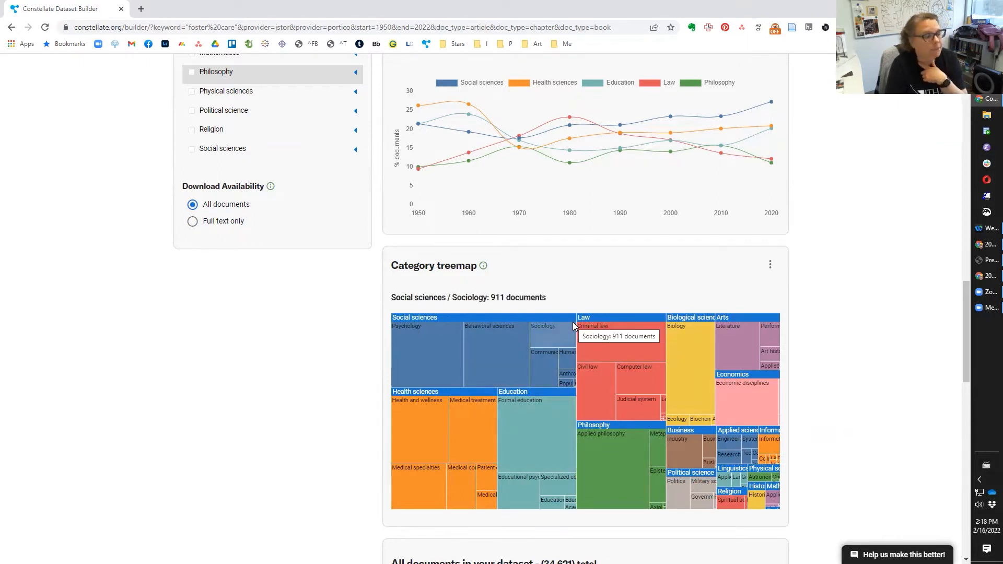
Open the 'Delivering Foster Care' article from the document list in a new tab
scroll("down", 3)
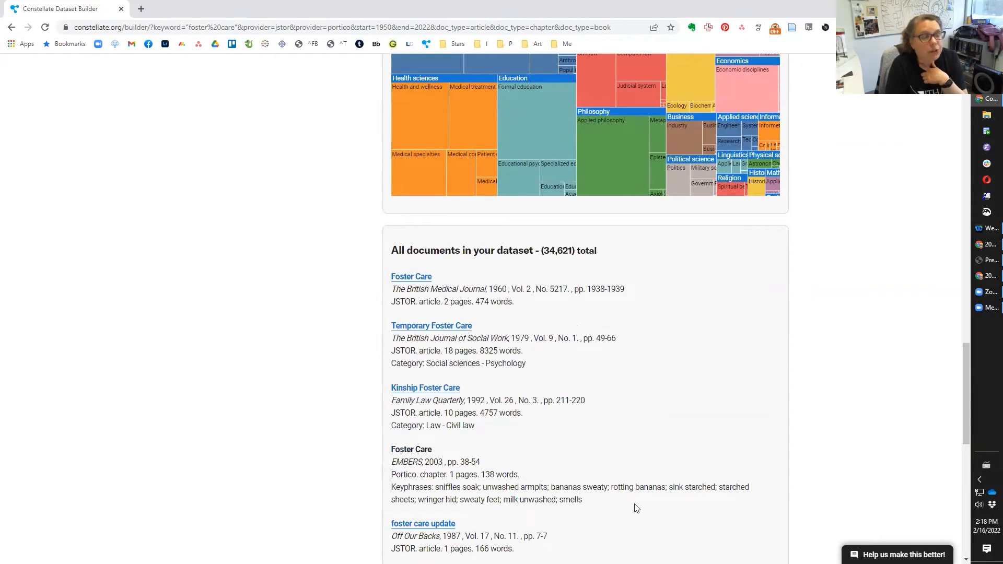
mouse_move(526, 388)
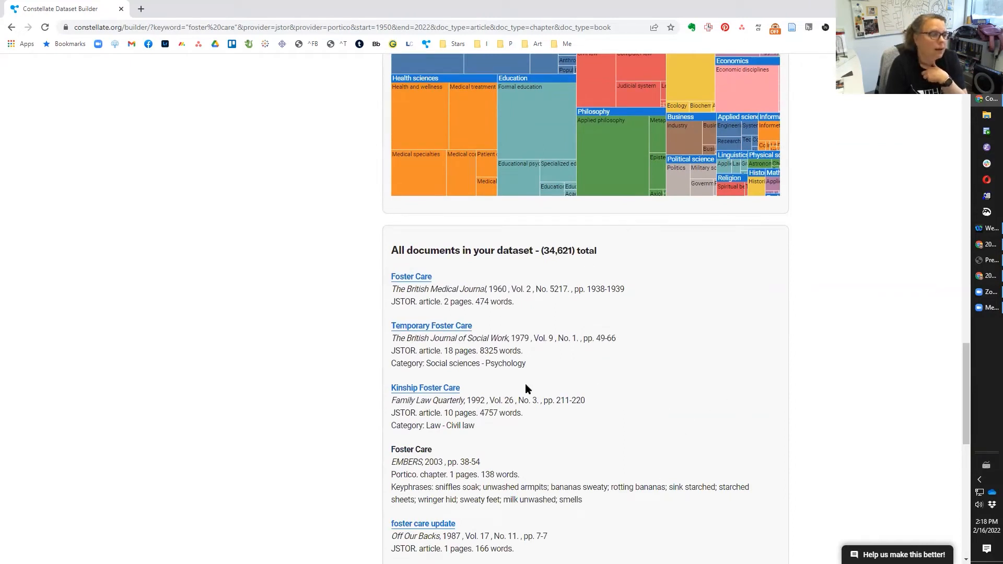
mouse_move(518, 382)
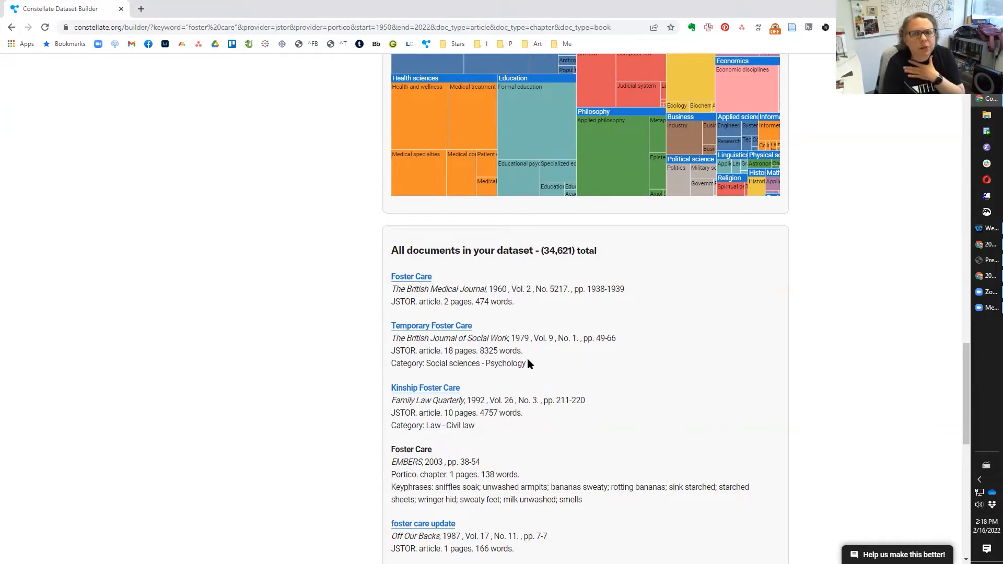
mouse_move(499, 379)
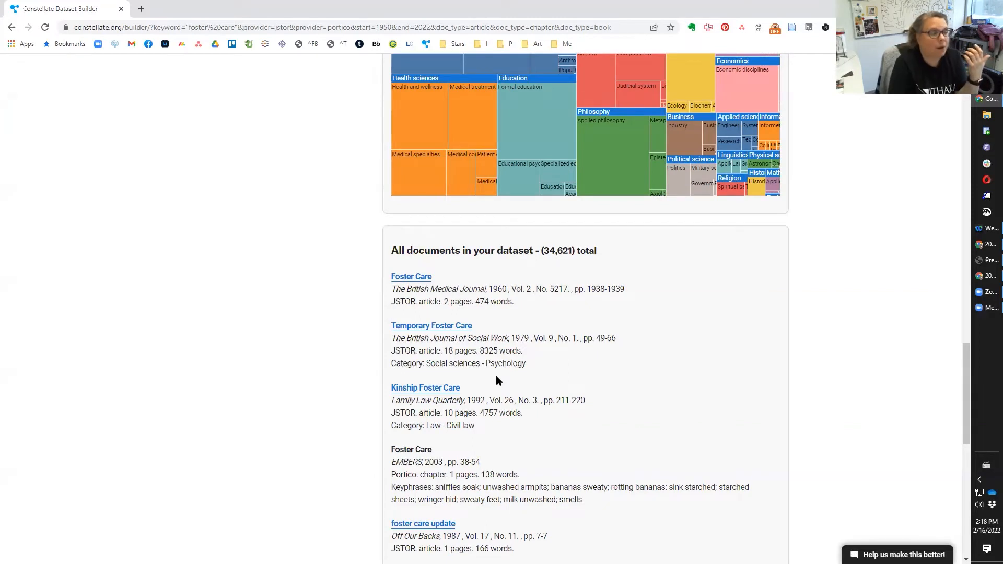
scroll("down", 3)
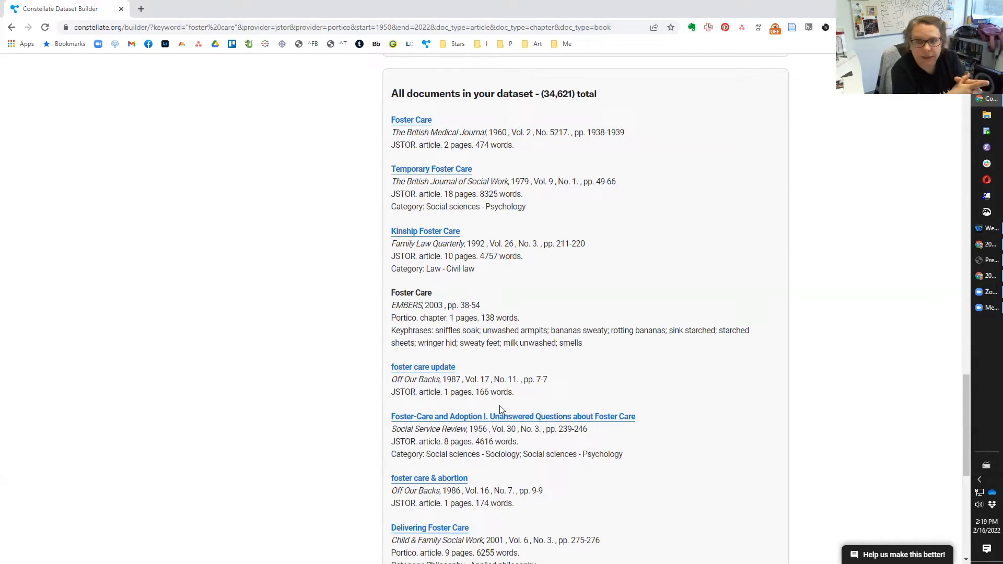
mouse_move(476, 319)
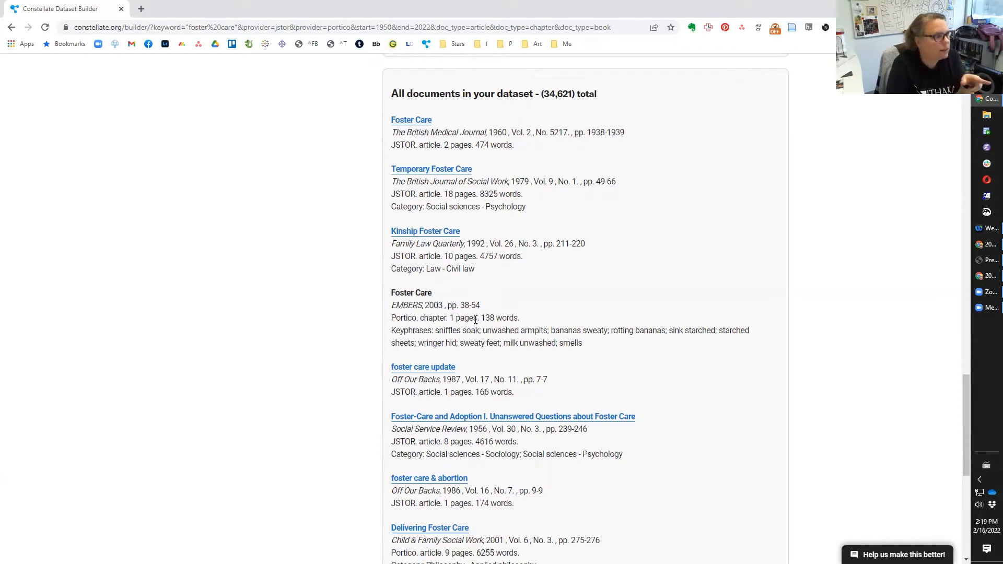
scroll("down", 3)
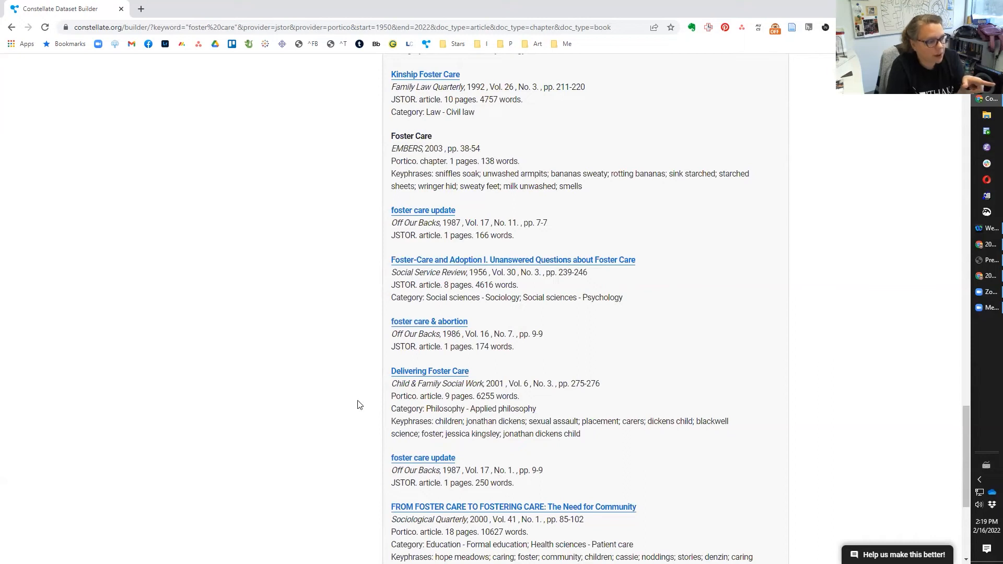
mouse_move(386, 390)
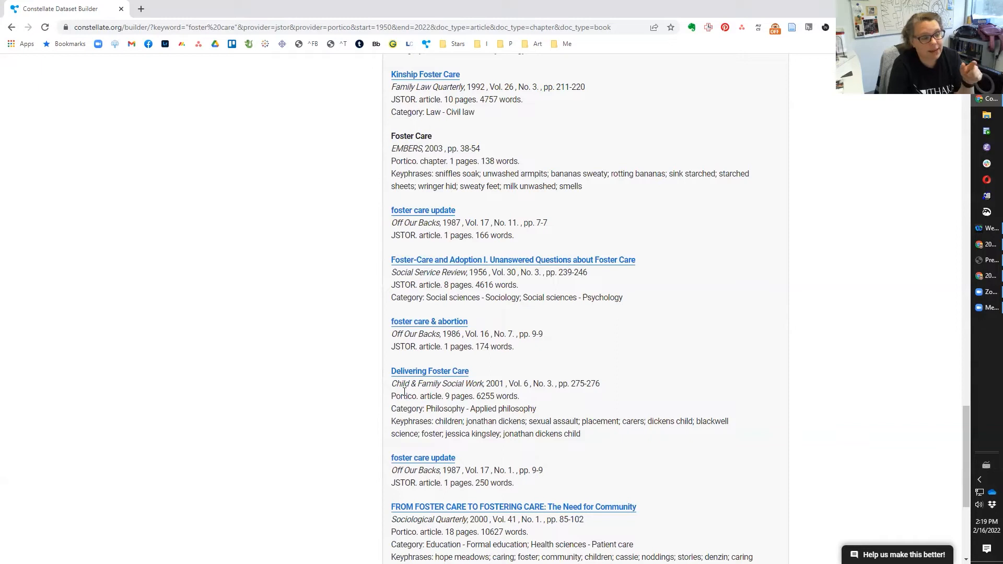
mouse_move(385, 394)
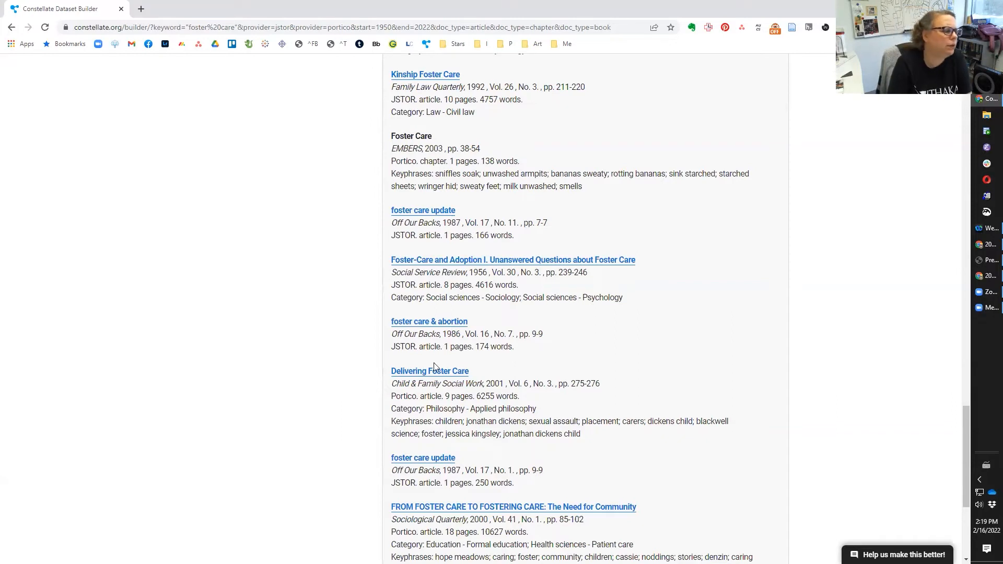
right_click(430, 371)
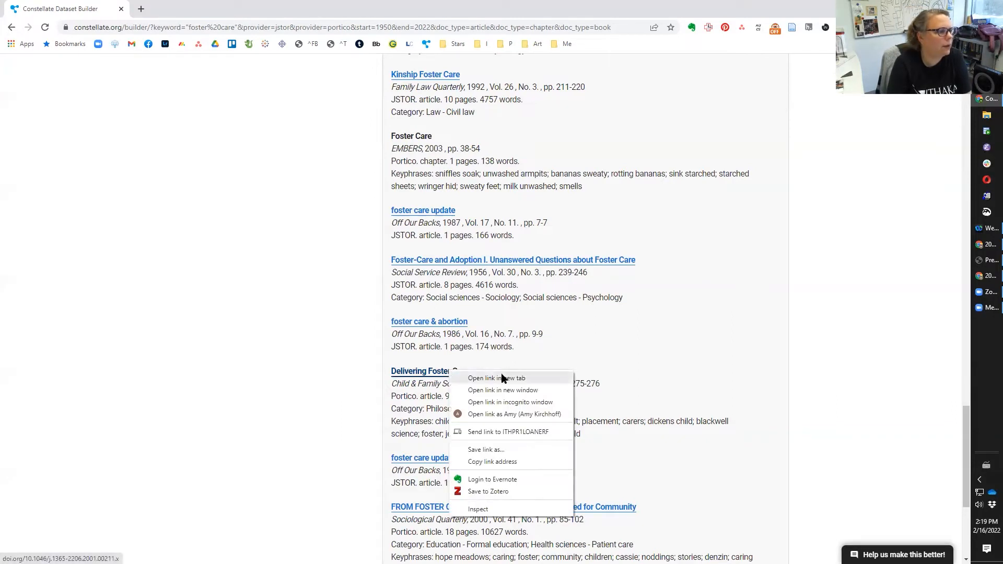
left_click(495, 377)
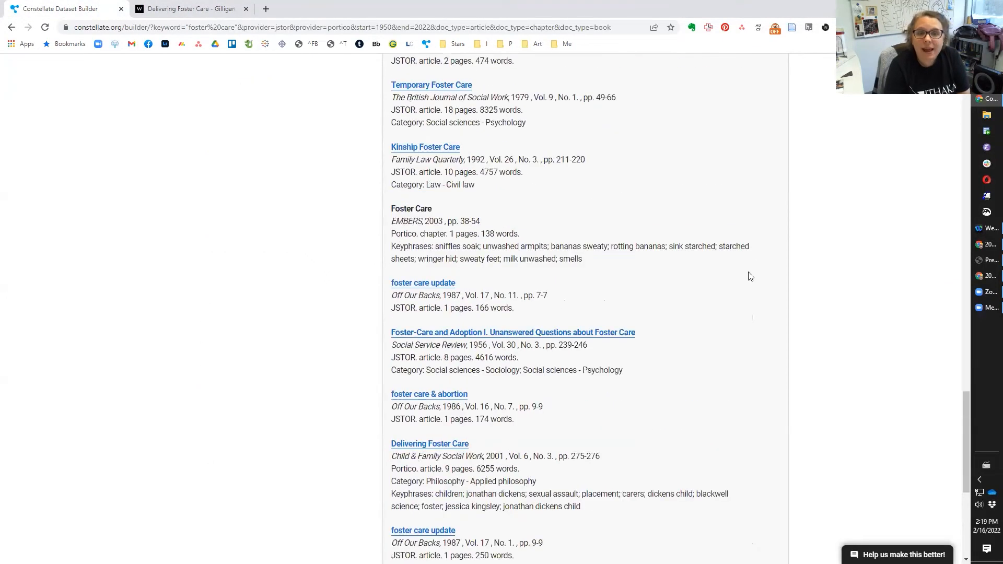
mouse_move(547, 280)
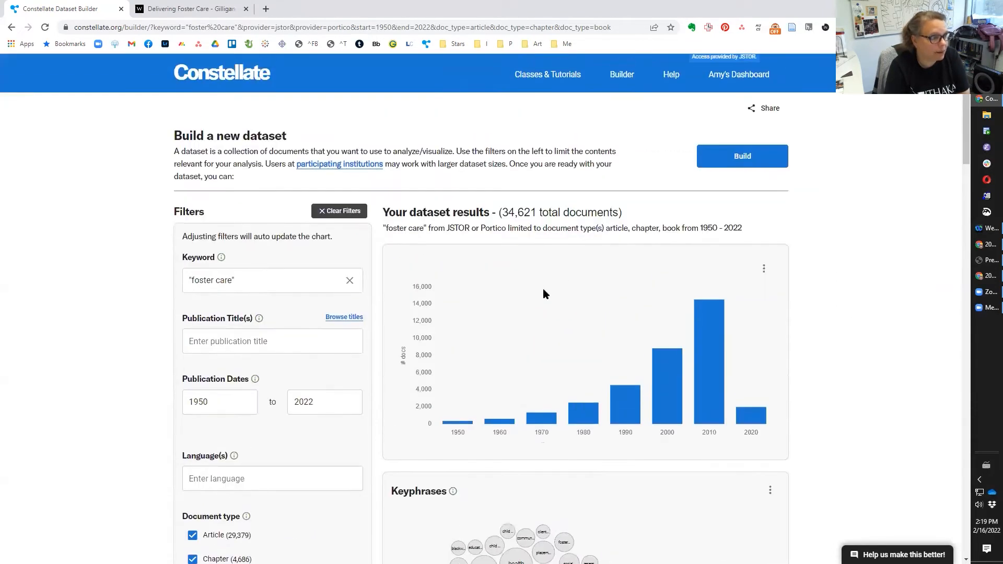
Build the results into a dataset nicknamed 'Foster Care - demo' and confirm
left_click(742, 156)
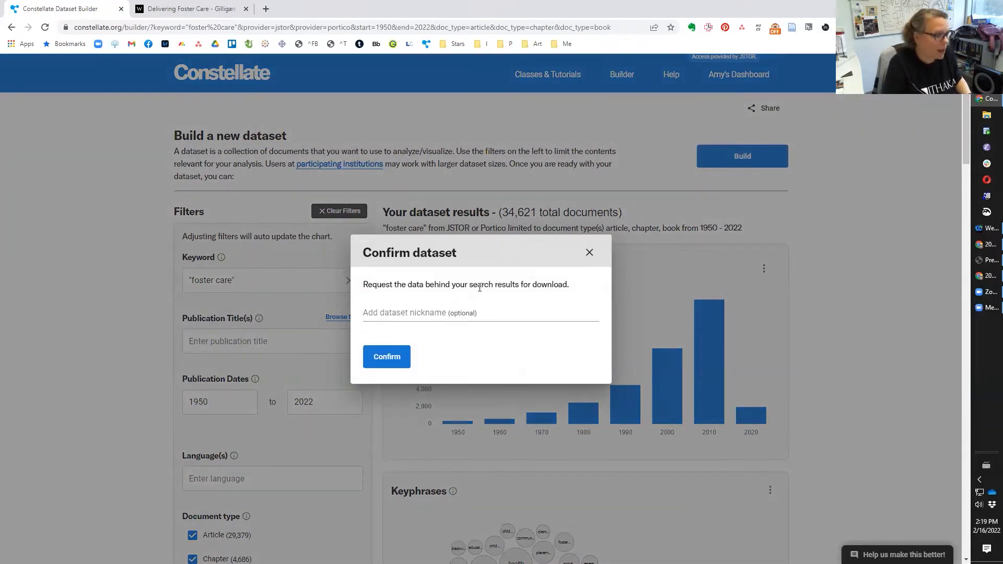
left_click(477, 312)
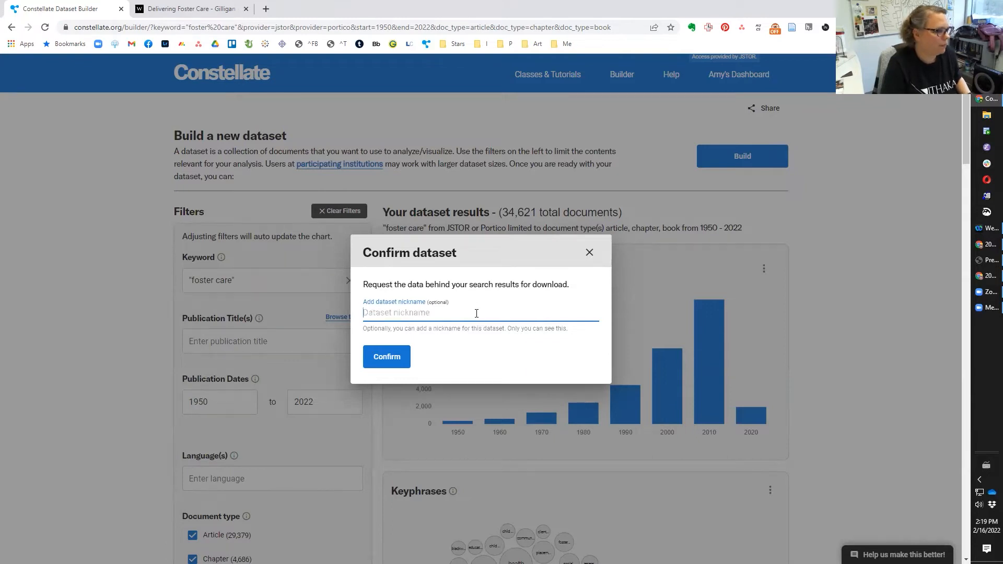
type("Foster Care - demo")
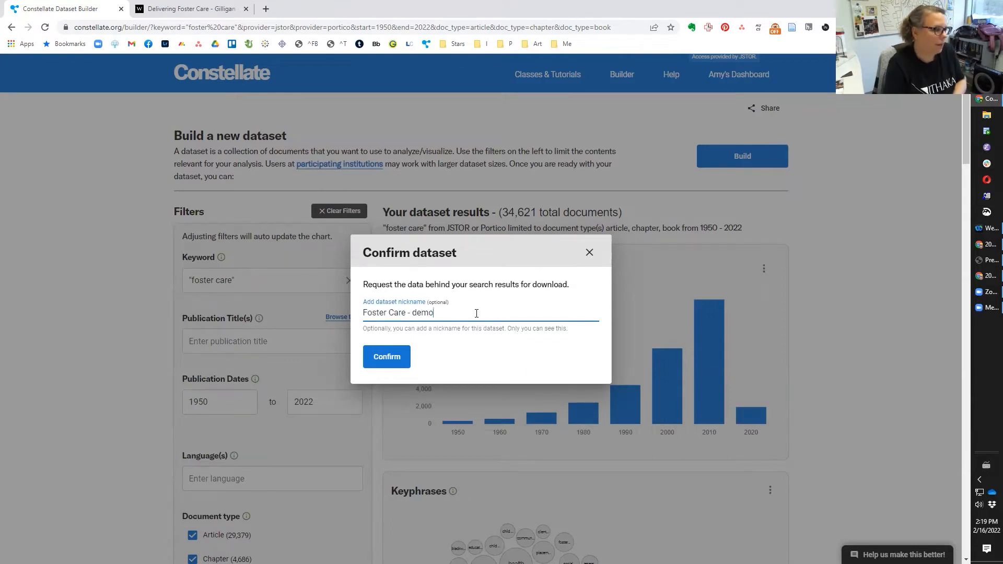
left_click(387, 356)
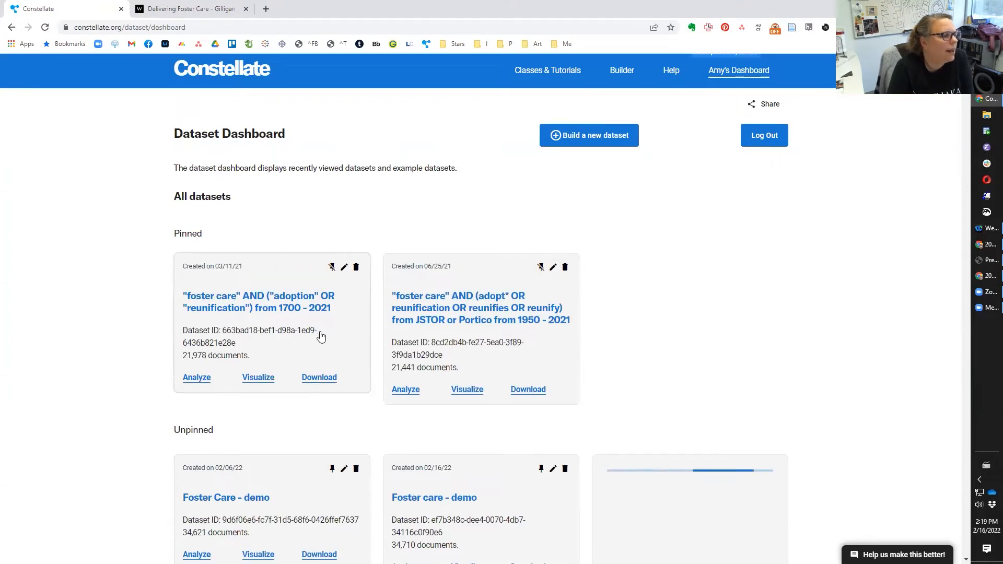
scroll("down", 3)
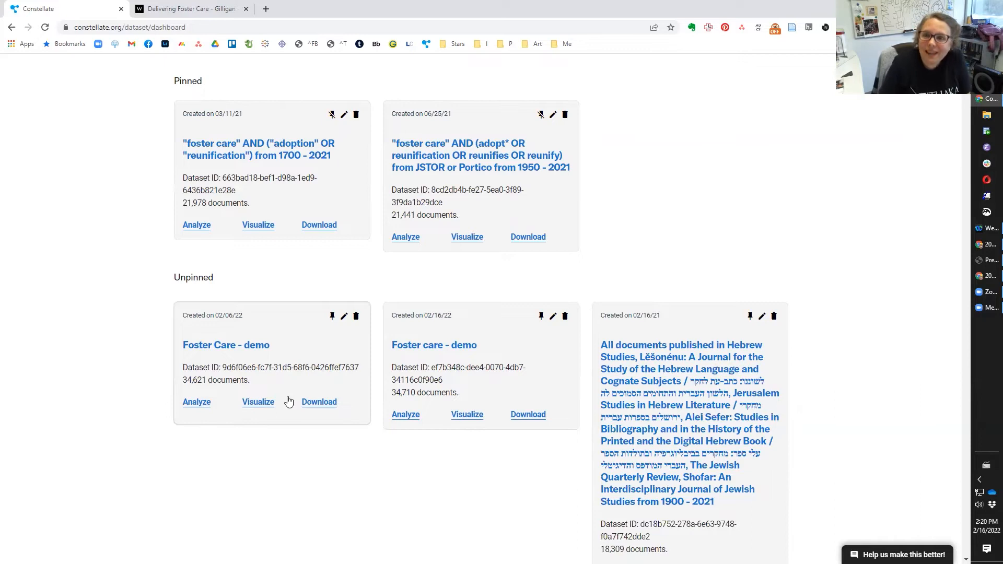
mouse_move(369, 362)
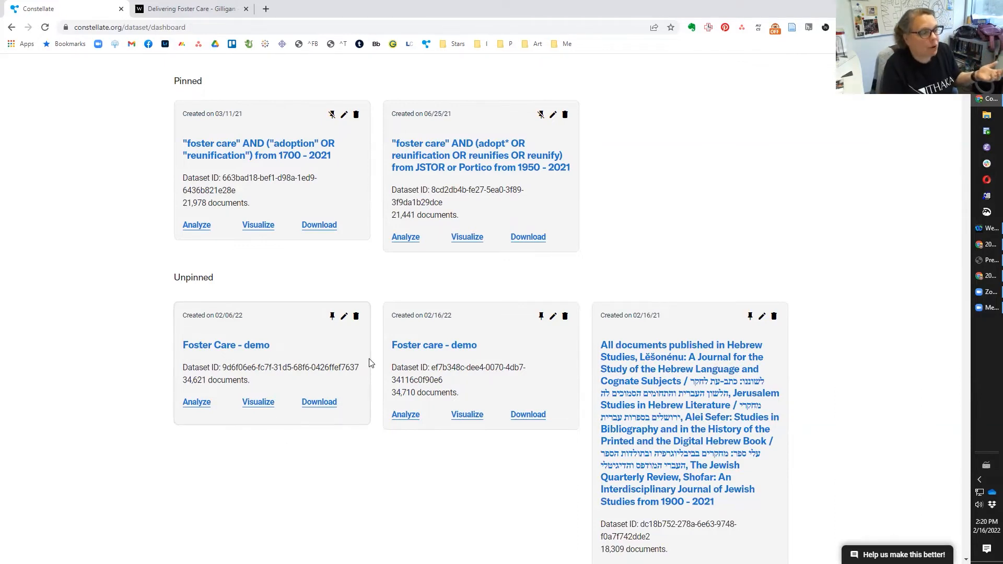
mouse_move(265, 343)
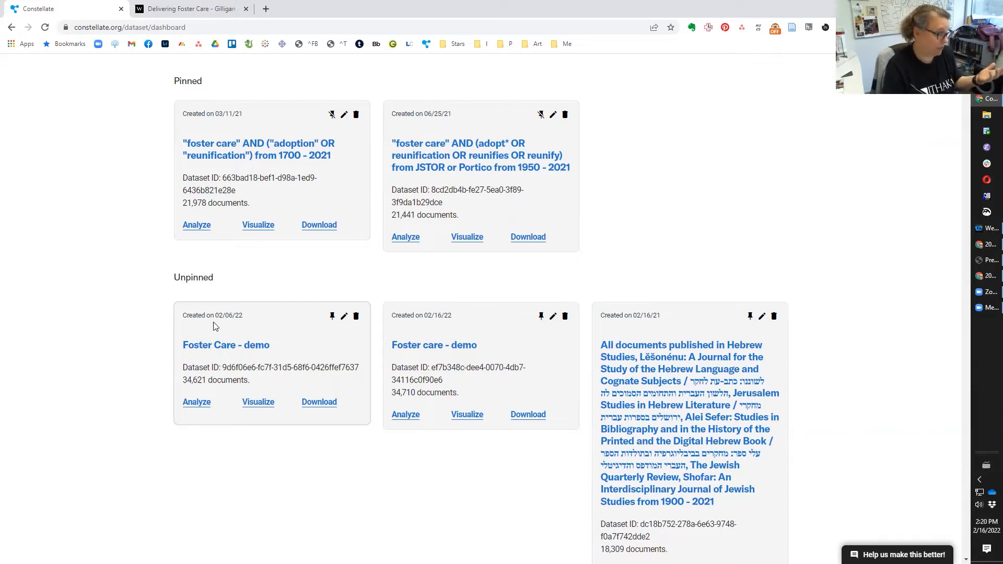
scroll("down", 3)
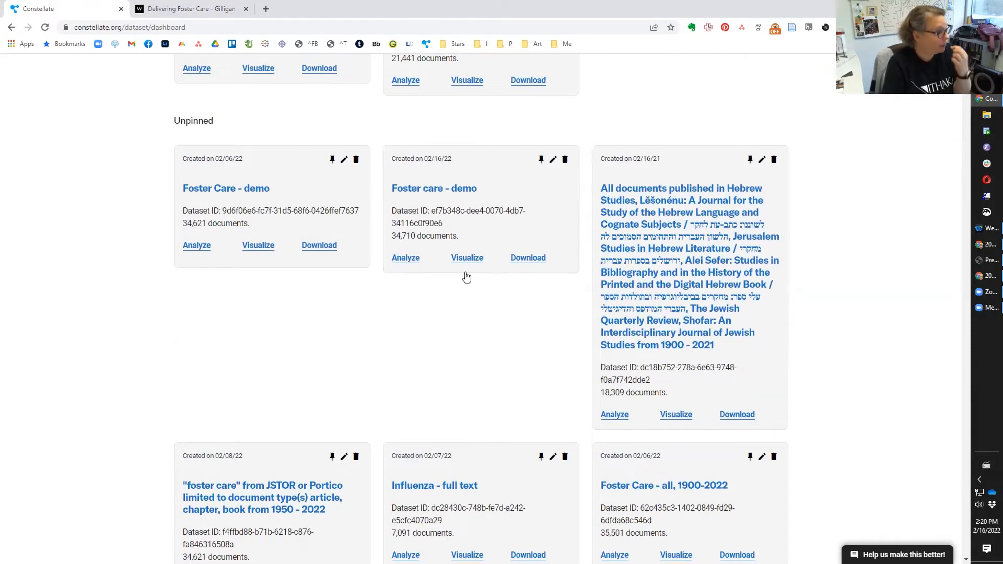
scroll("down", 3)
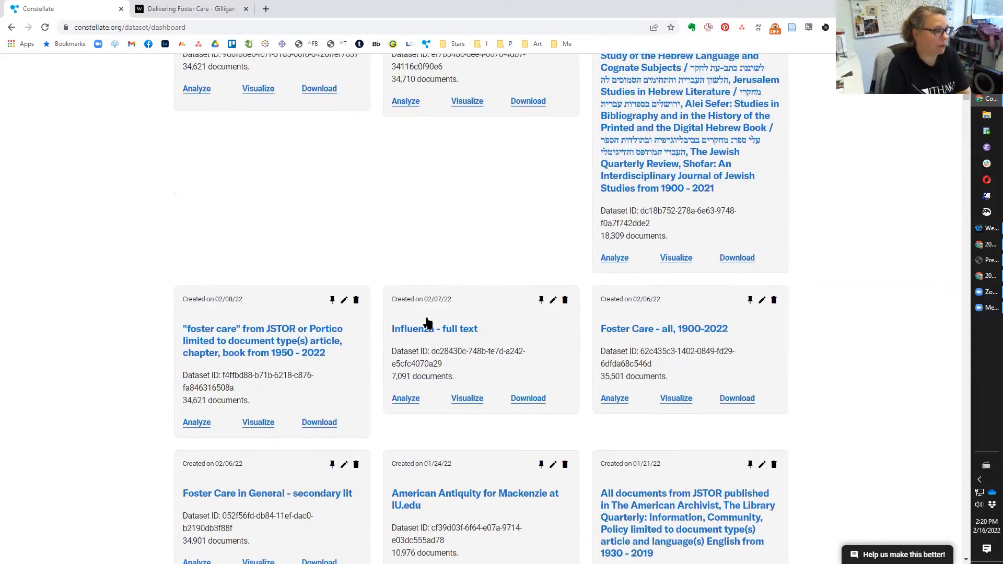
mouse_move(428, 319)
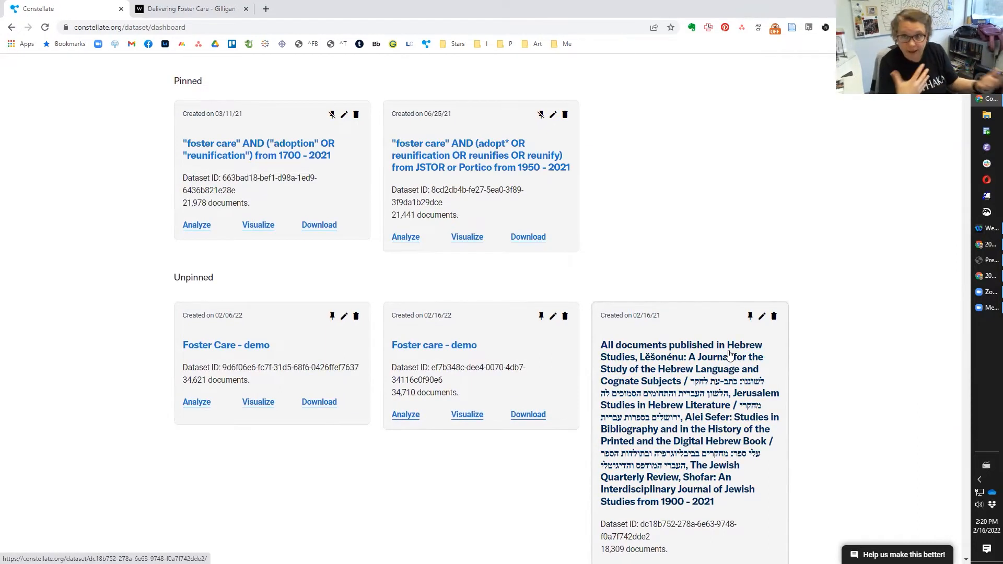
mouse_move(466, 306)
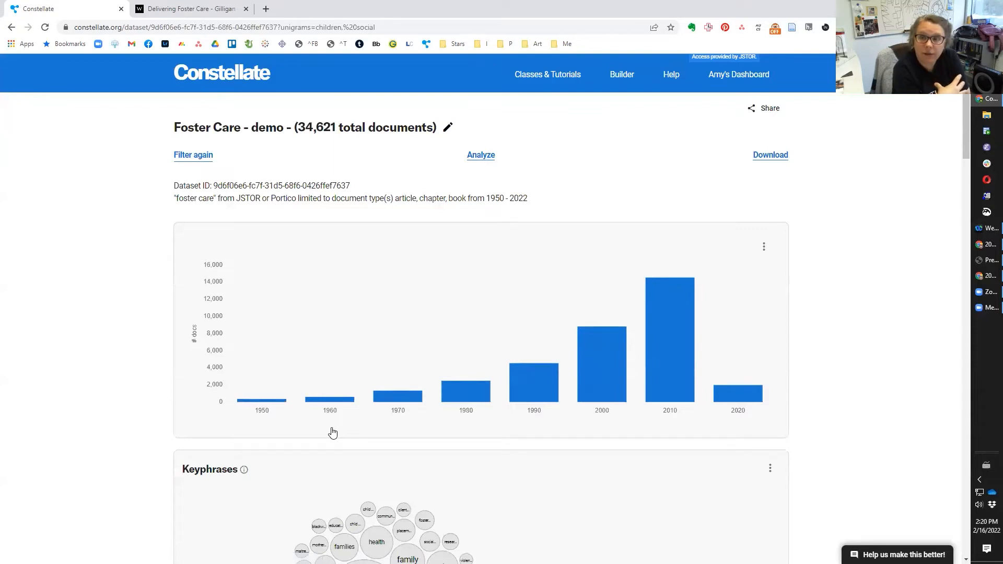
Bring up the Download dialog offering sampled metadata, full-text JSONL and bigrams for Foster Care - demo
scroll("down", 3)
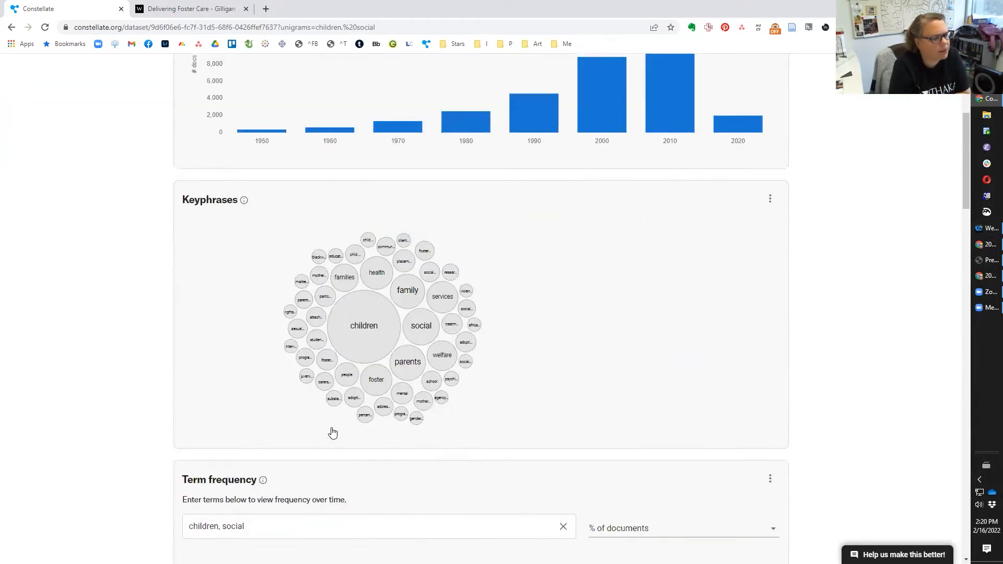
scroll("down", 3)
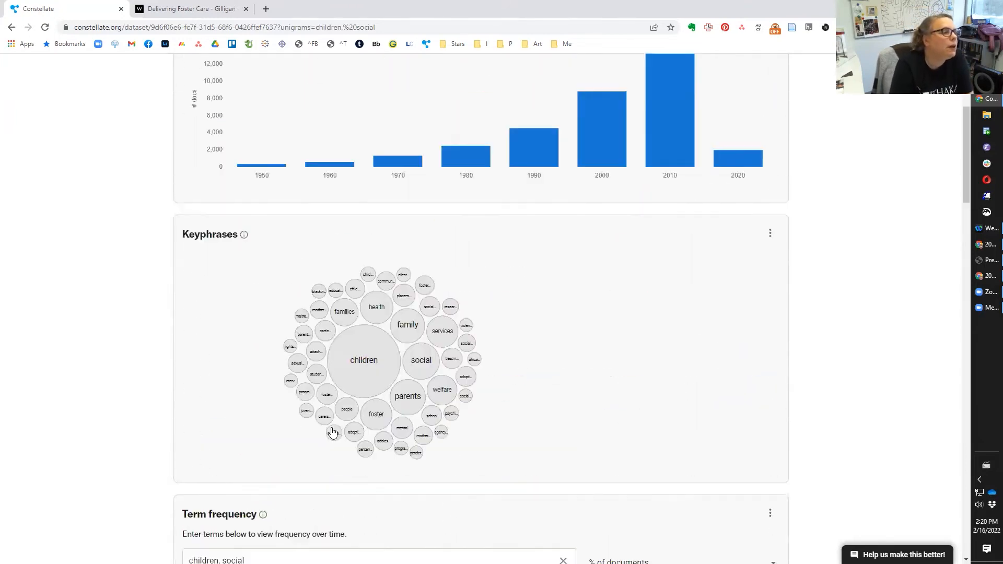
scroll("up", 3)
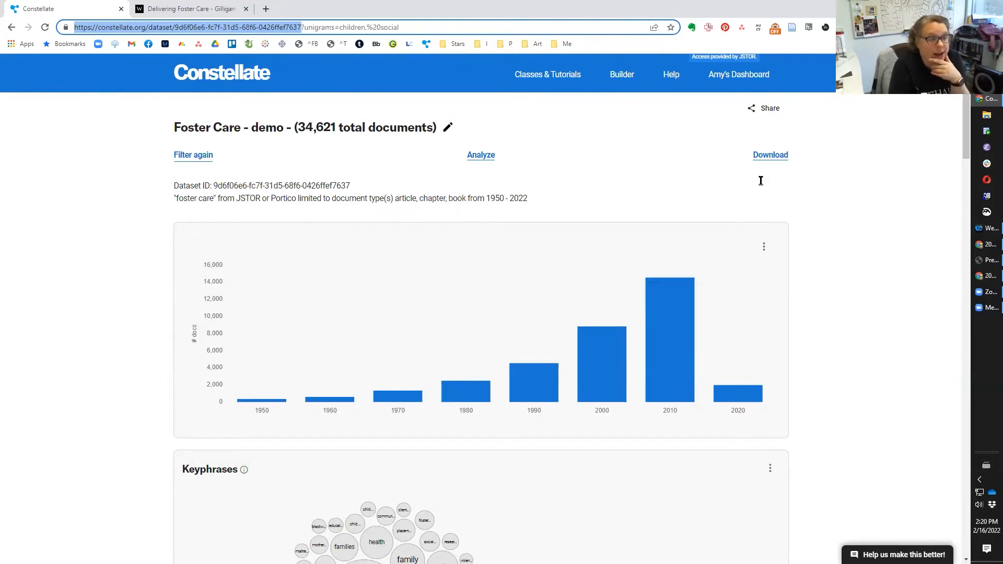
left_click(770, 155)
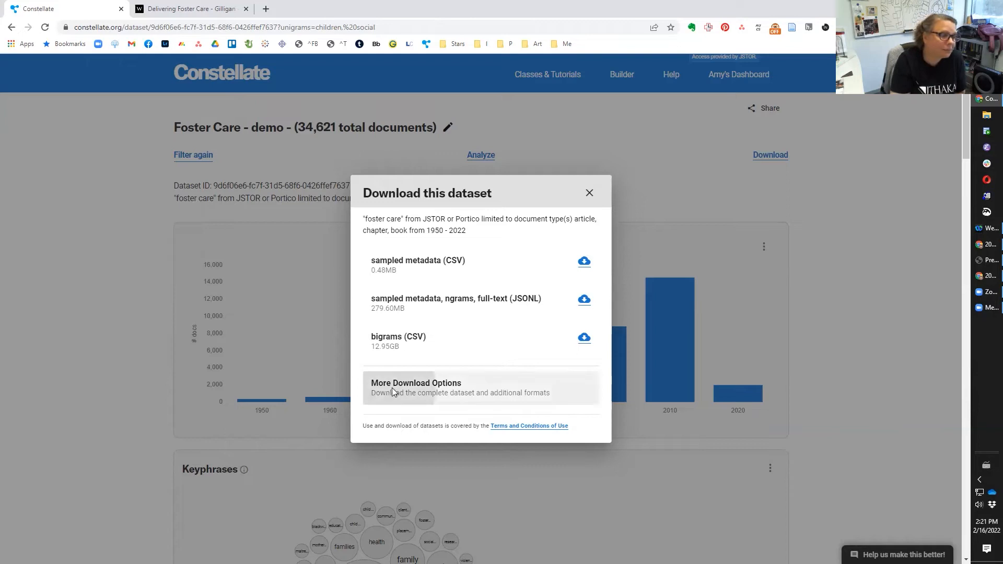
Go to More Download Options listing metadata, unigram, bigram, trigram and JSONL requests
left_click(416, 388)
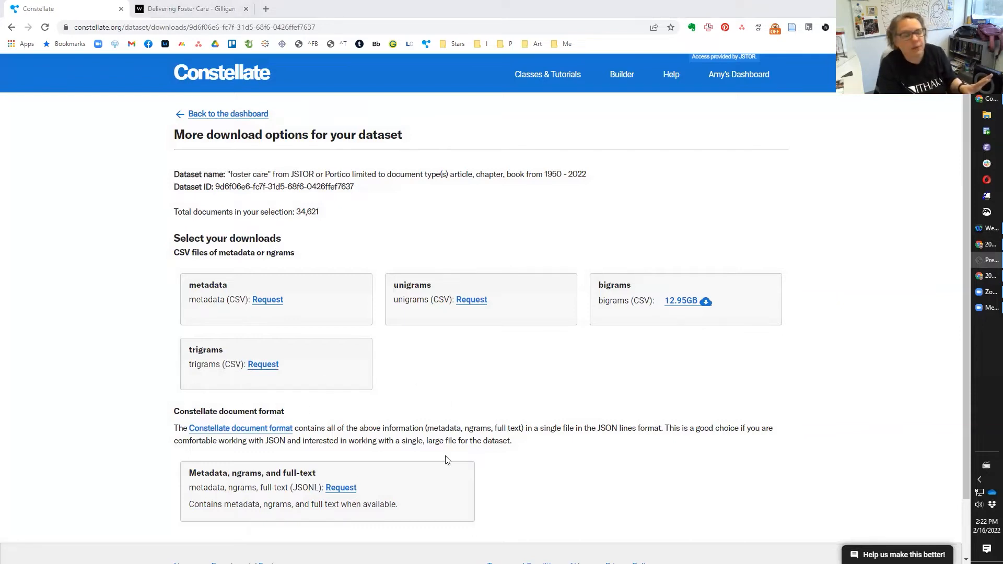
mouse_move(421, 498)
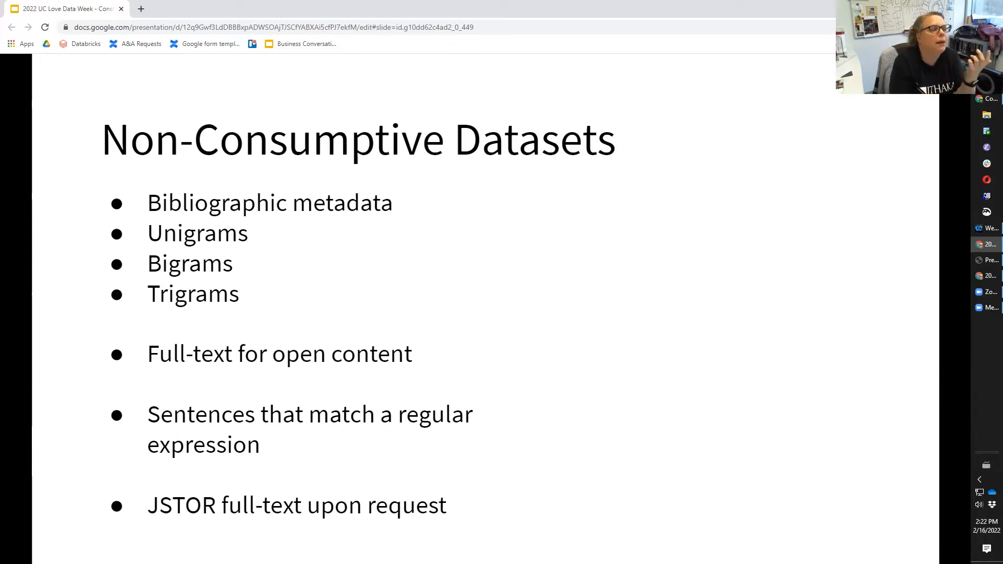
mouse_move(682, 195)
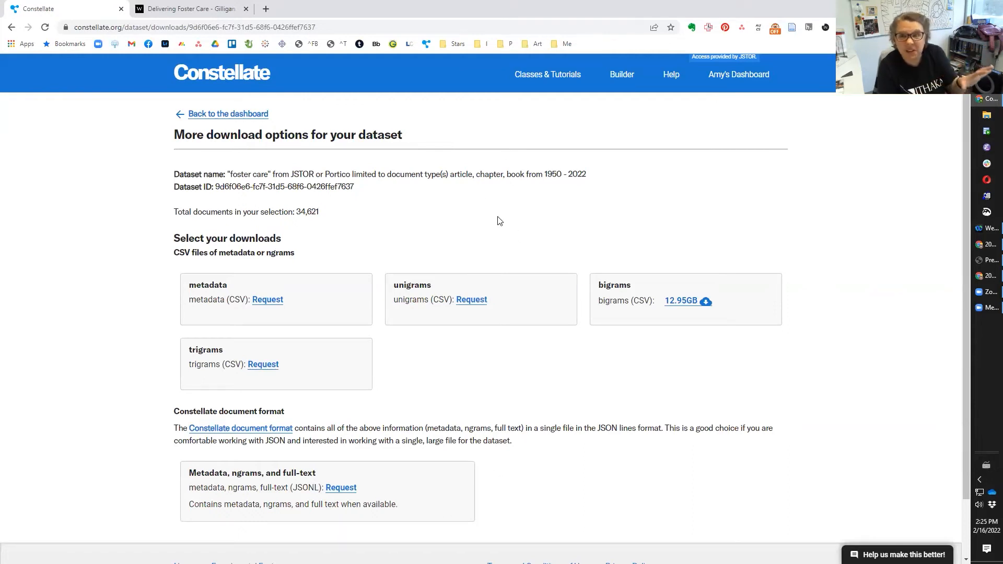
mouse_move(441, 357)
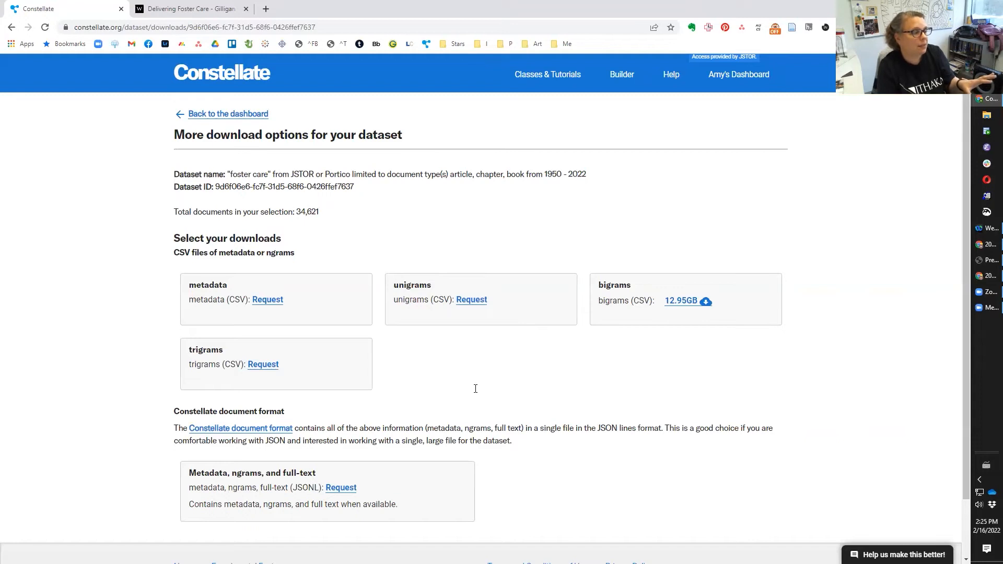
mouse_move(471, 300)
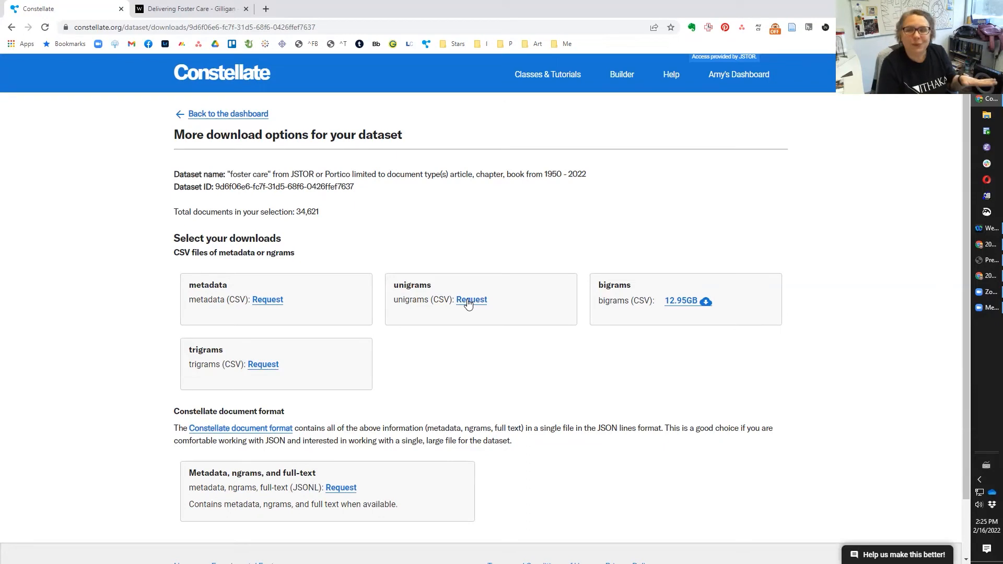
mouse_move(417, 319)
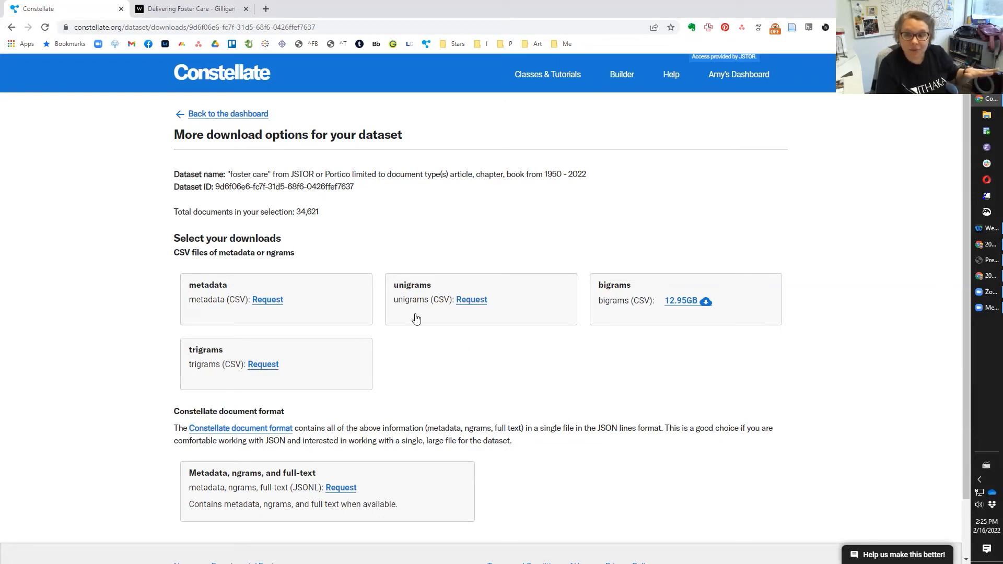
mouse_move(227, 114)
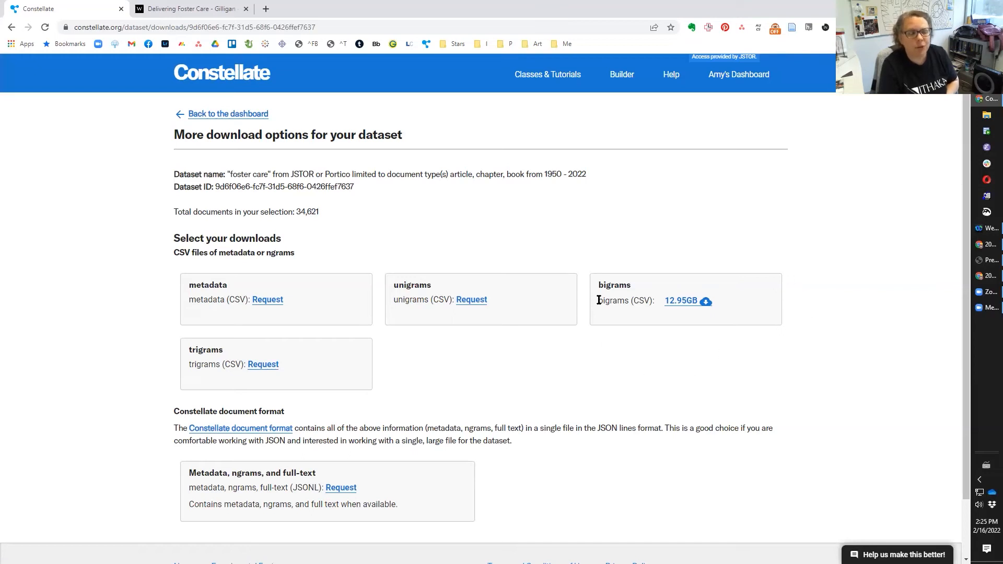
mouse_move(397, 174)
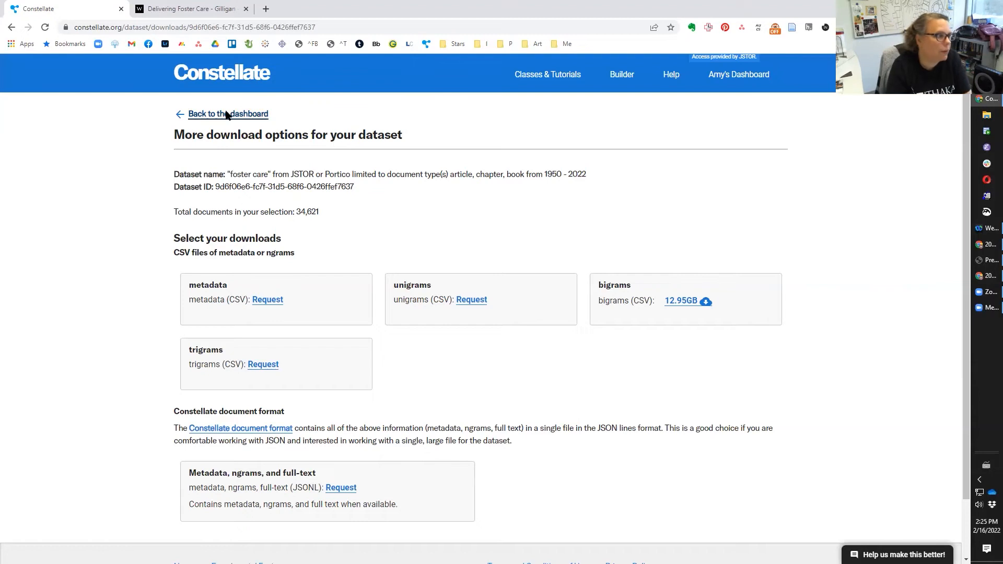
From the dashboard, analyze Foster Care - demo with the Word Frequencies notebook in Constellate Lab
left_click(226, 114)
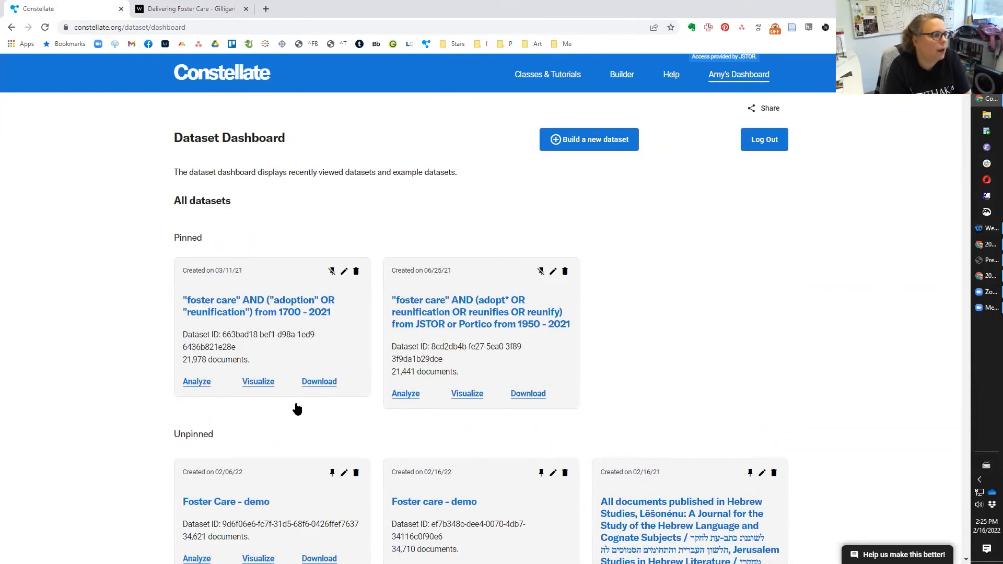
scroll("down", 3)
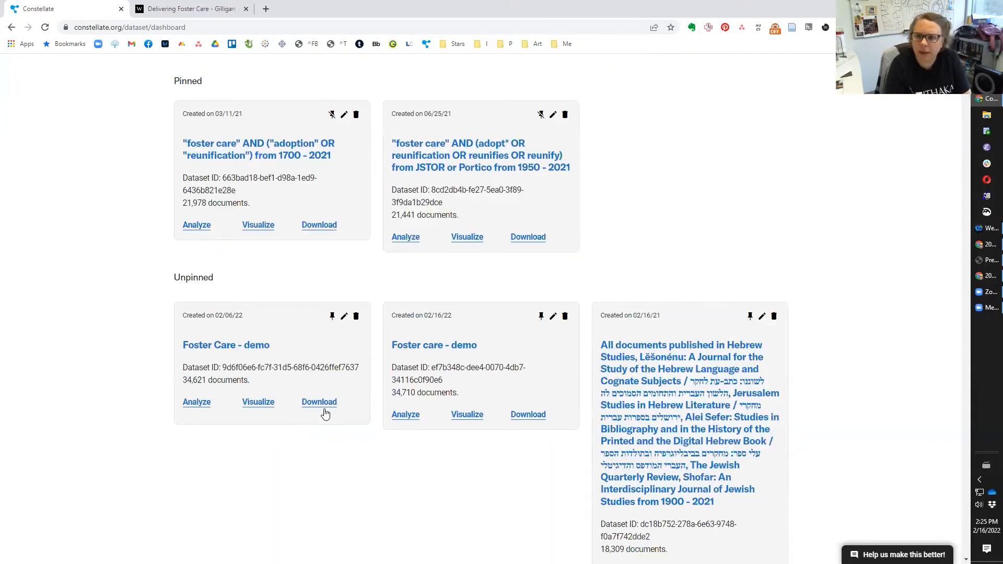
mouse_move(378, 533)
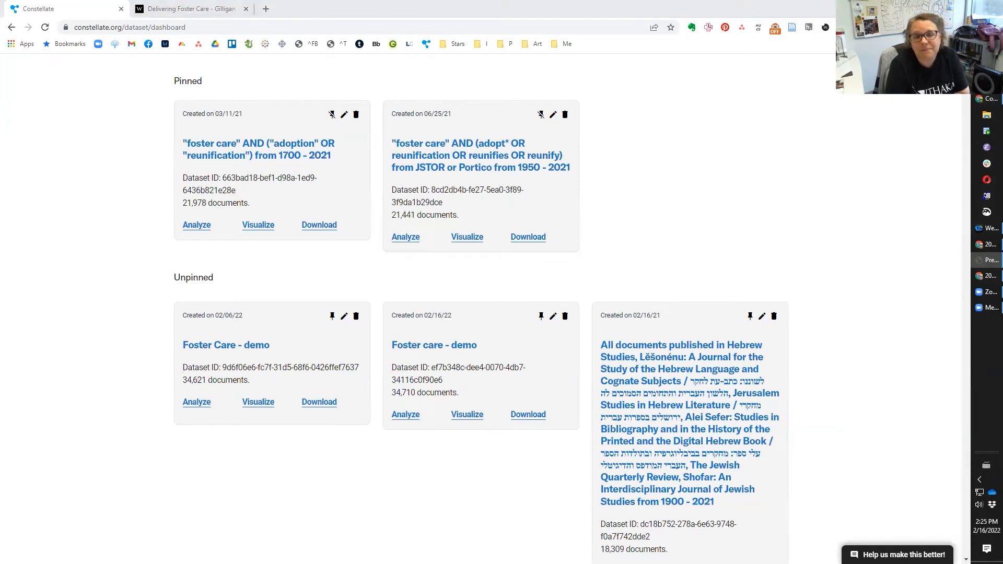
mouse_move(331, 384)
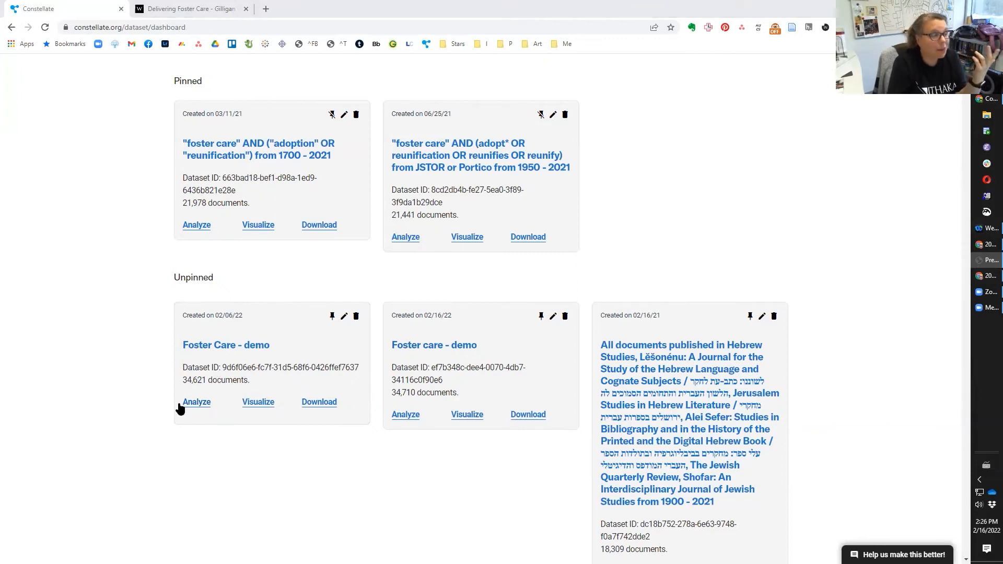
mouse_move(261, 459)
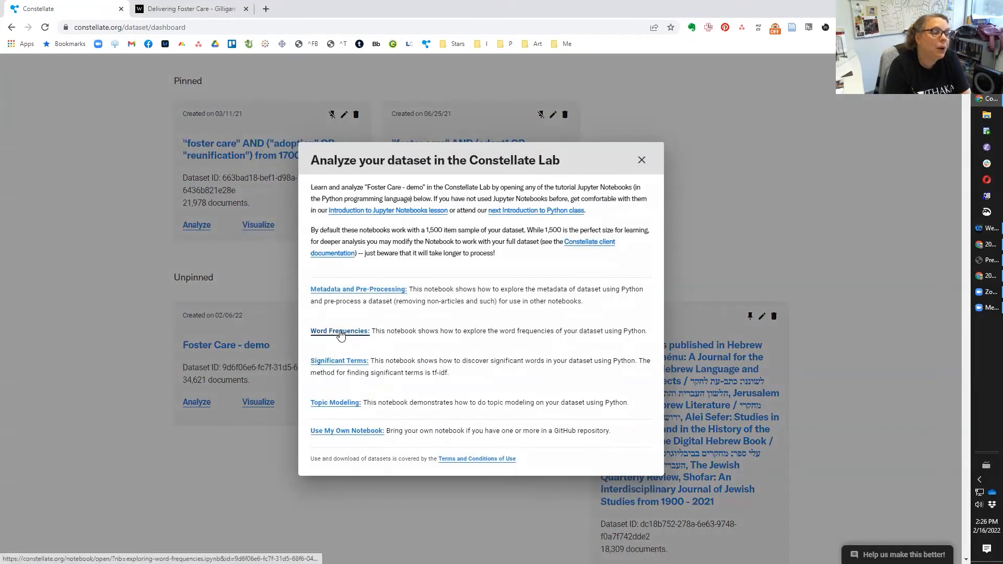
left_click(338, 331)
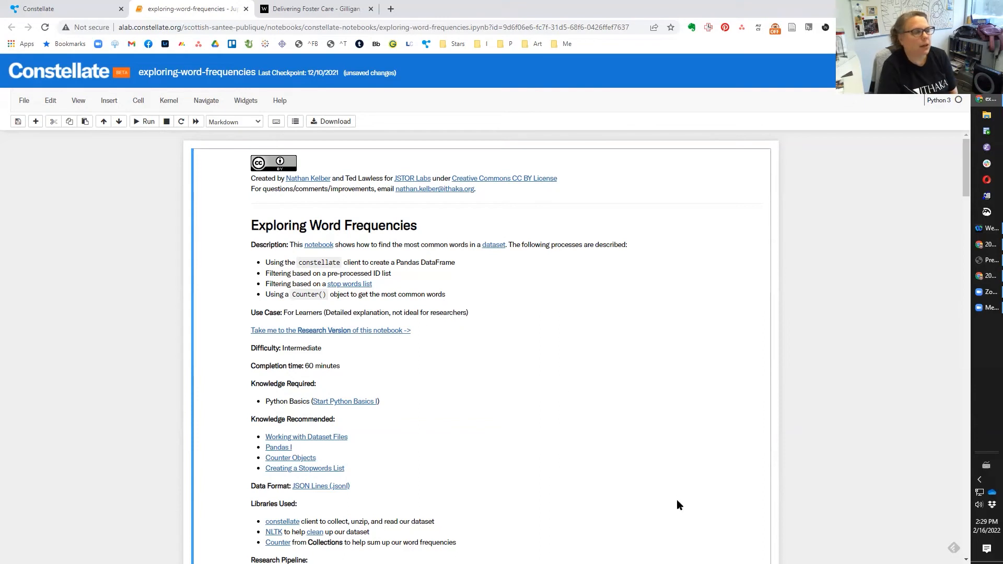
mouse_move(804, 358)
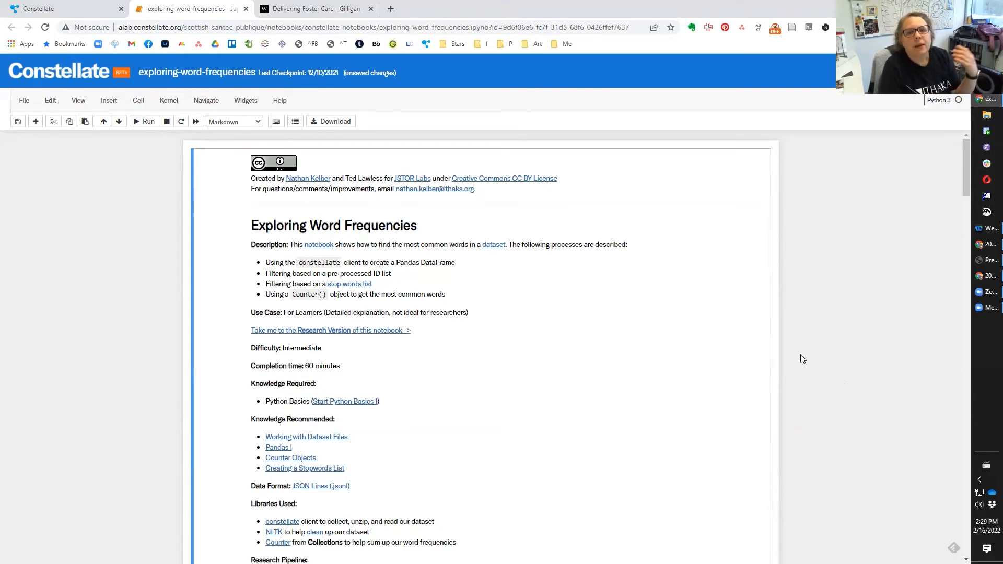
mouse_move(751, 351)
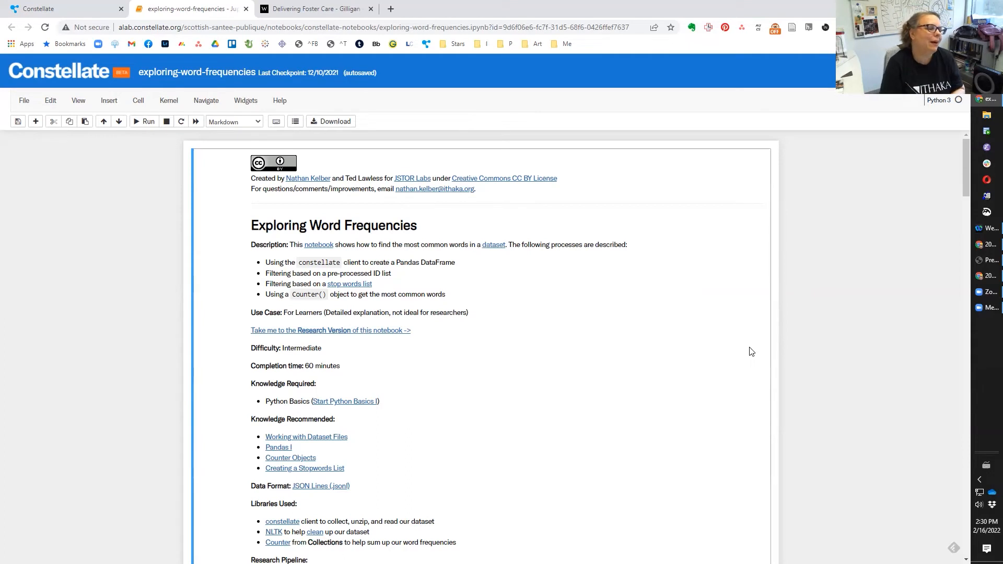
mouse_move(713, 339)
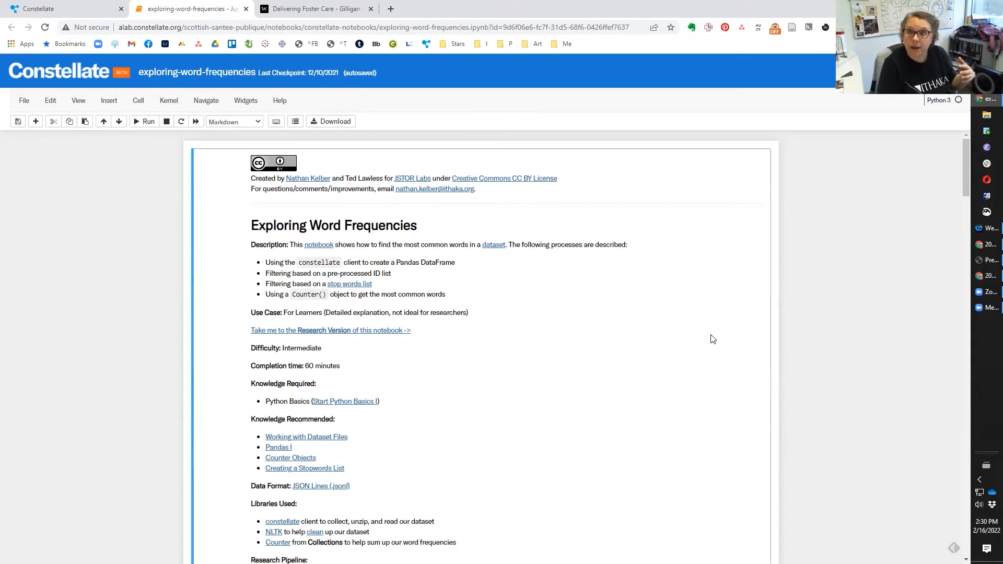
mouse_move(636, 331)
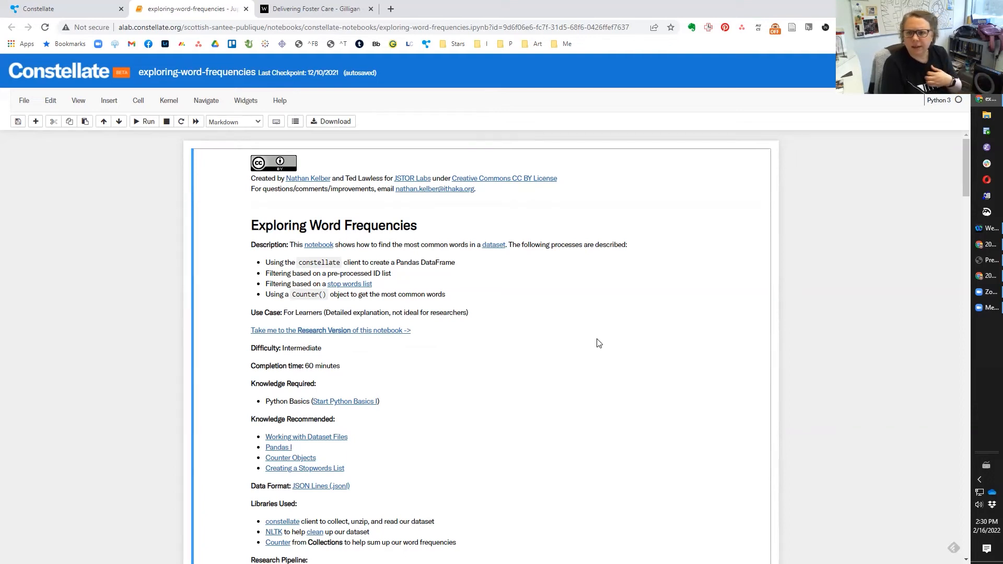
mouse_move(529, 389)
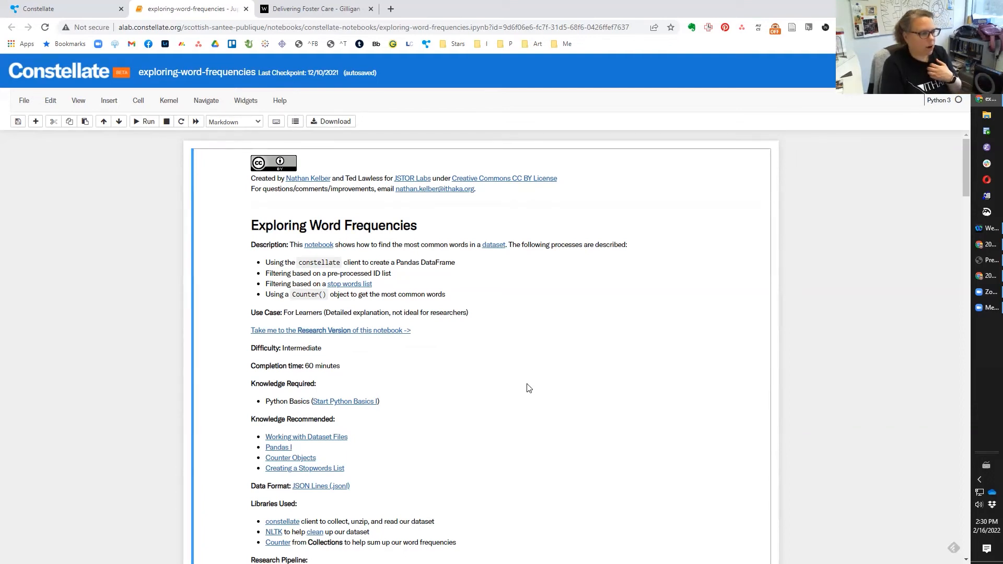
Run the dataset ID cell and the Counter import cell creating the empty word_frequency counter
scroll("down", 3)
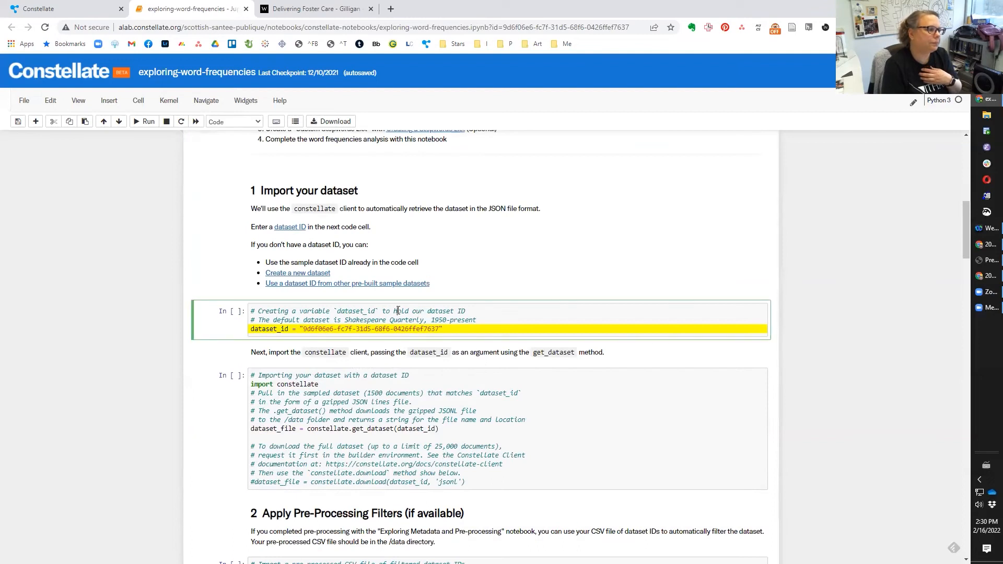
left_click(144, 121)
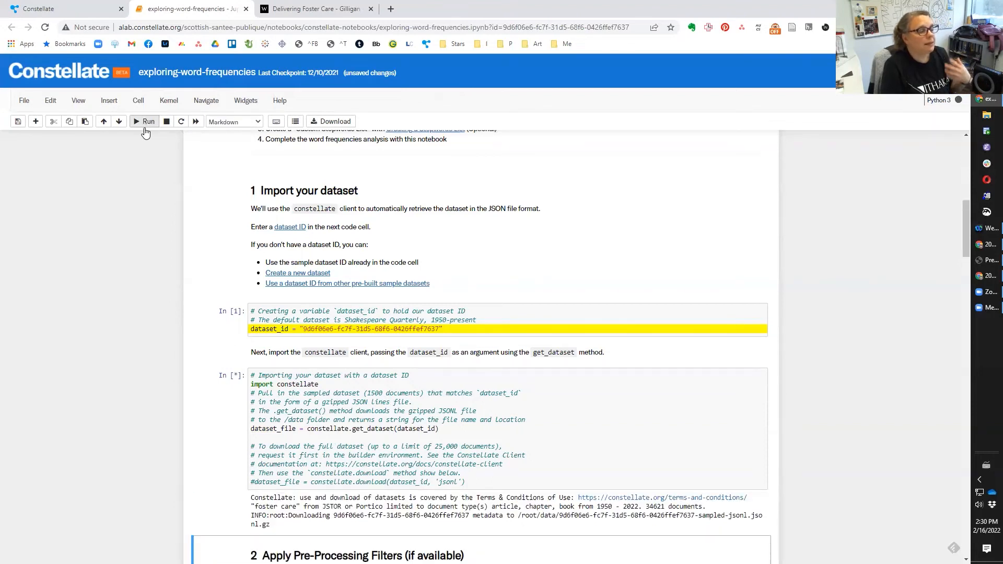
scroll("down", 3)
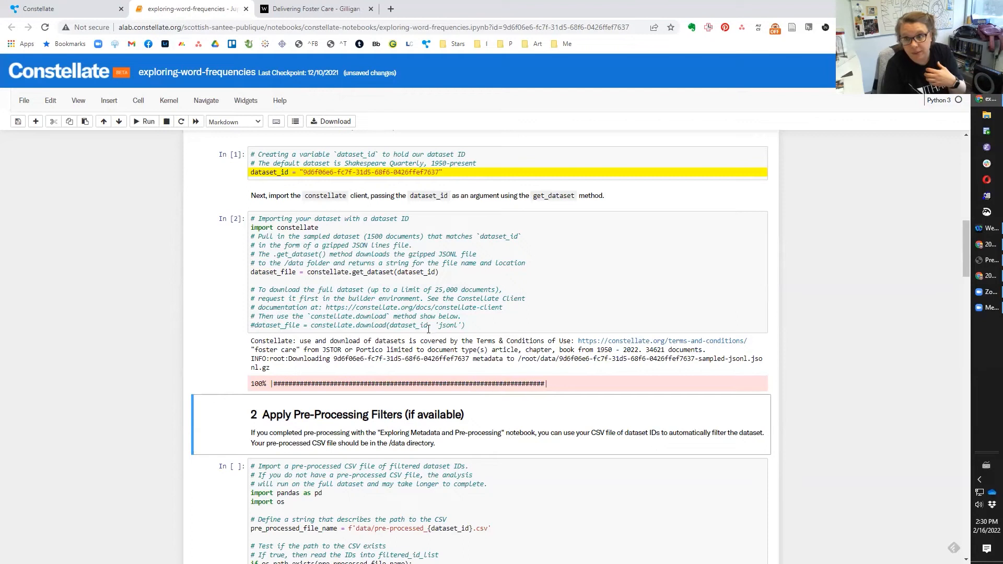
mouse_move(289, 276)
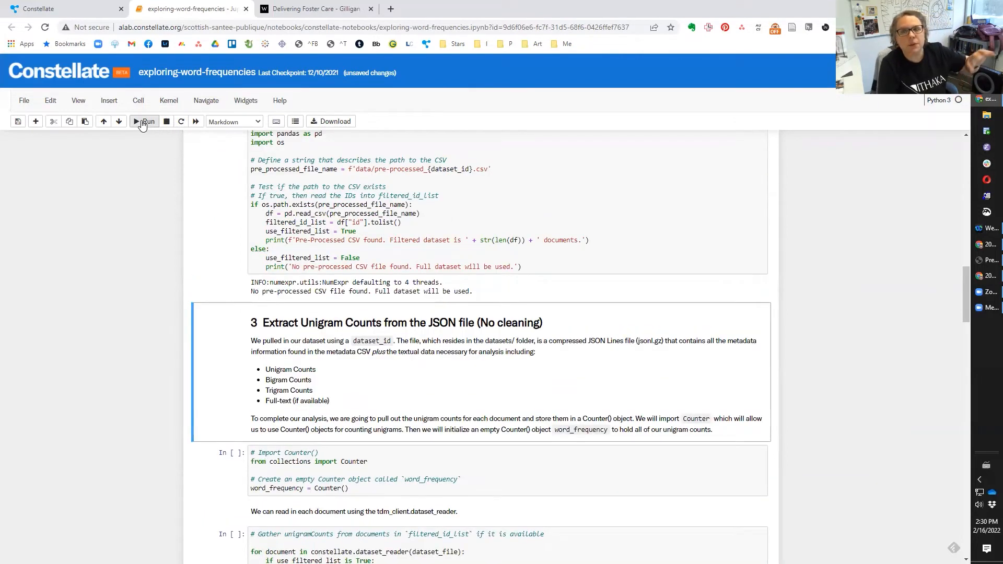
left_click(144, 121)
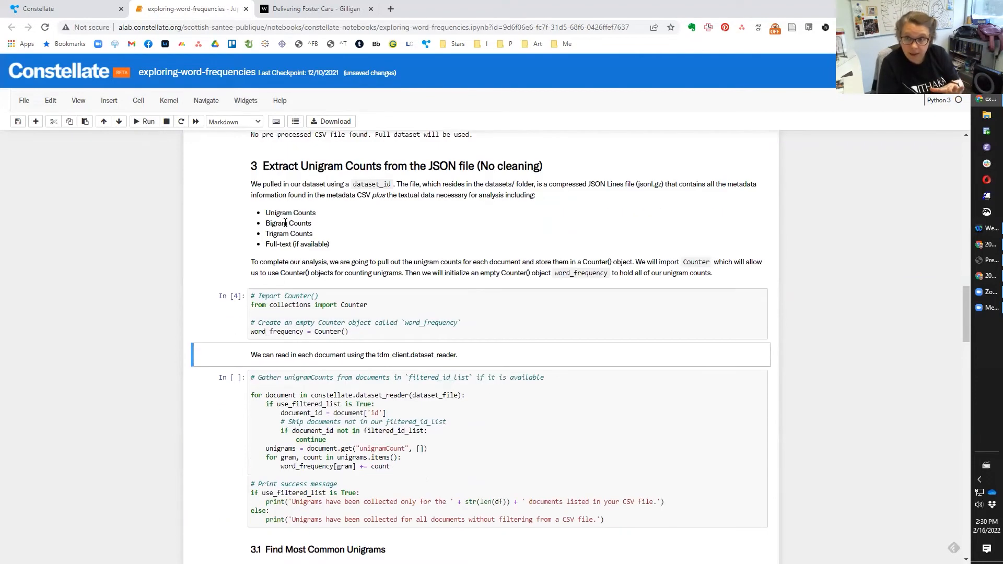
Run the unigramCounts cell, gathering unigrams for all documents without CSV filtering
left_click(278, 395)
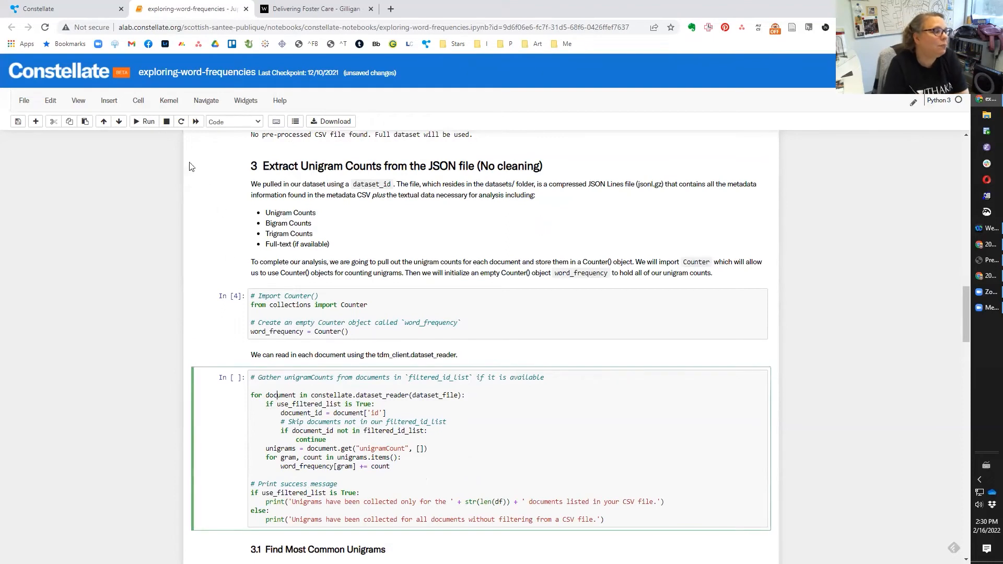
left_click(144, 121)
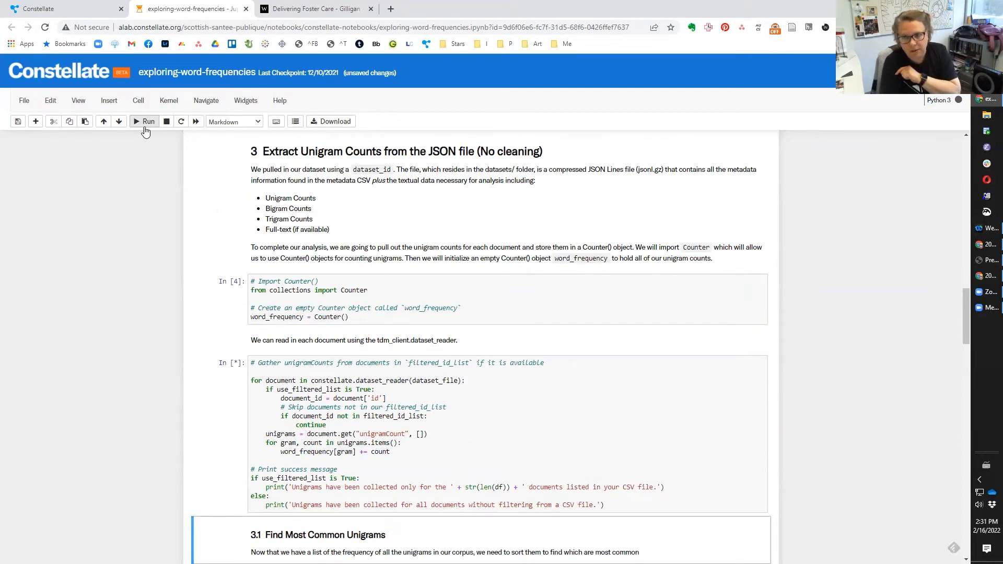
mouse_move(148, 121)
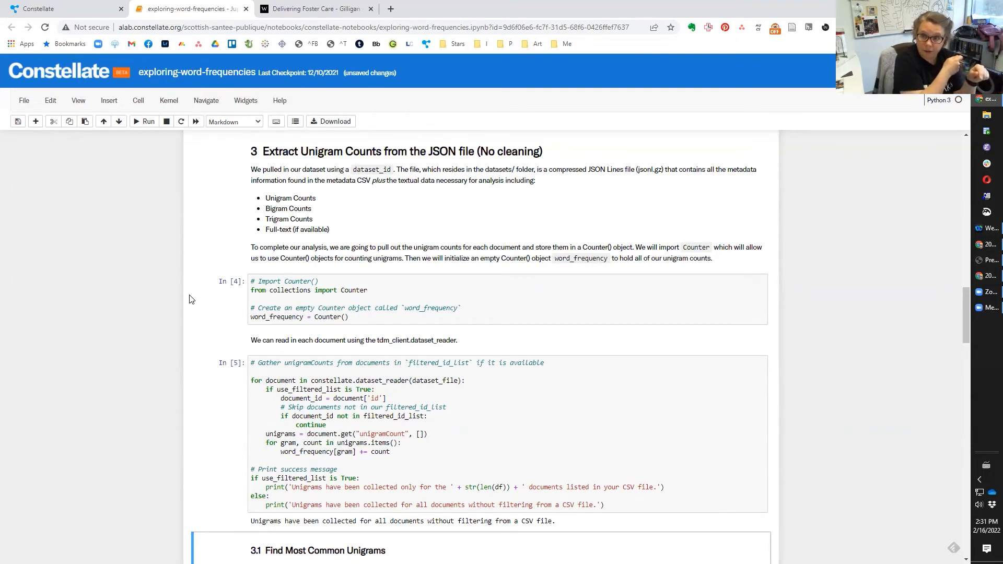
scroll("down", 3)
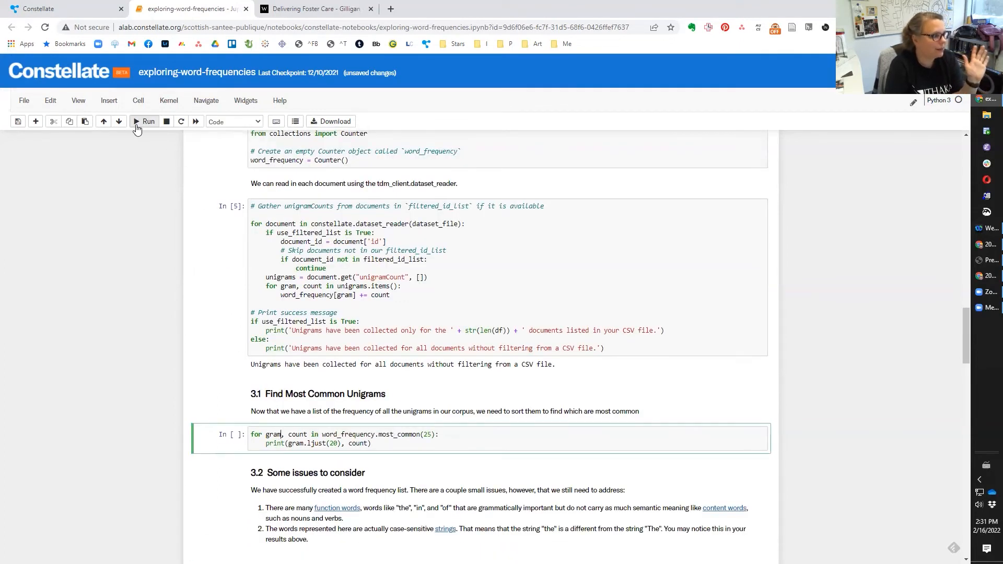
Run most_common(25), showing top words like "the" (937,931) and "of" (774,708), down to the stopwords section
left_click(145, 121)
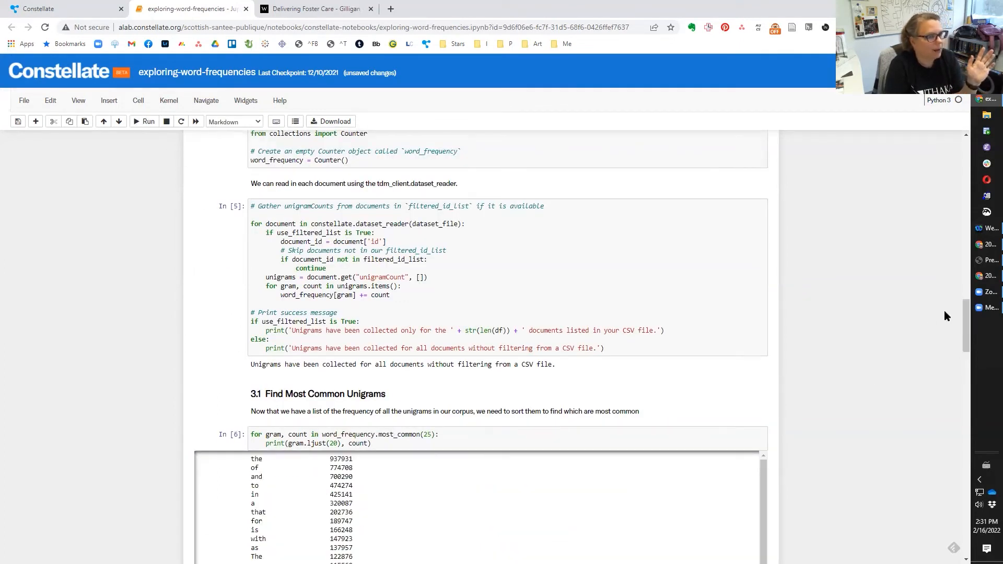
scroll("down", 3)
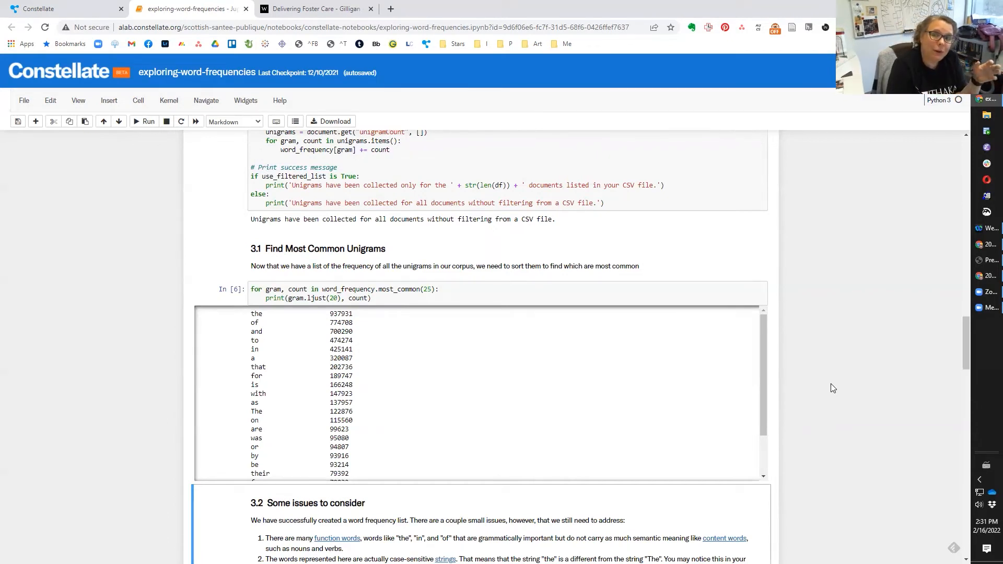
scroll("down", 3)
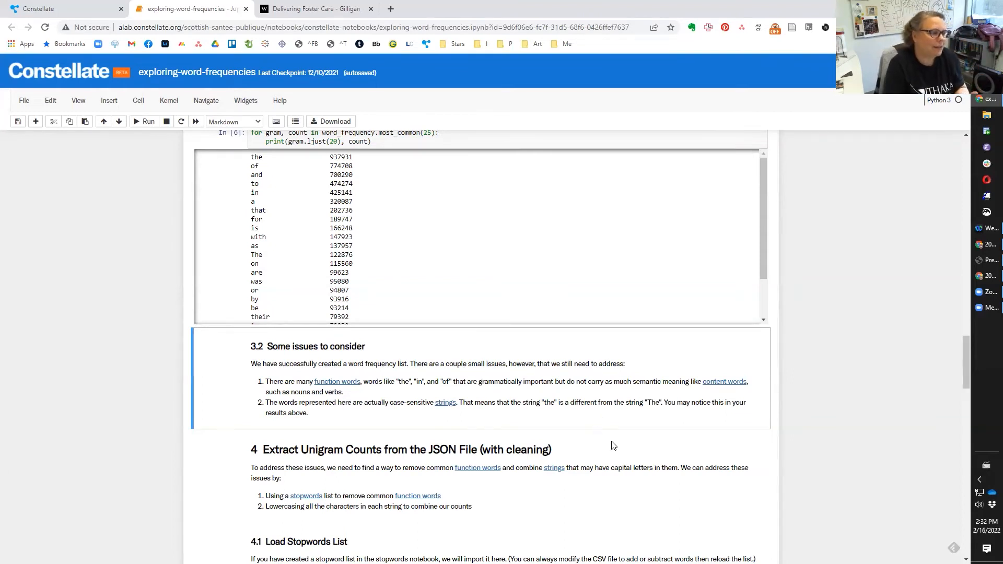
scroll("down", 3)
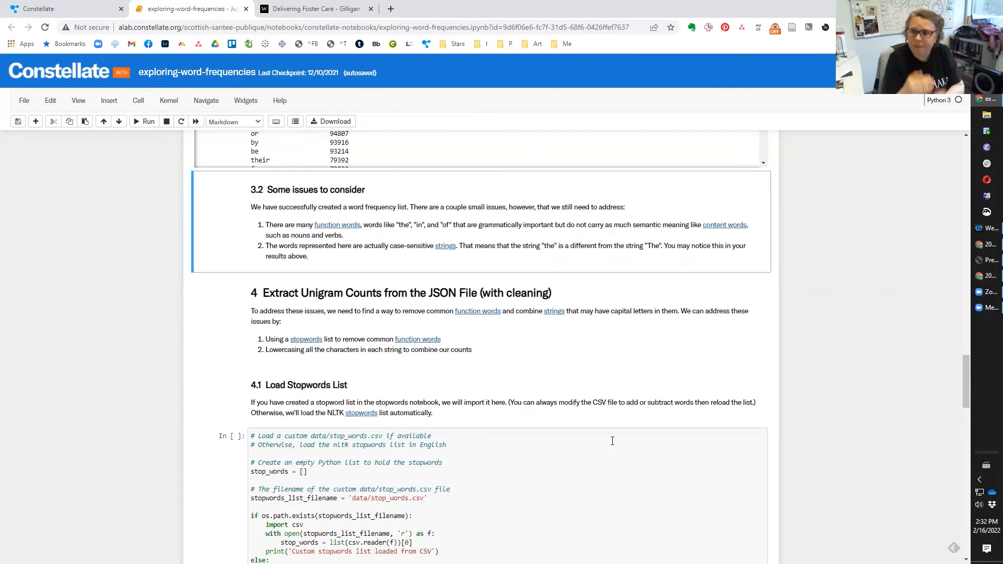
scroll("down", 3)
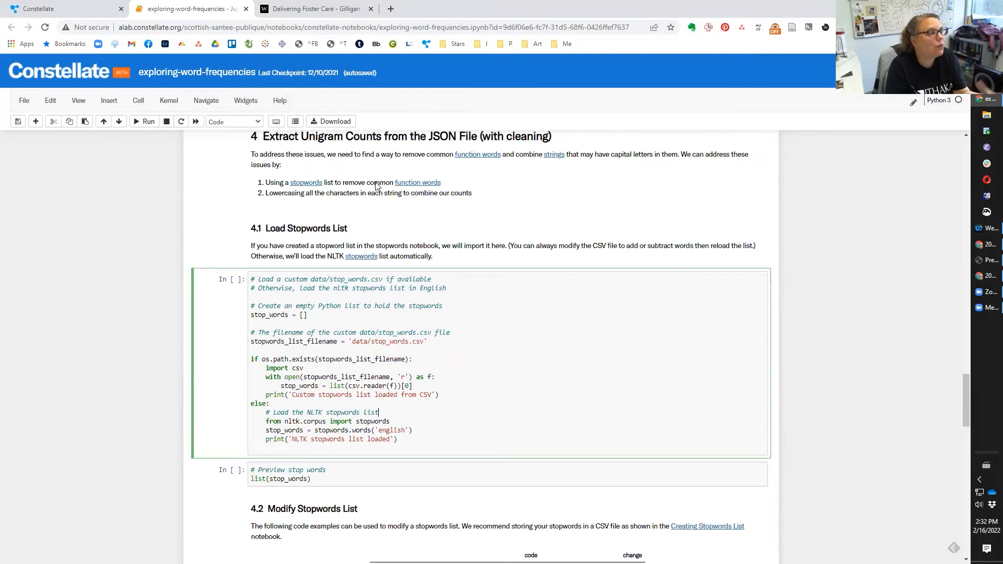
Run the stopwords-loading and preview cells, showing entries like "i", "me" and "myself"
left_click(147, 122)
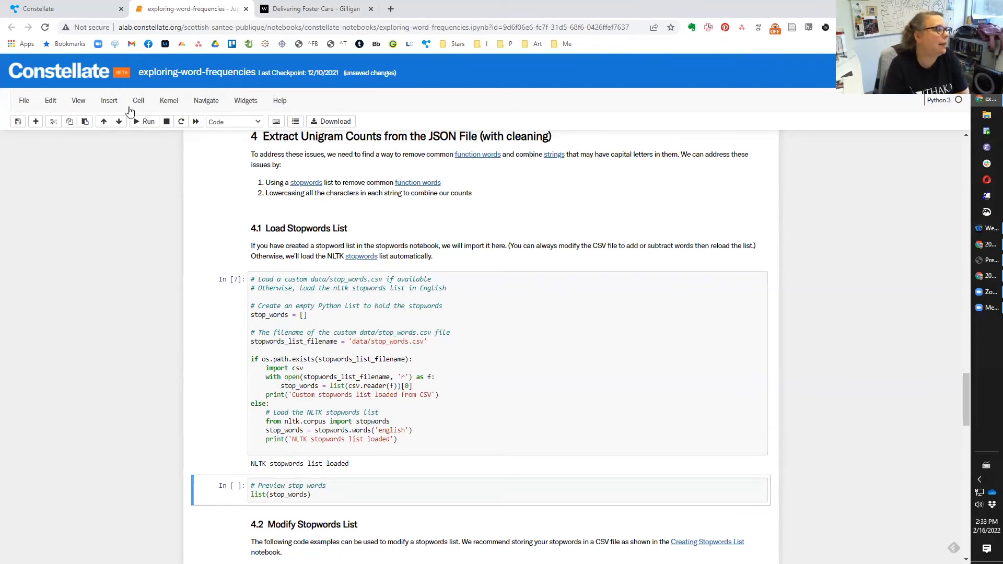
left_click(146, 121)
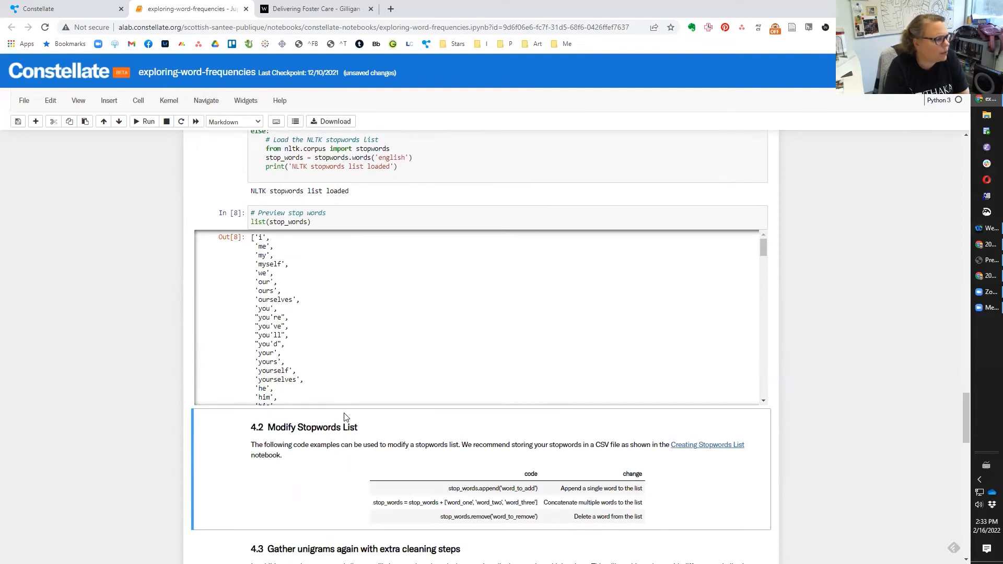
scroll("down", 3)
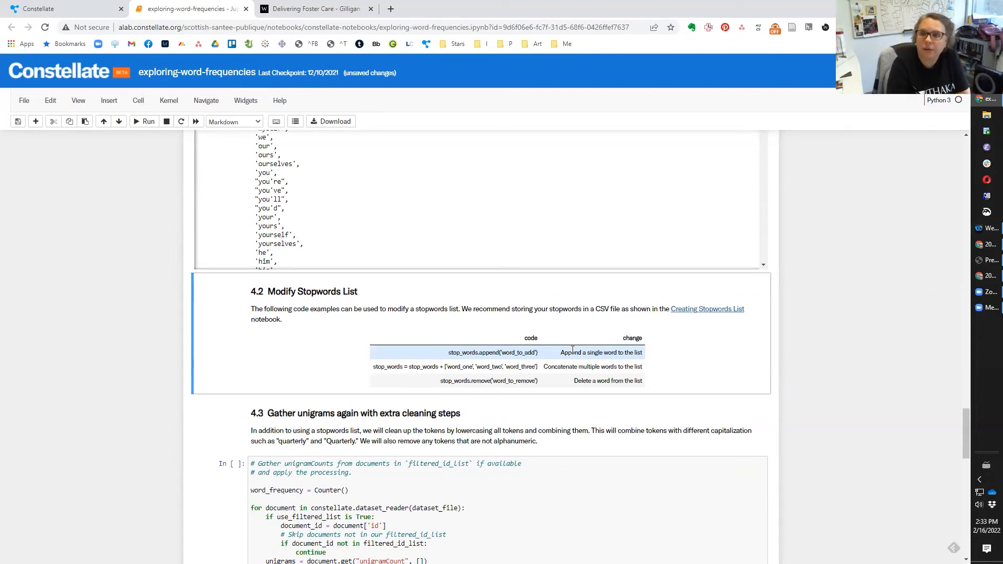
scroll("down", 3)
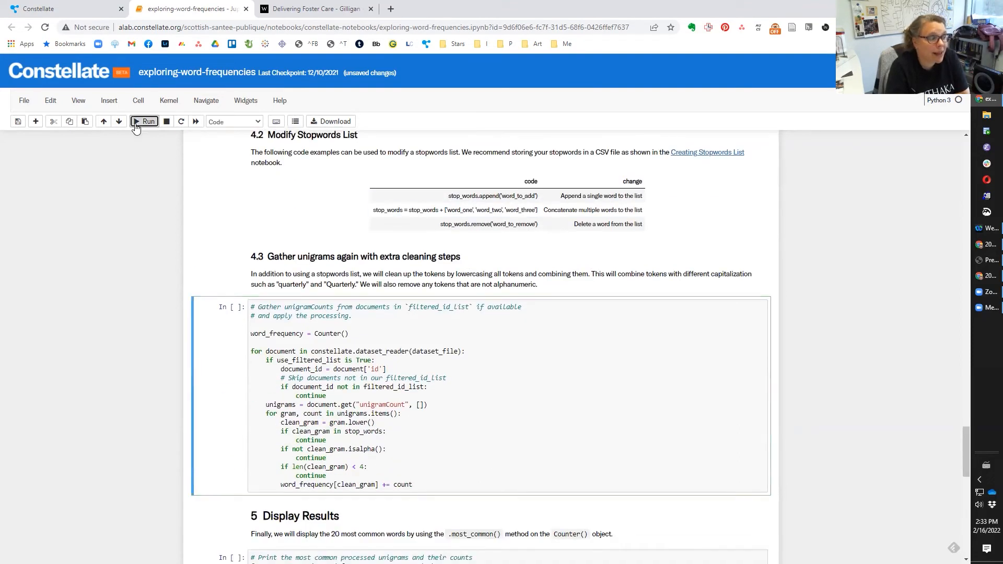
Run the section 4.3 cleaned unigram cell after editing the len(clean_gram) length threshold
left_click(145, 121)
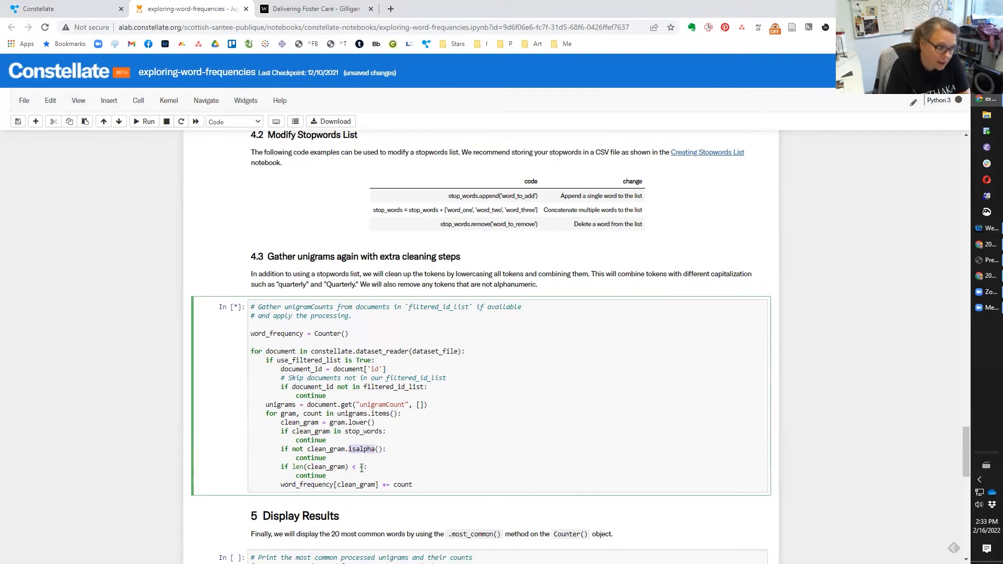
type("4")
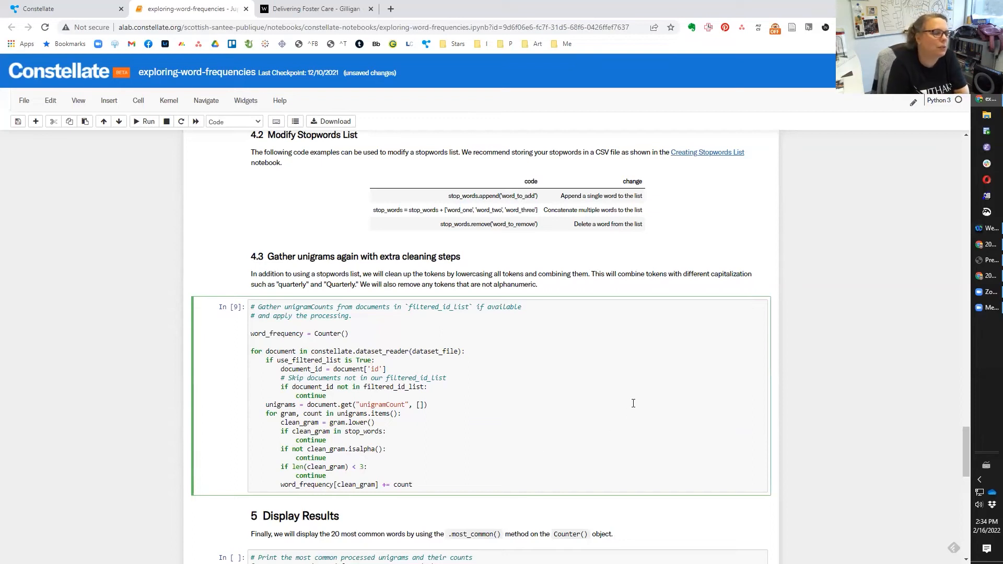
scroll("down", 3)
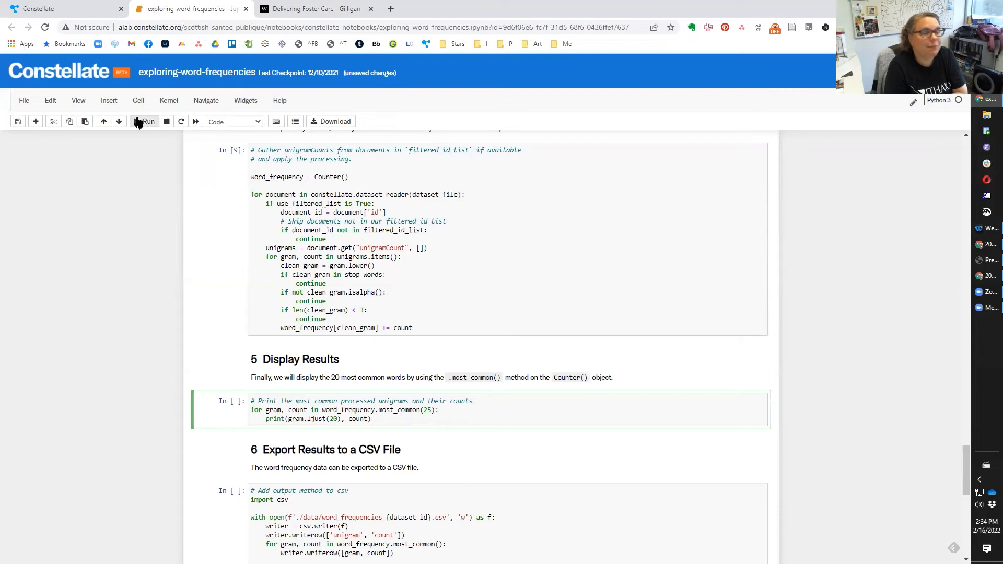
Display cleaned top unigrams led by "social" (68,729), raise most_common to 50, and run the CSV export
left_click(144, 122)
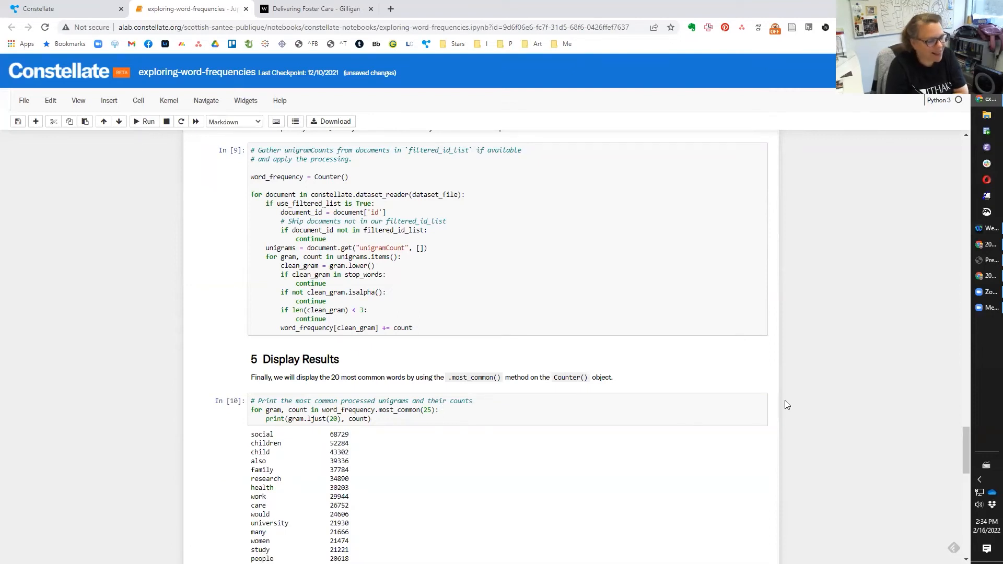
scroll("down", 3)
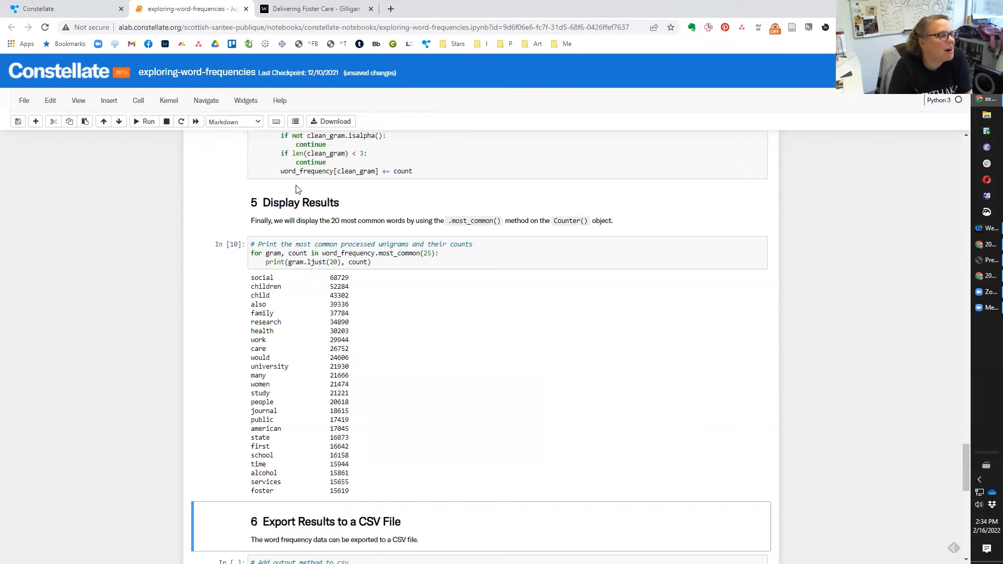
mouse_move(419, 283)
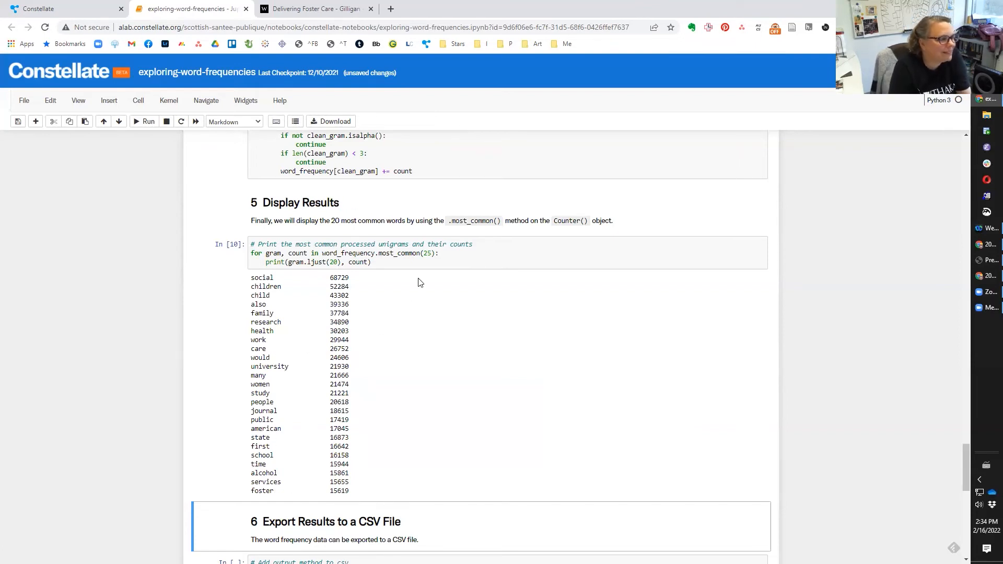
left_click(430, 253)
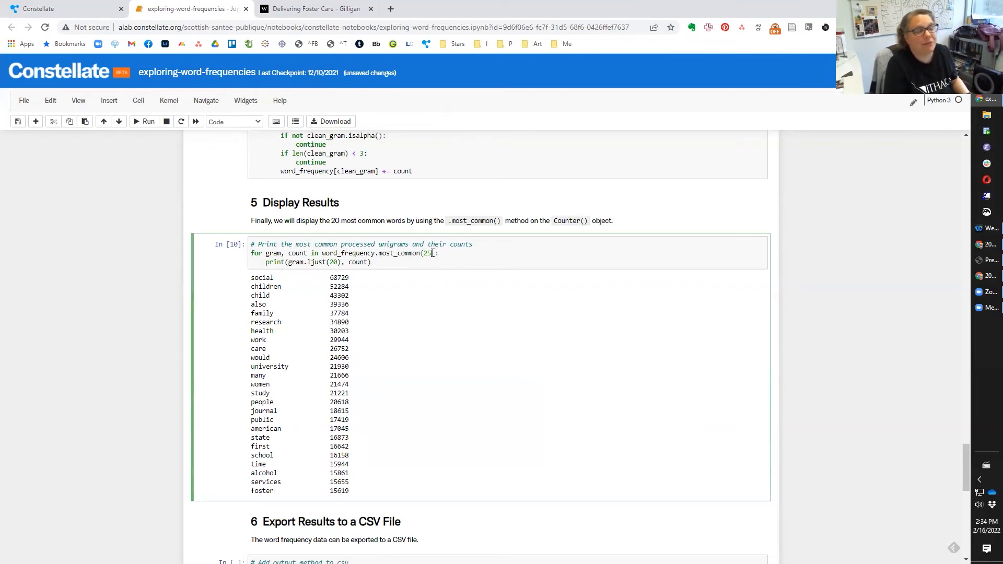
type("50")
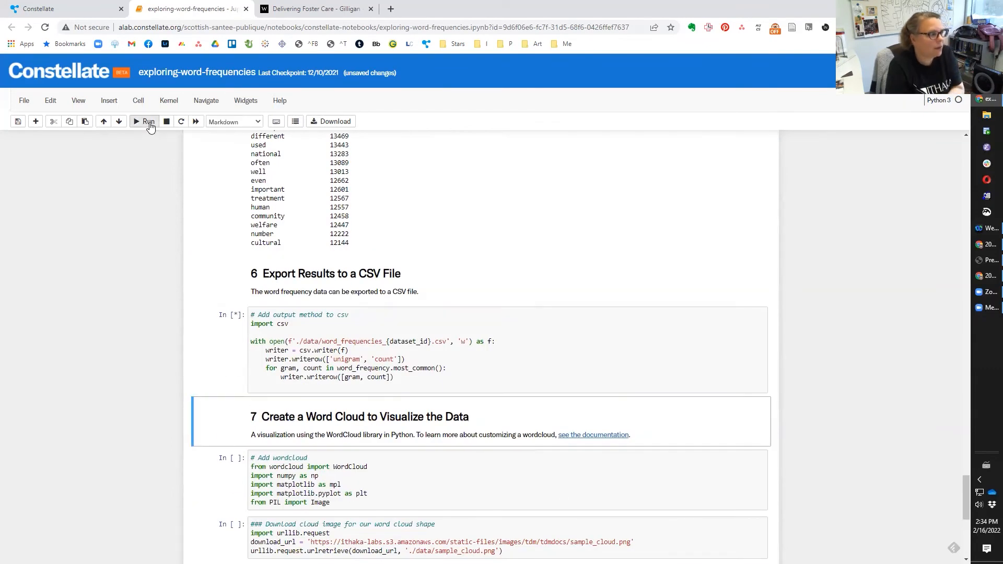
left_click(146, 121)
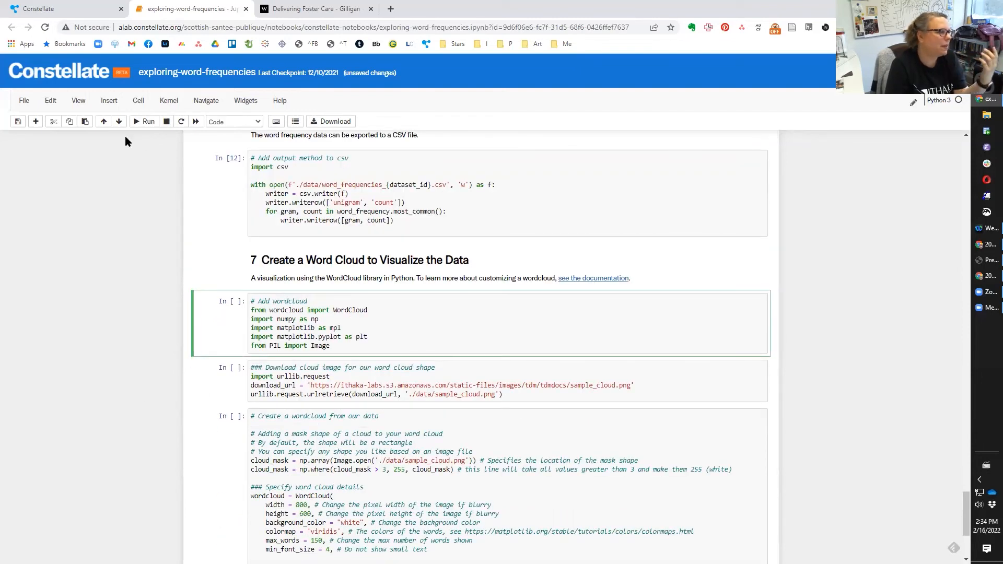
mouse_move(136, 121)
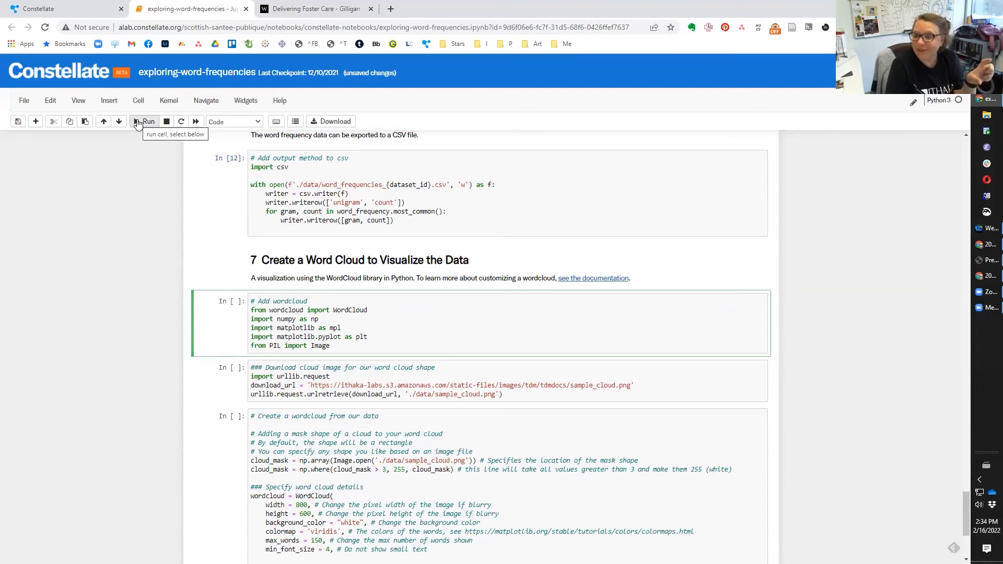
Run the word cloud library, cloud-shape download and generation cells to render the word cloud
left_click(146, 122)
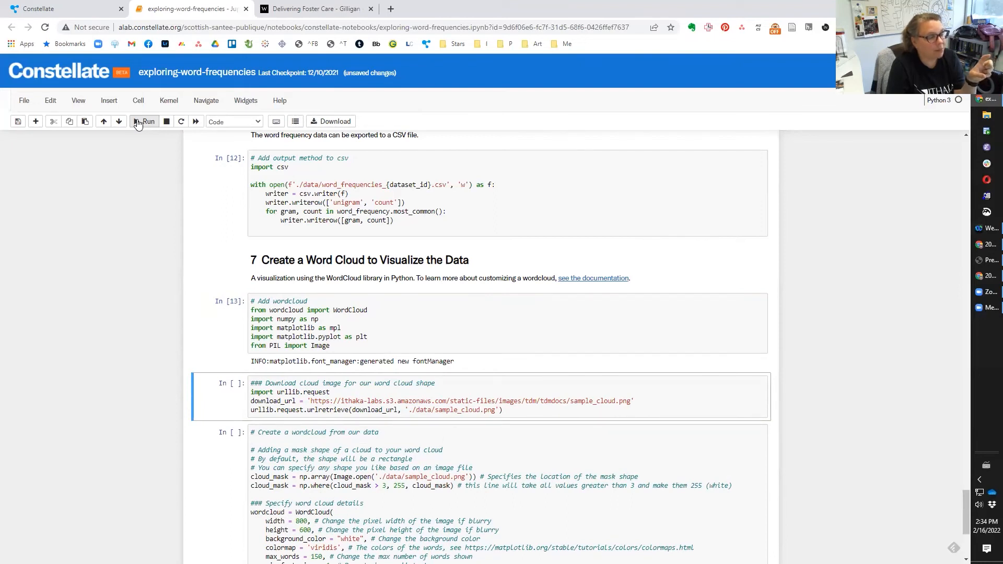
left_click(146, 121)
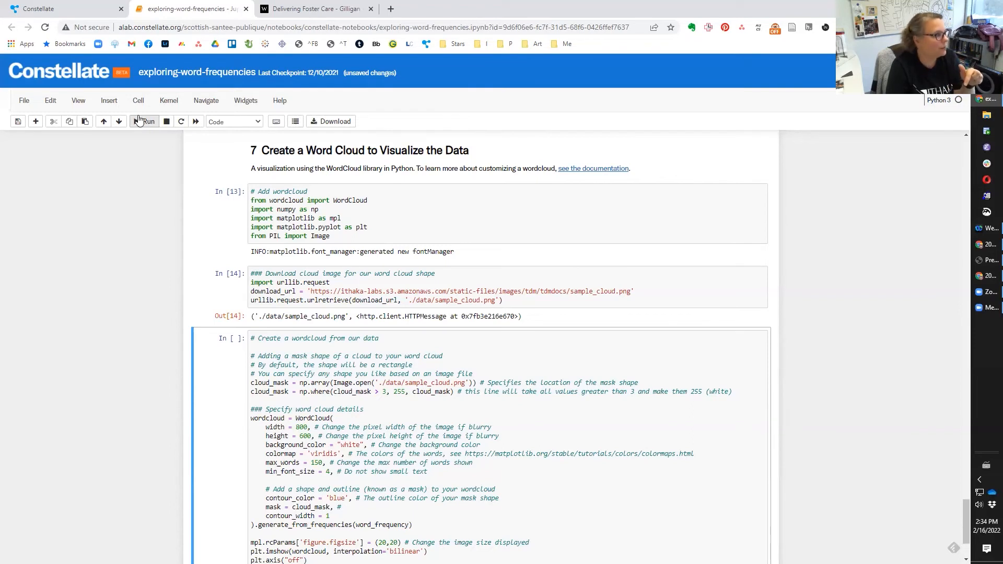
left_click(144, 121)
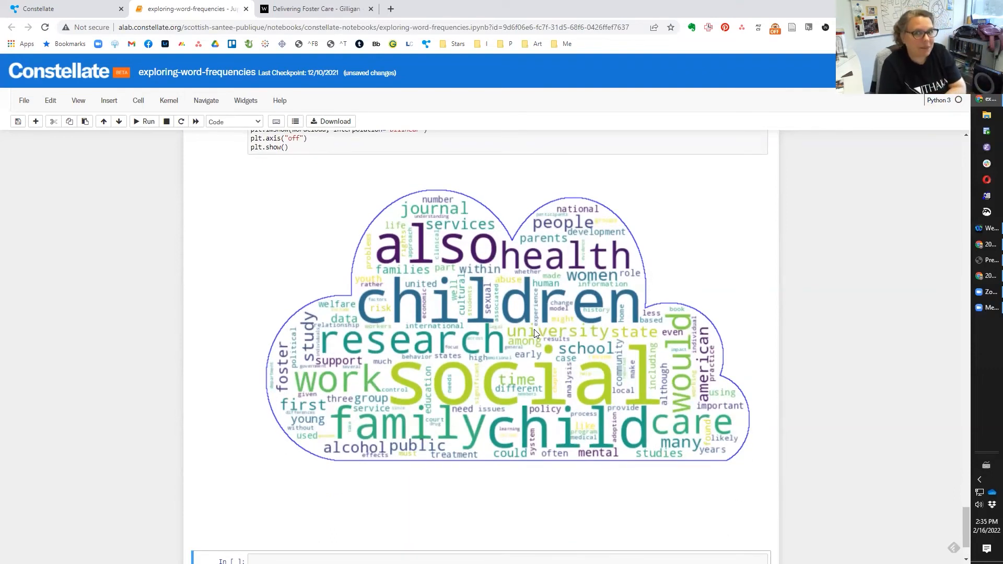
mouse_move(470, 327)
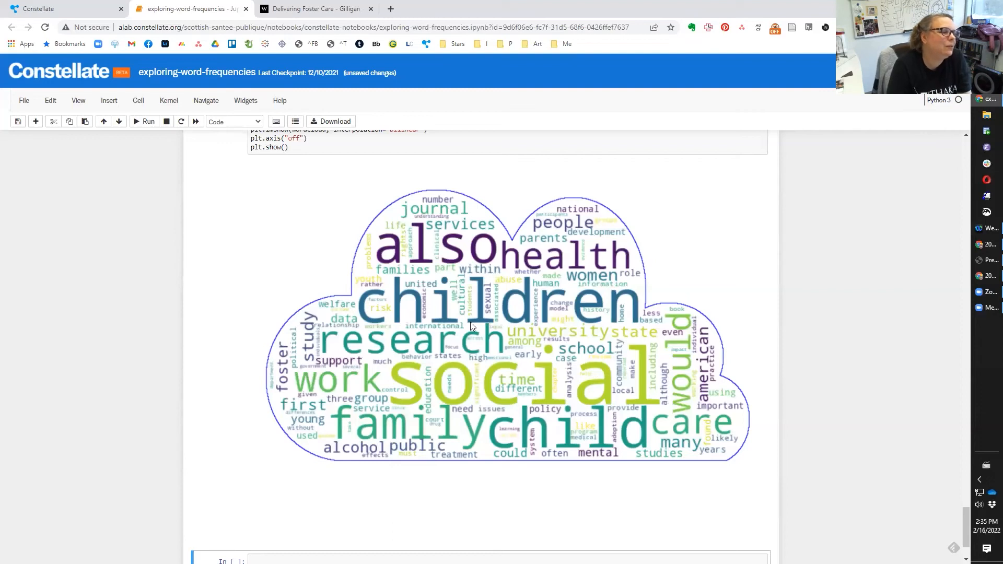
Inspect the word cloud image's context menu, then bring up the notebook's File menu
right_click(470, 326)
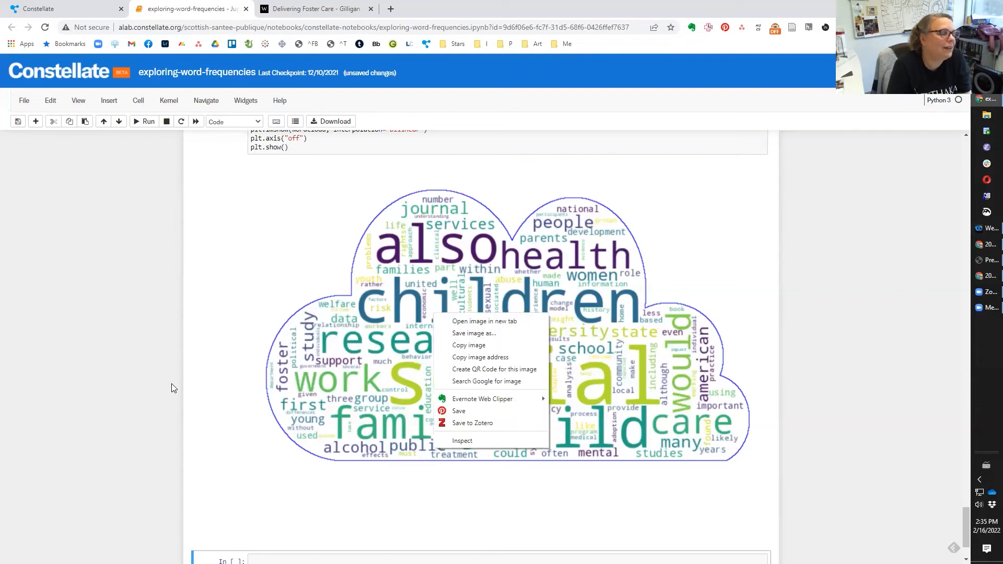
left_click(516, 395)
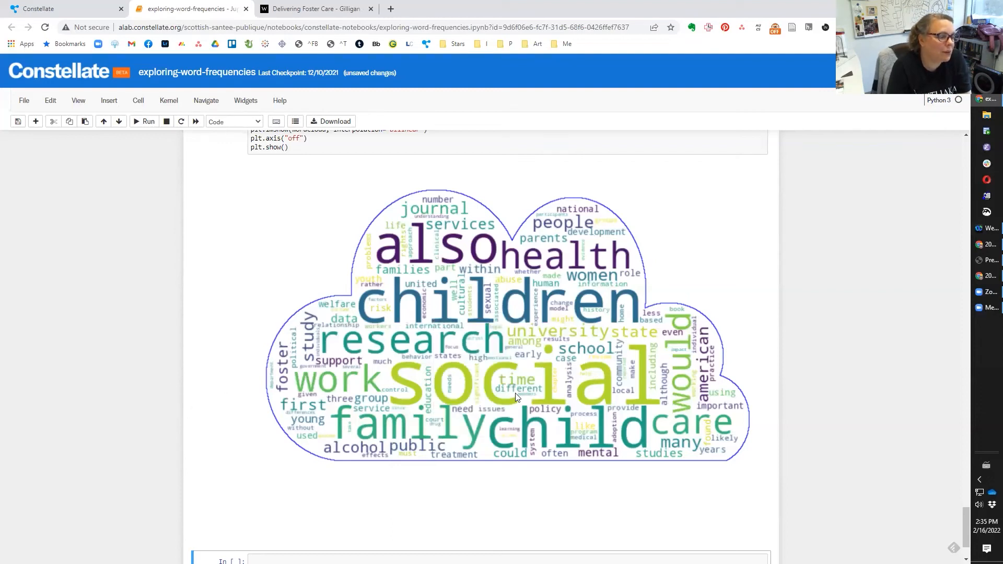
mouse_move(552, 338)
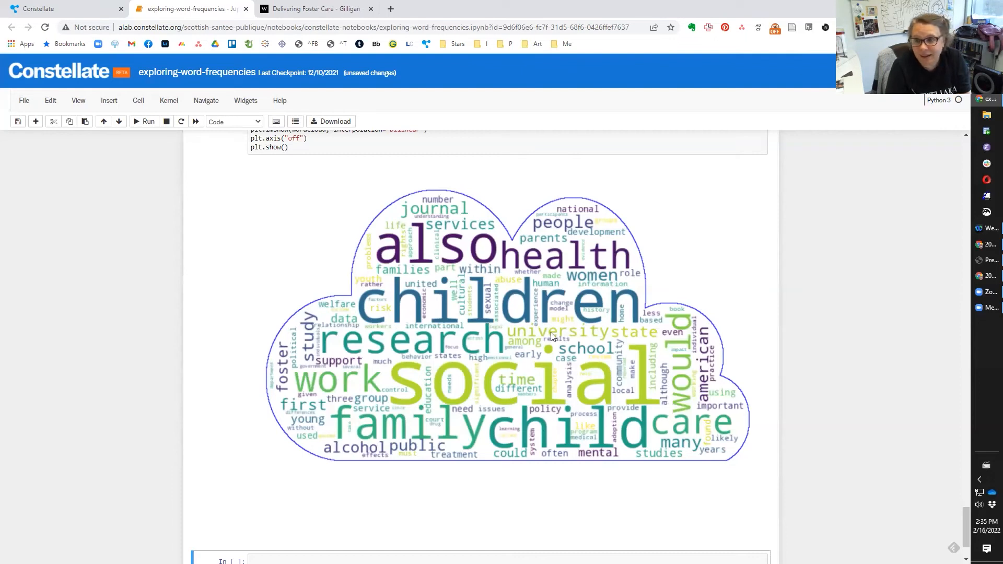
mouse_move(326, 412)
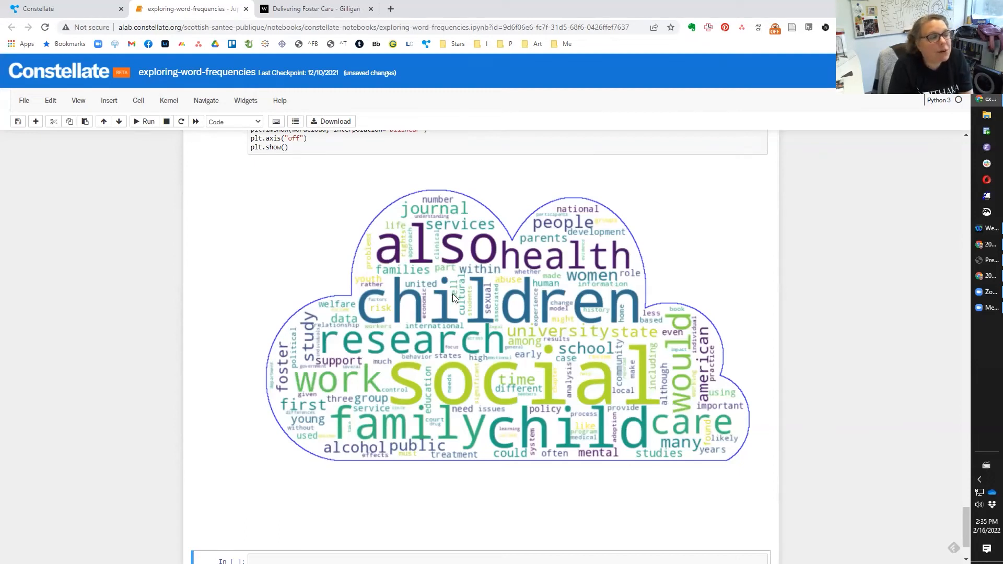
mouse_move(440, 262)
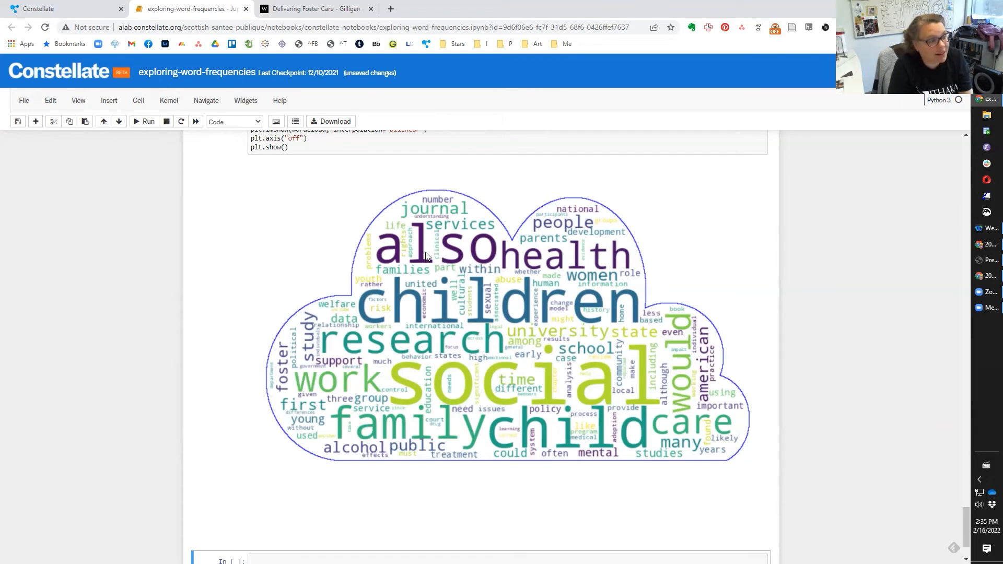
mouse_move(527, 346)
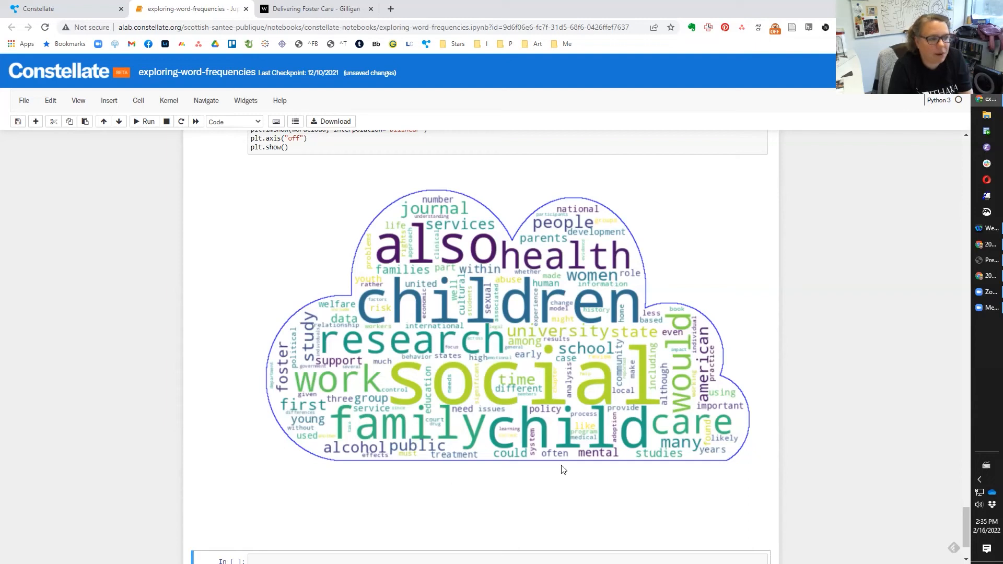
mouse_move(453, 466)
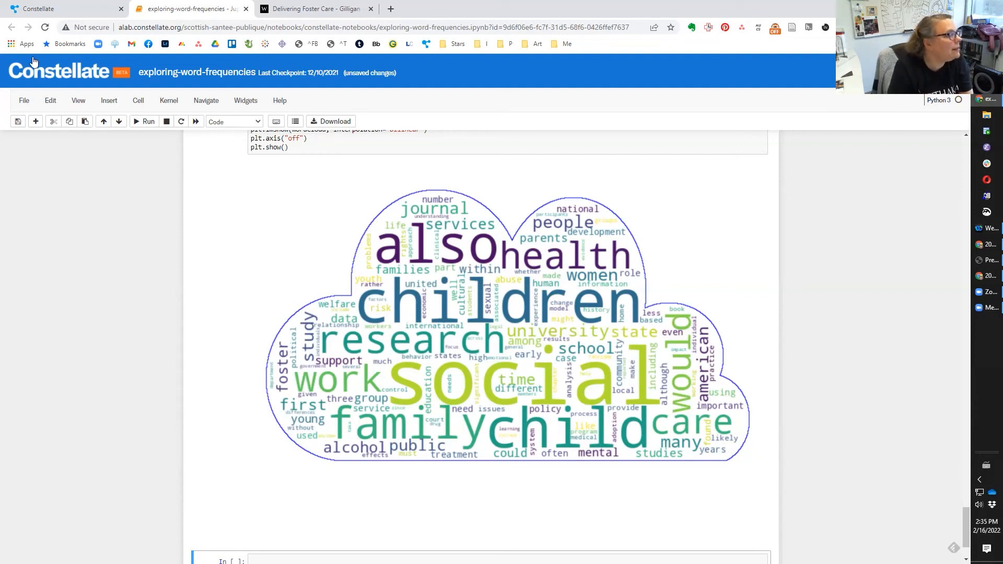
left_click(24, 100)
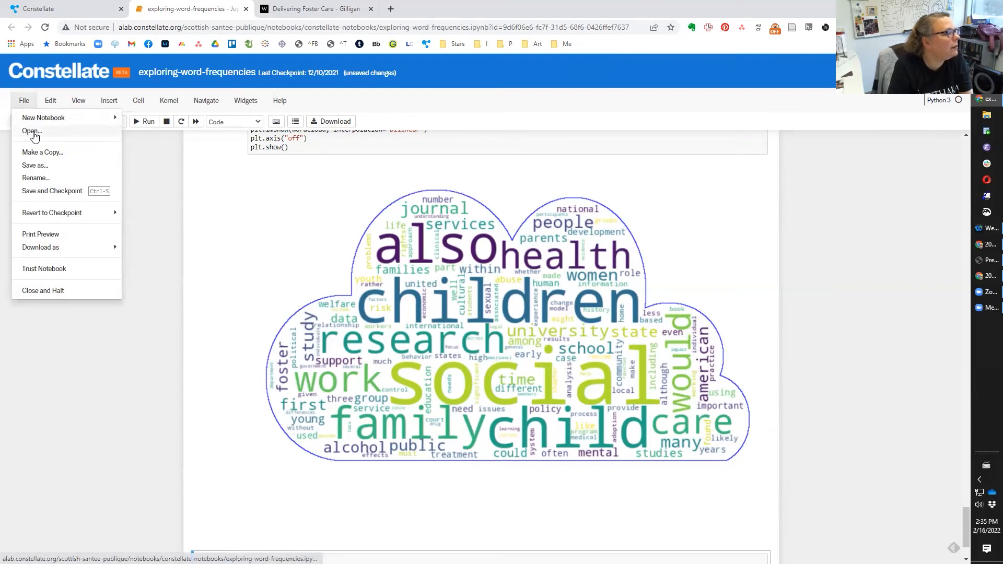
Bring up the constellate-notebooks file listing with the tutorial notebooks and data folder
left_click(31, 132)
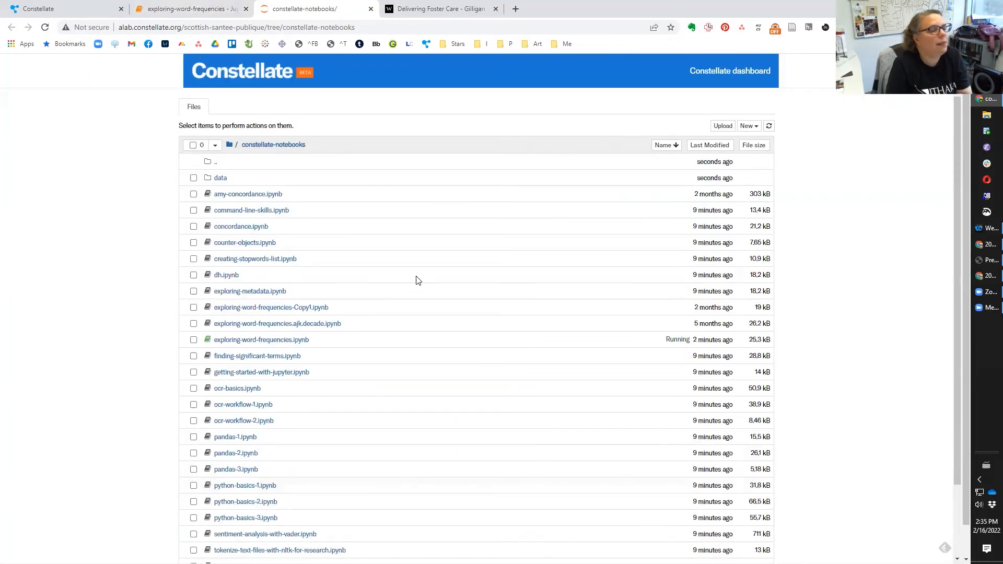
mouse_move(510, 269)
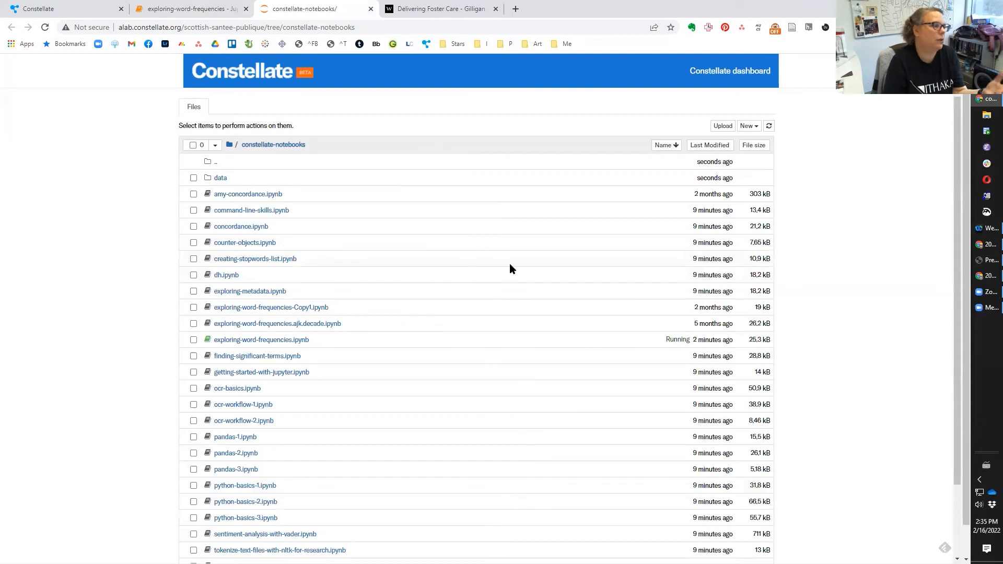
scroll("down", 3)
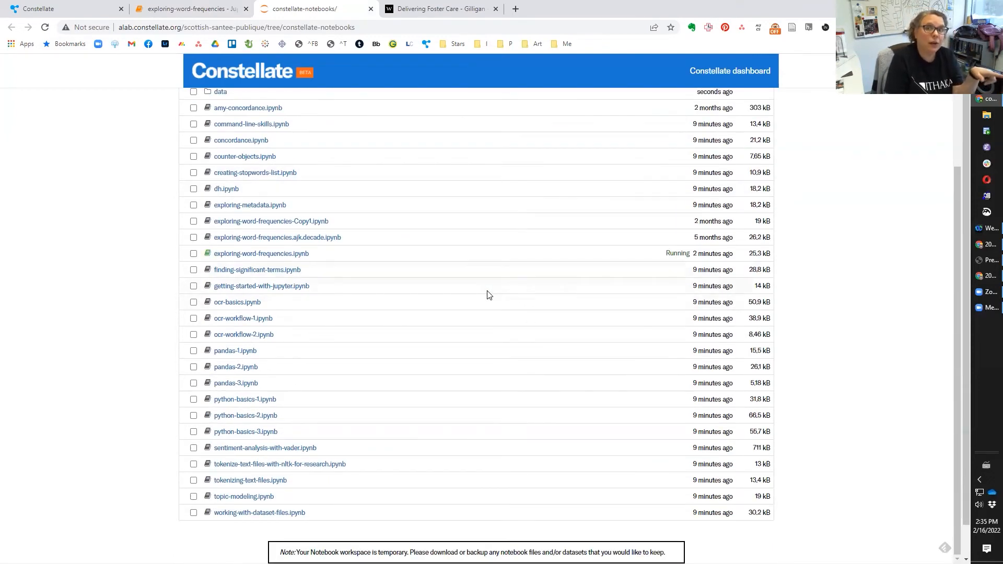
mouse_move(257, 270)
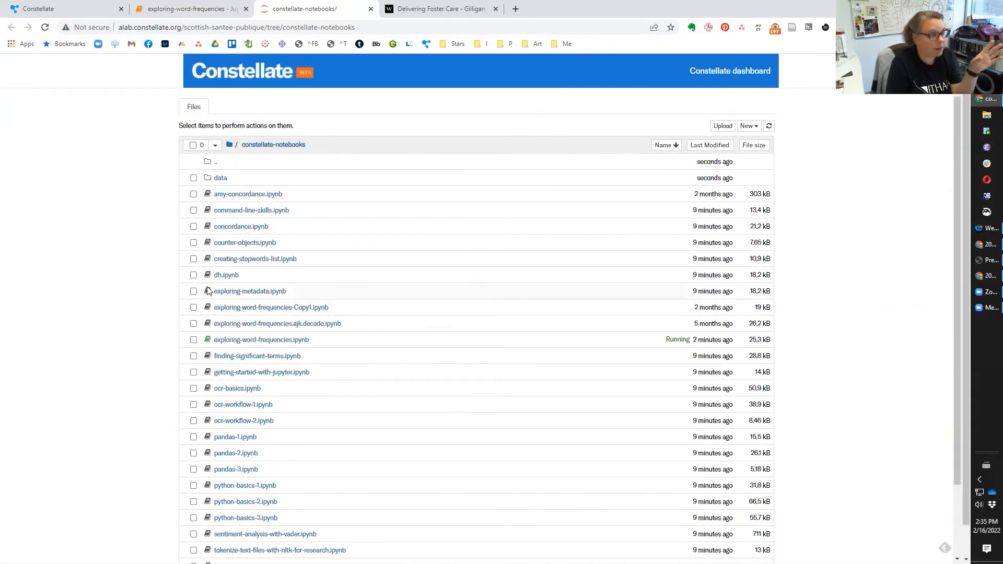
mouse_move(223, 174)
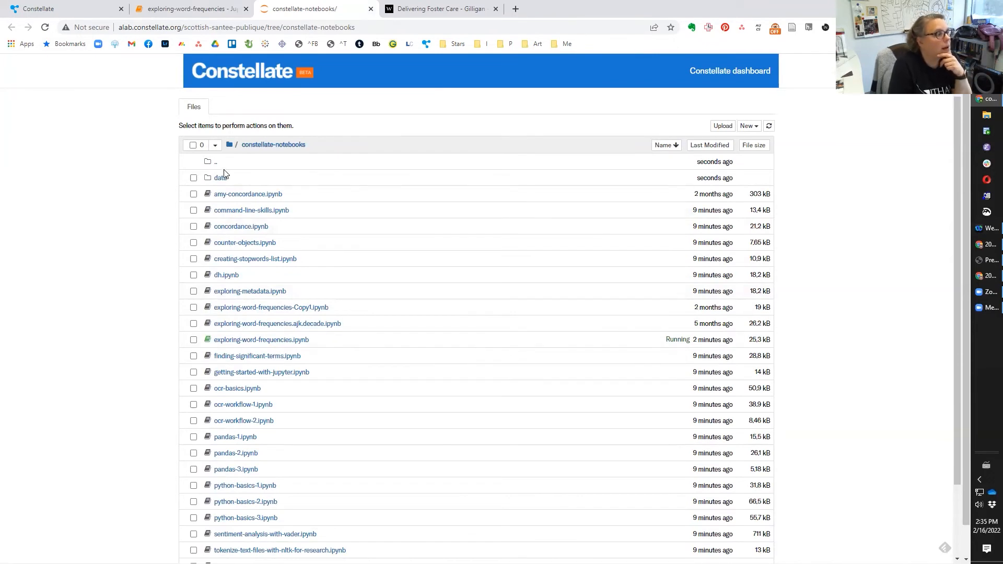
Download the word_frequencies CSV from the data folder and view the finished download
left_click(221, 178)
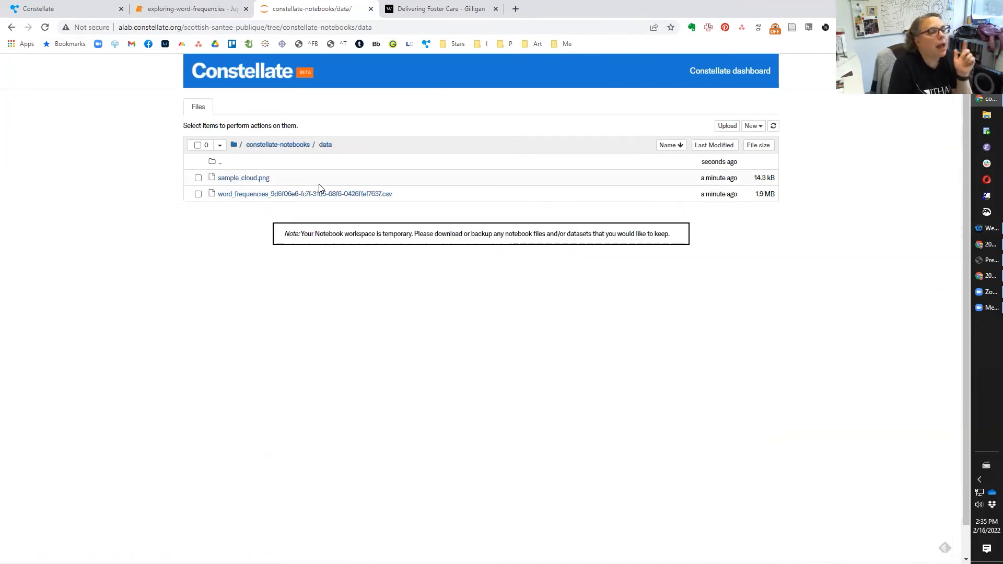
mouse_move(201, 194)
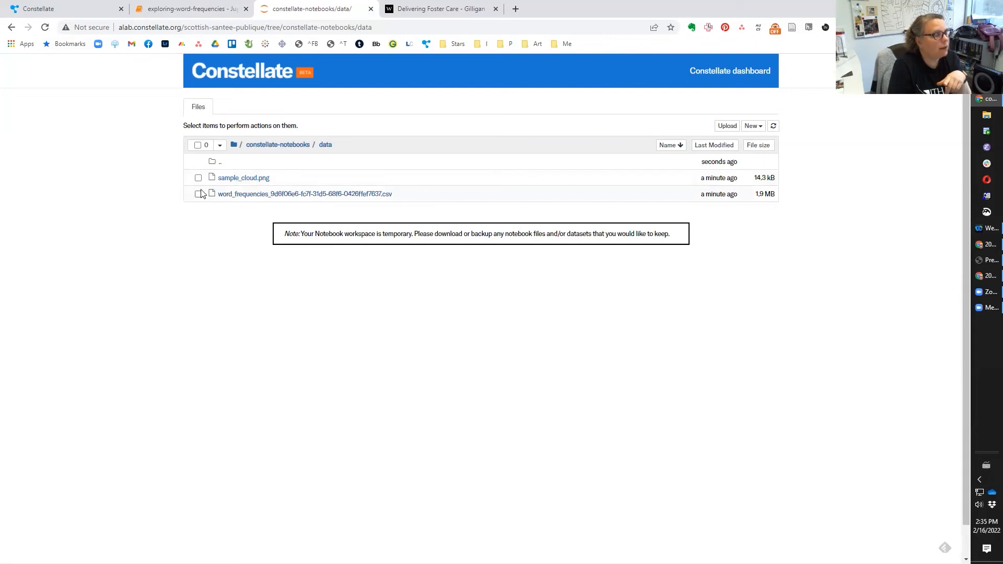
left_click(197, 195)
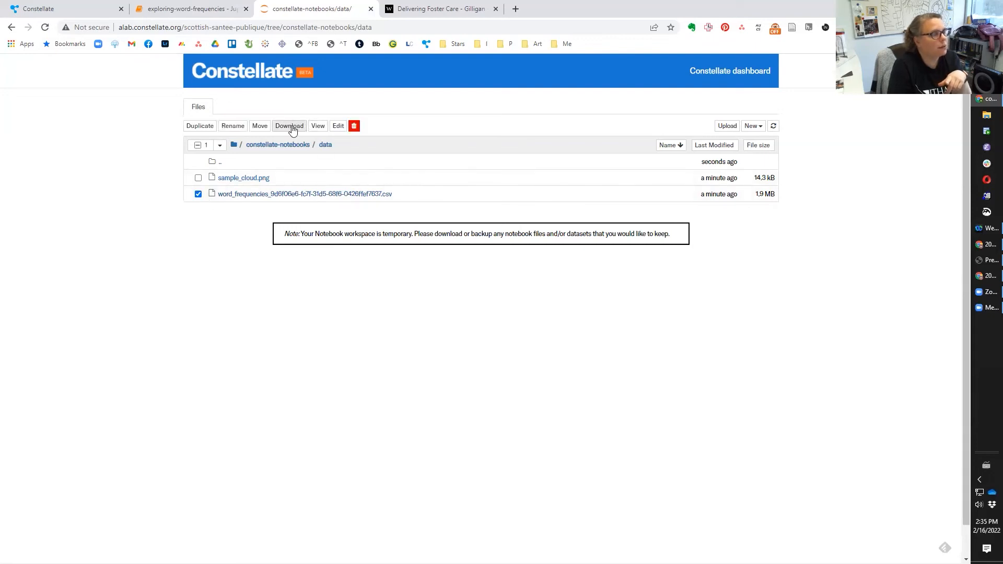
left_click(288, 125)
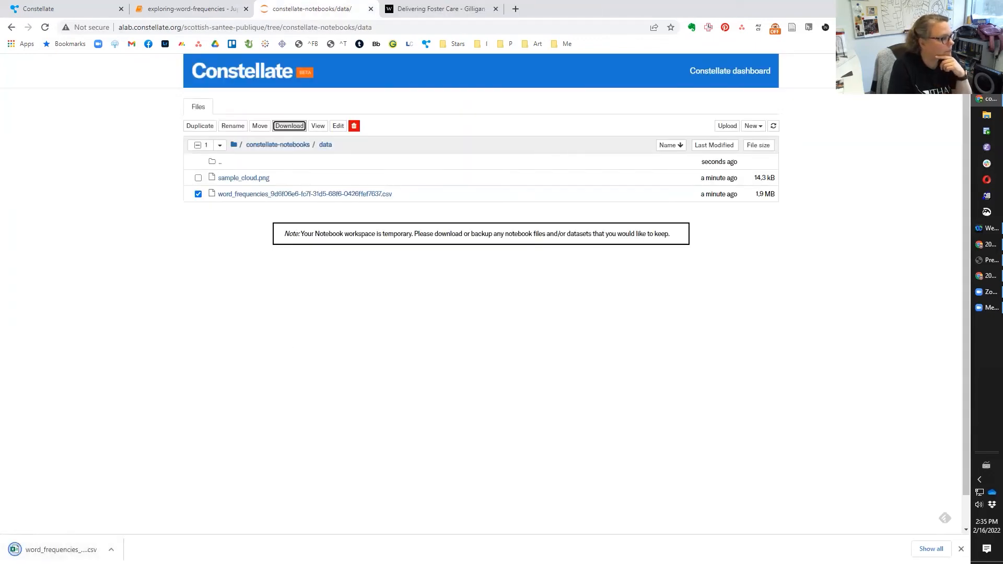
left_click(288, 125)
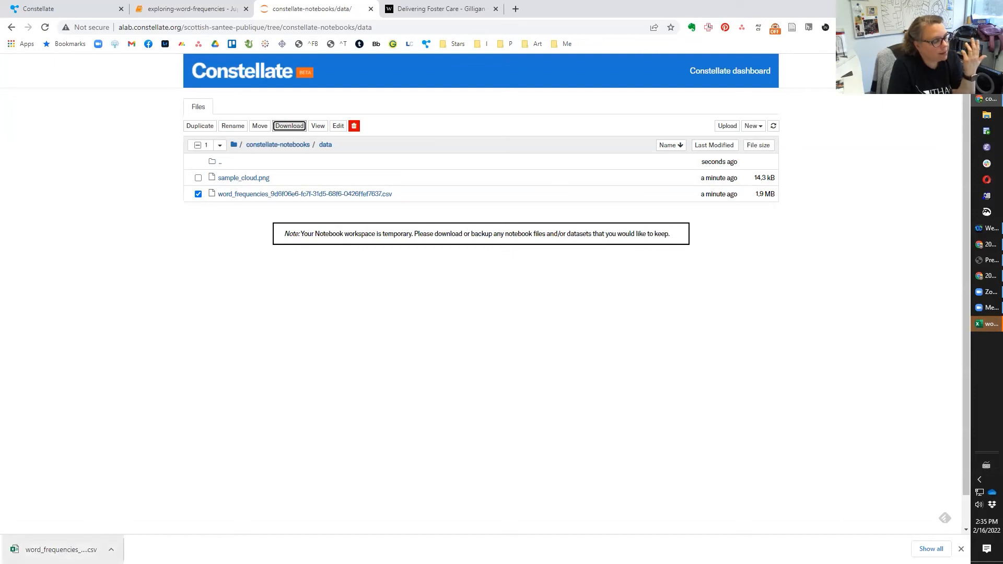
mouse_move(968, 308)
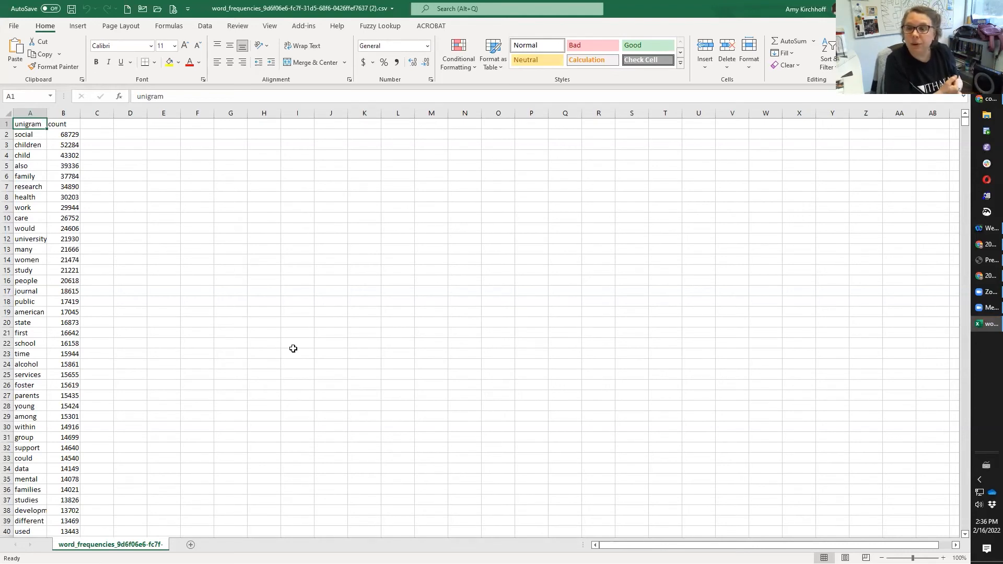
mouse_move(289, 366)
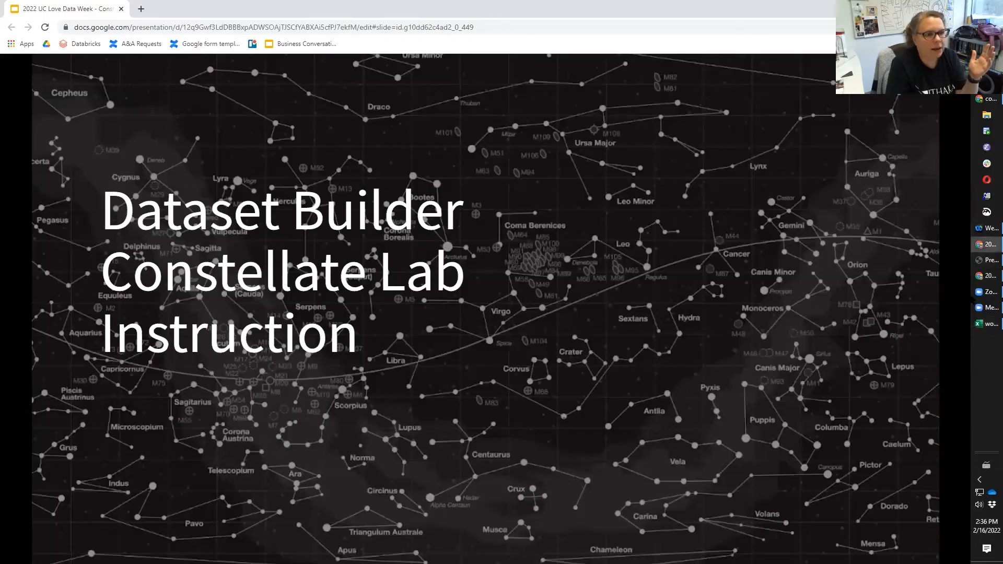
Go back up to the constellate-notebooks listing, then switch to the Google Slides presentation
left_click(314, 9)
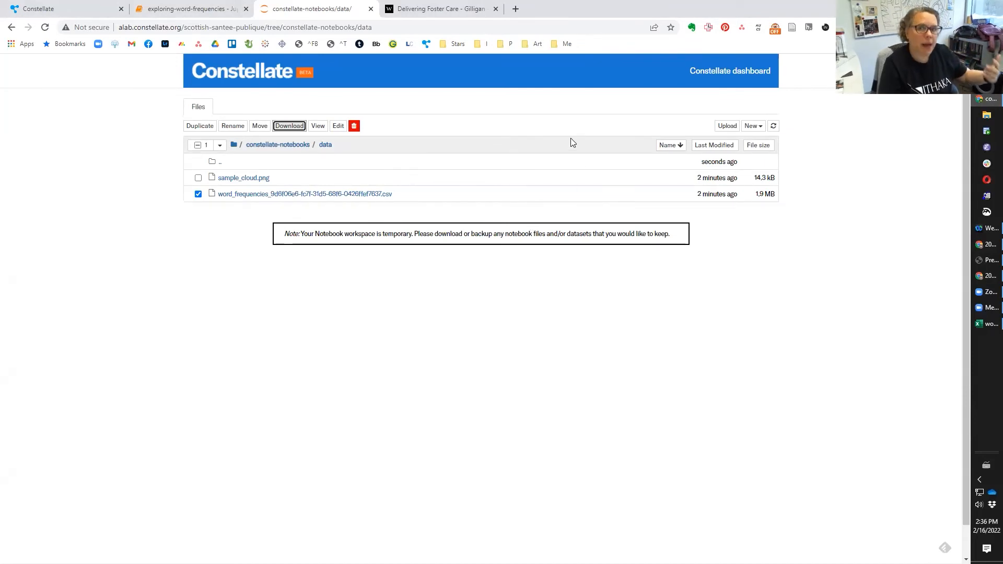
mouse_move(277, 144)
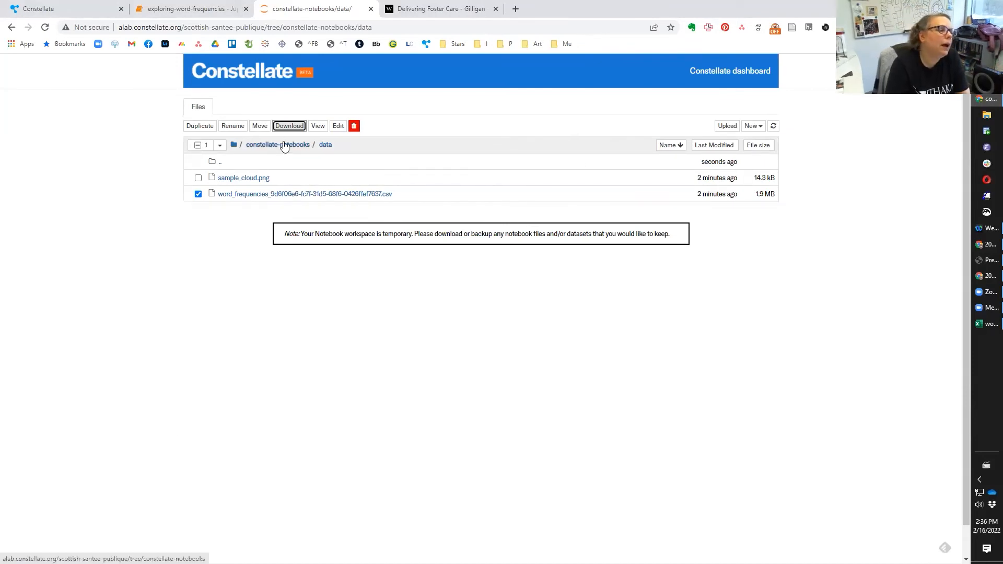
left_click(278, 144)
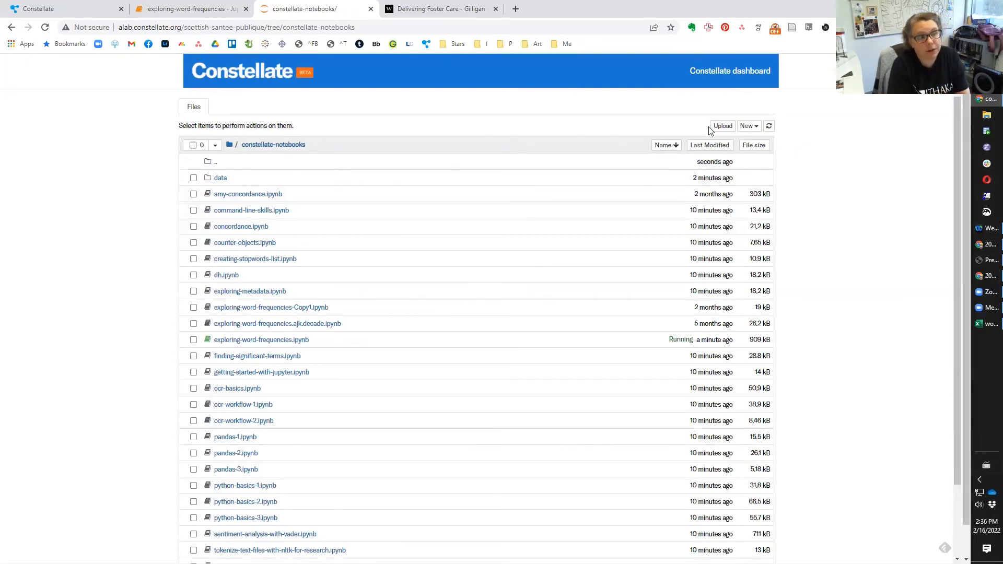
mouse_move(696, 124)
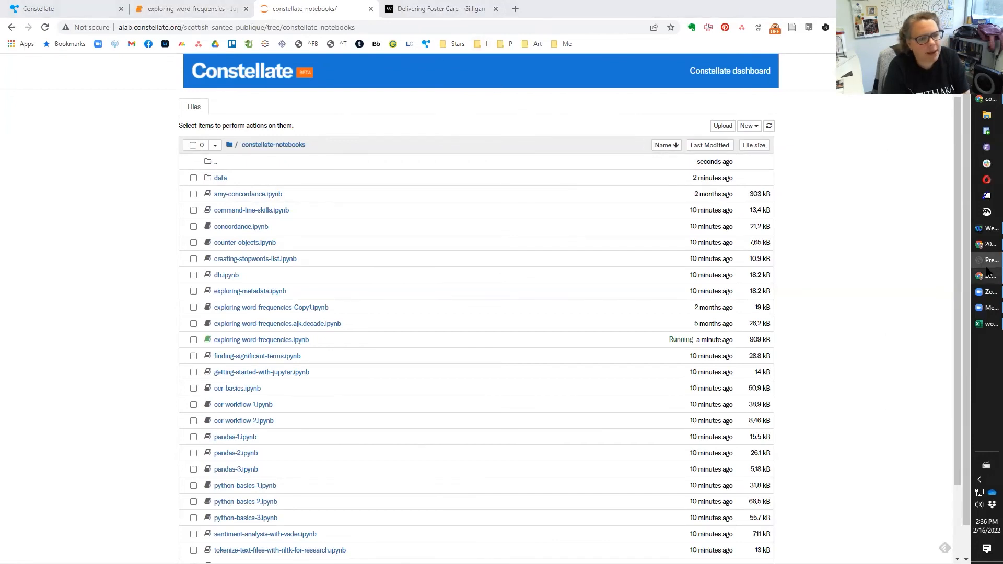
left_click(61, 9)
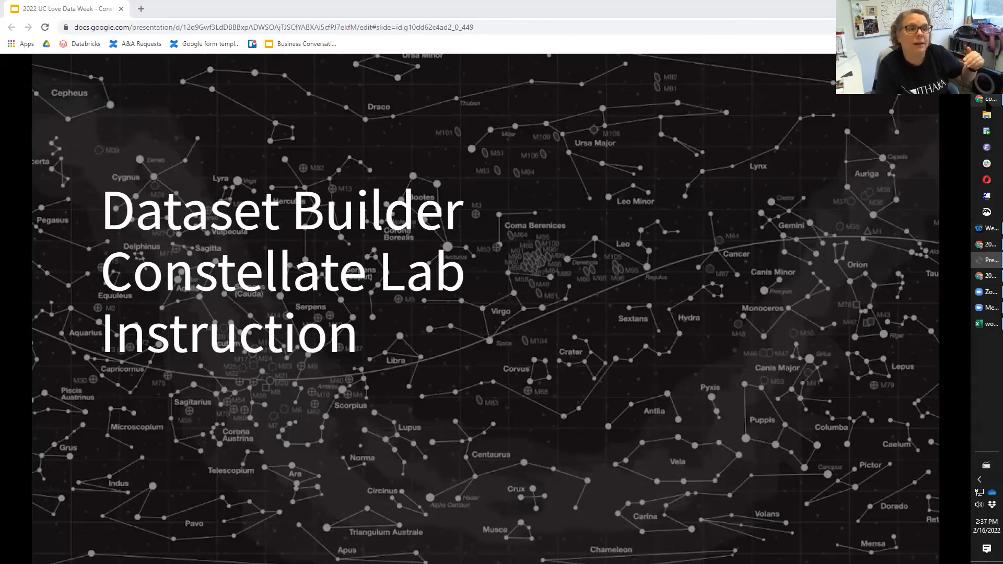
Navigate from the dataset dashboard to the Tutorials listing via Classes & Tutorials
left_click(313, 8)
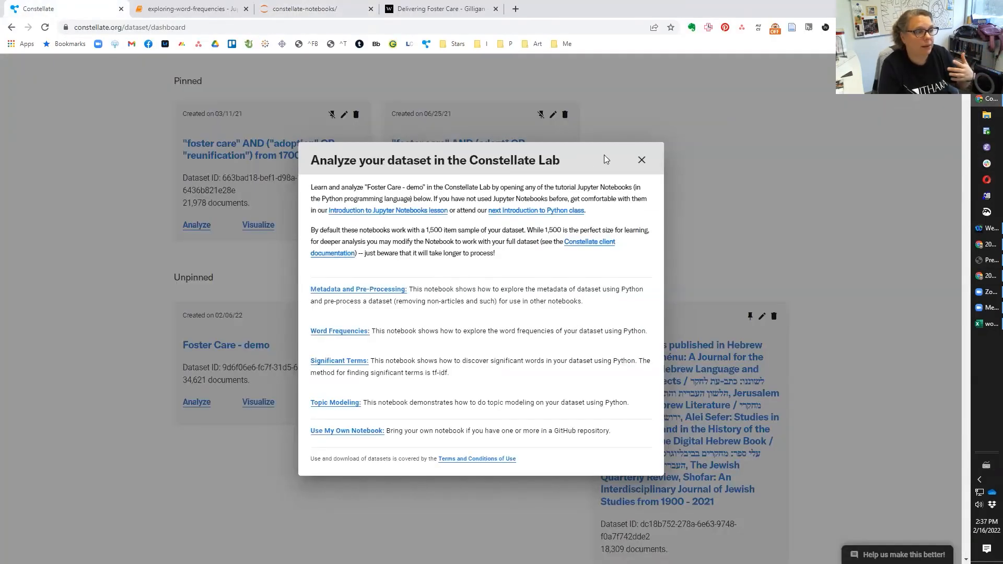
left_click(640, 159)
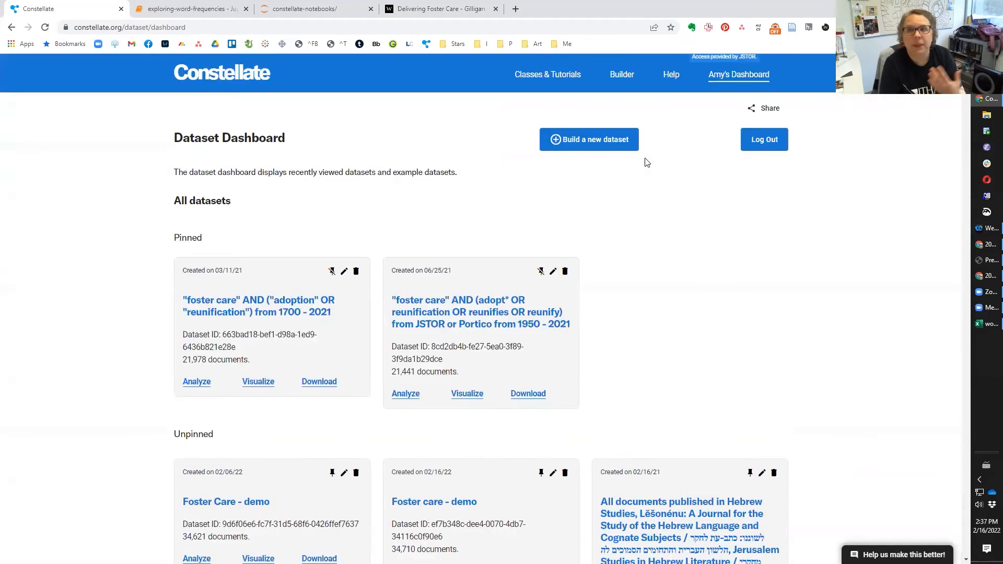
left_click(546, 75)
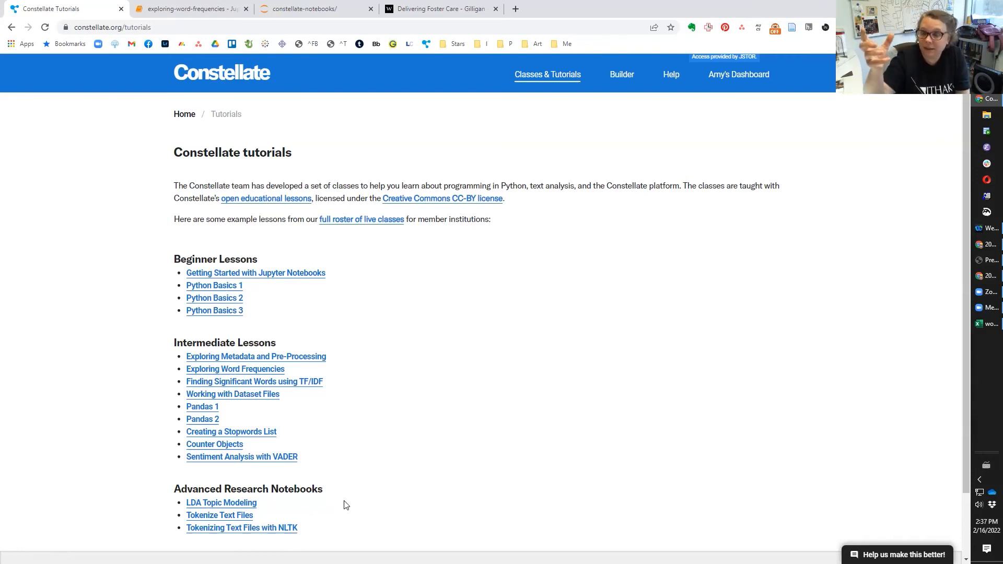
mouse_move(377, 302)
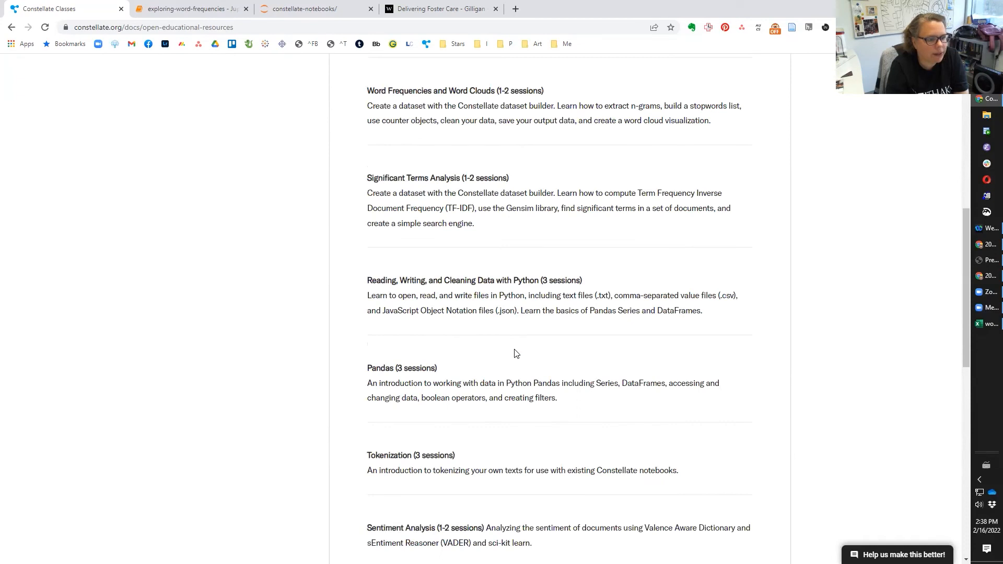
Return from the Constellate Classes page to Amy's Dashboard of datasets
scroll("up", 3)
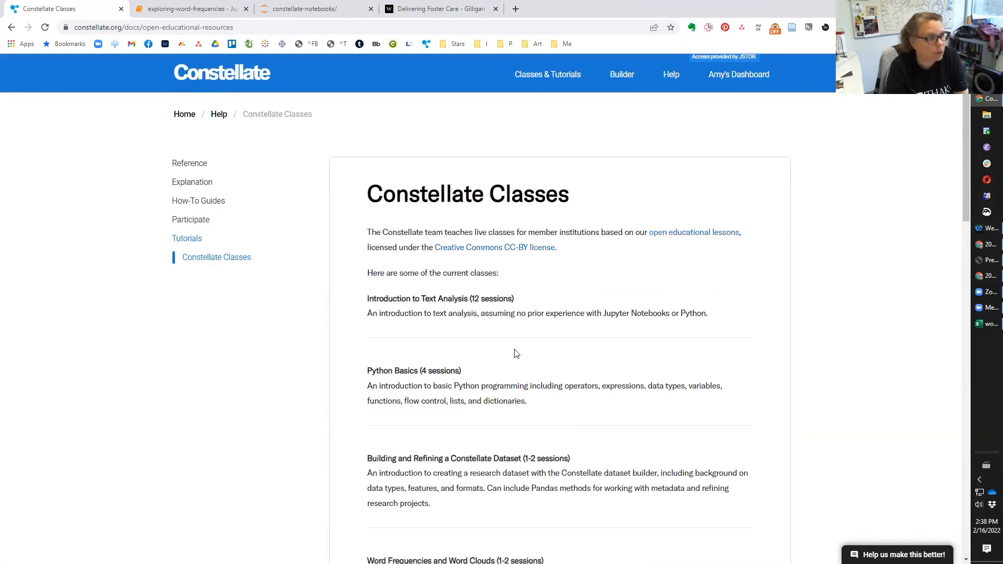
mouse_move(602, 235)
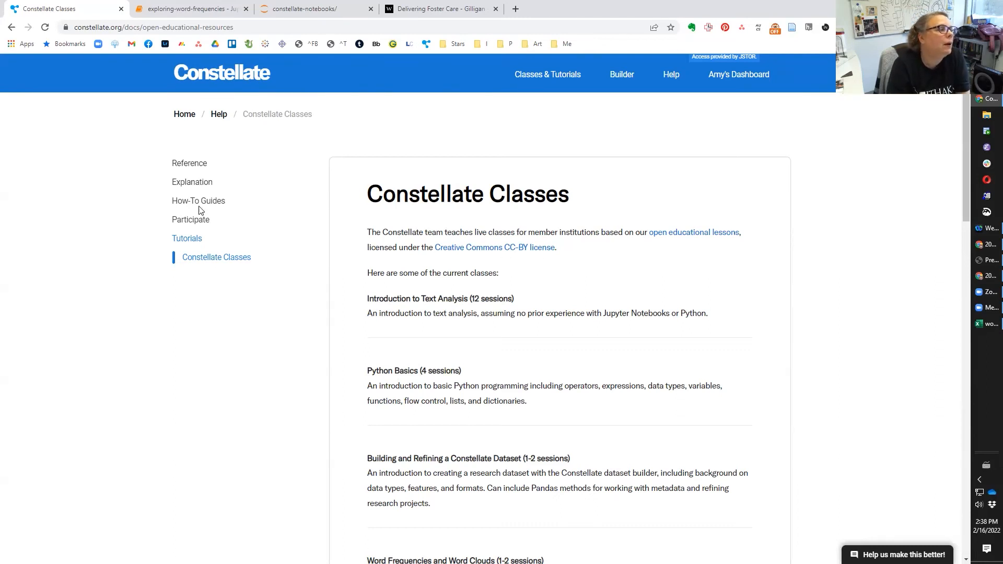
left_click(739, 74)
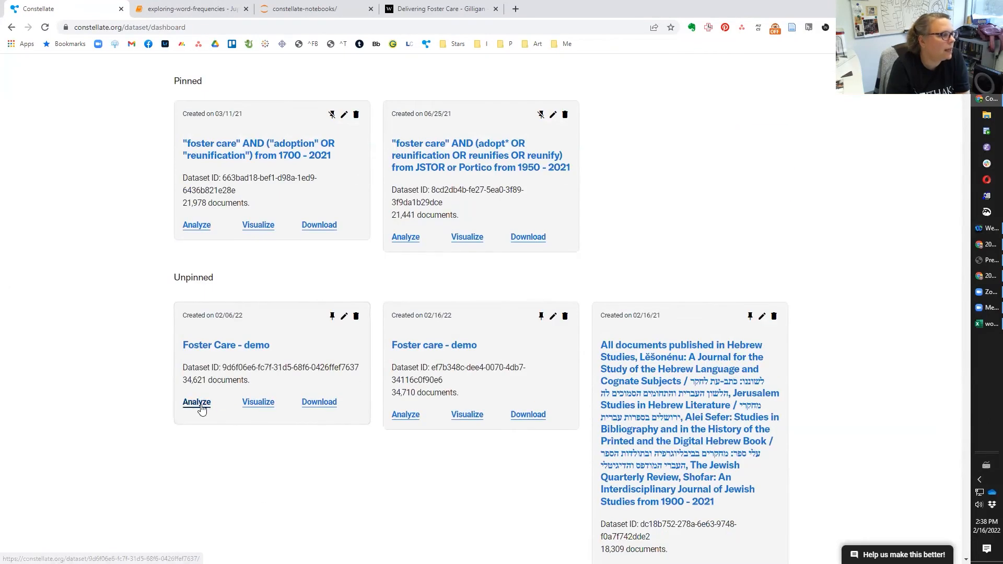
left_click(196, 401)
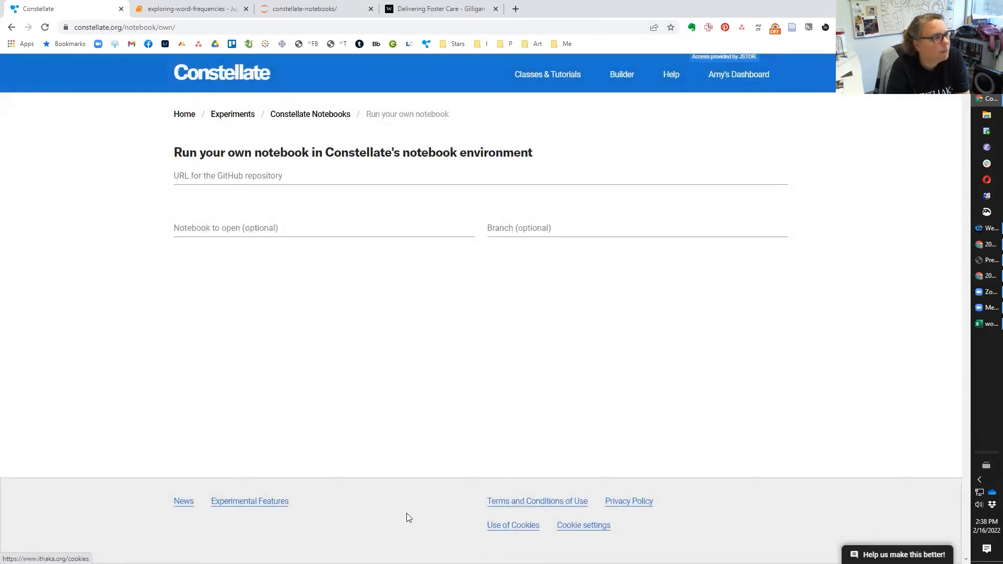
left_click(244, 175)
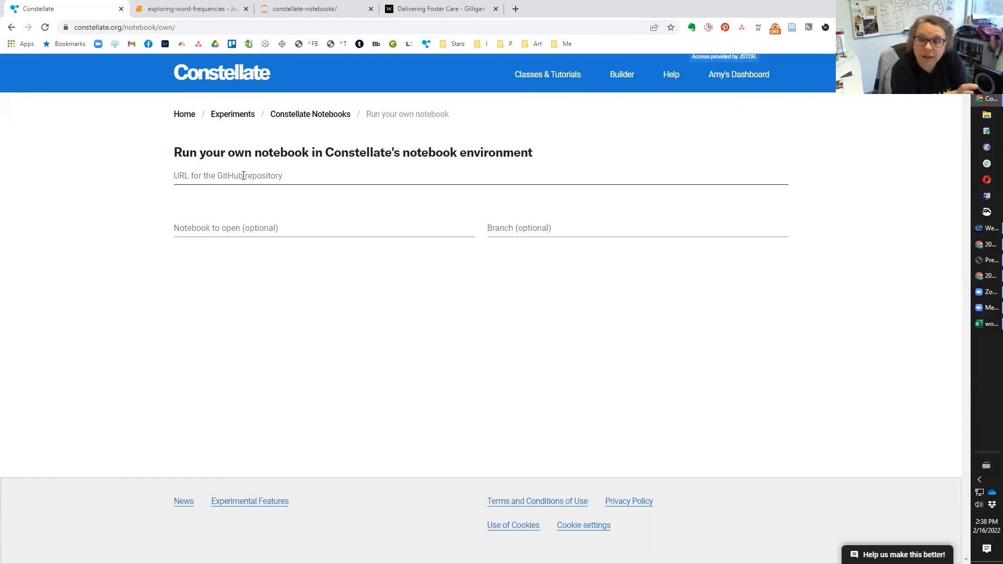
mouse_move(751, 269)
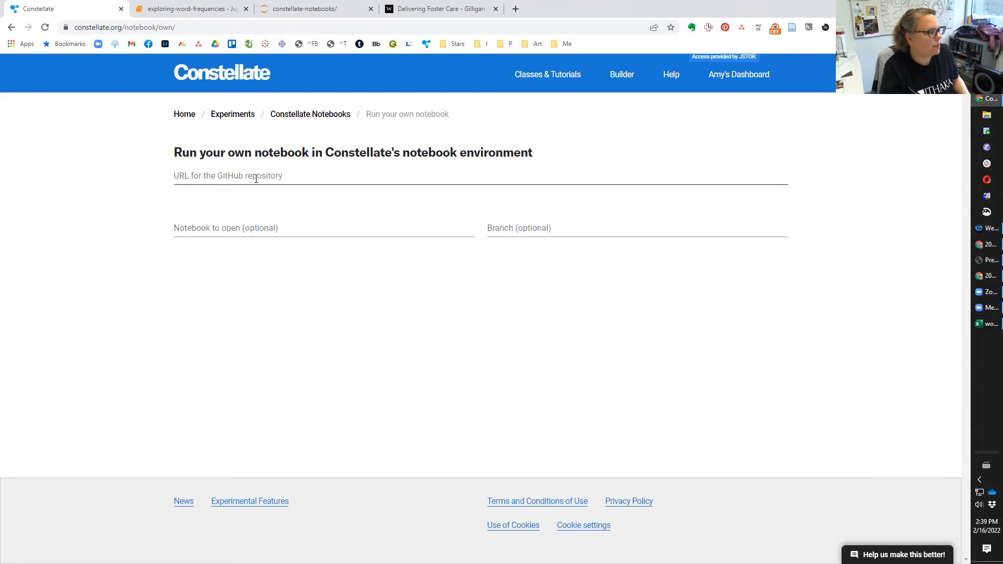
type("https://github.com/ZoeLeBlanc/ner_workshop")
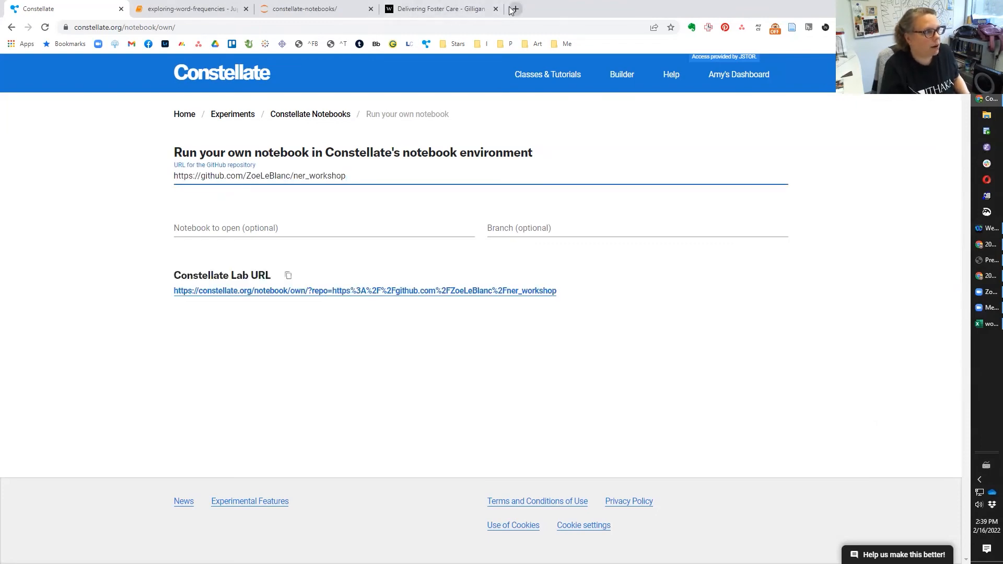
Look up the ner_workshop repo in a new tab, then return to launch the Intro to NER notebook
left_click(513, 8)
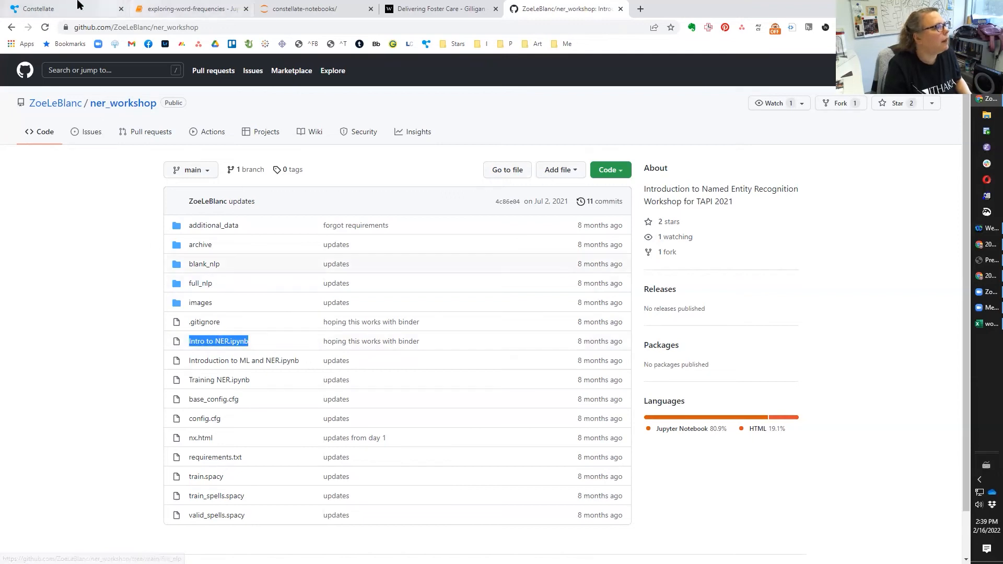
left_click(38, 8)
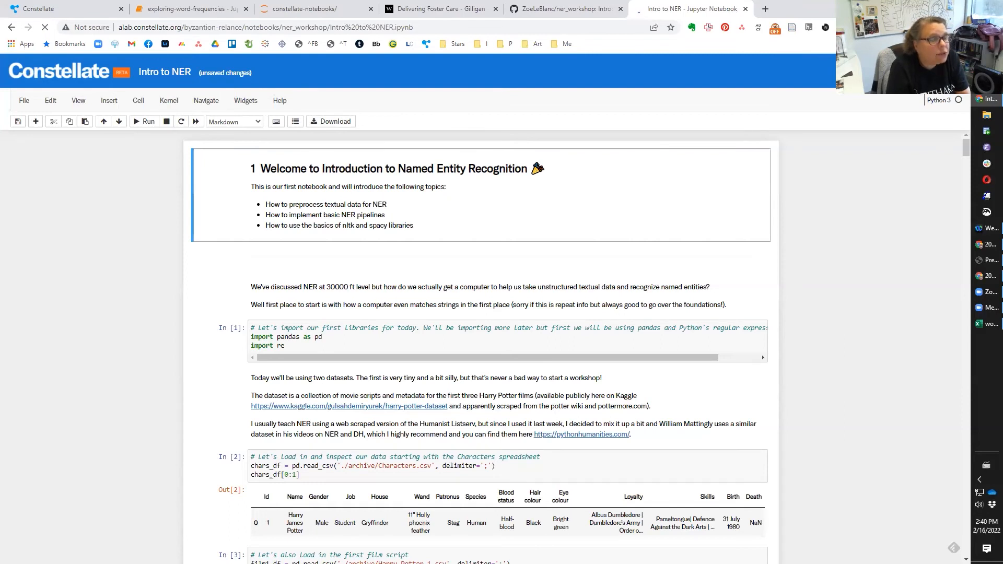
left_click(64, 8)
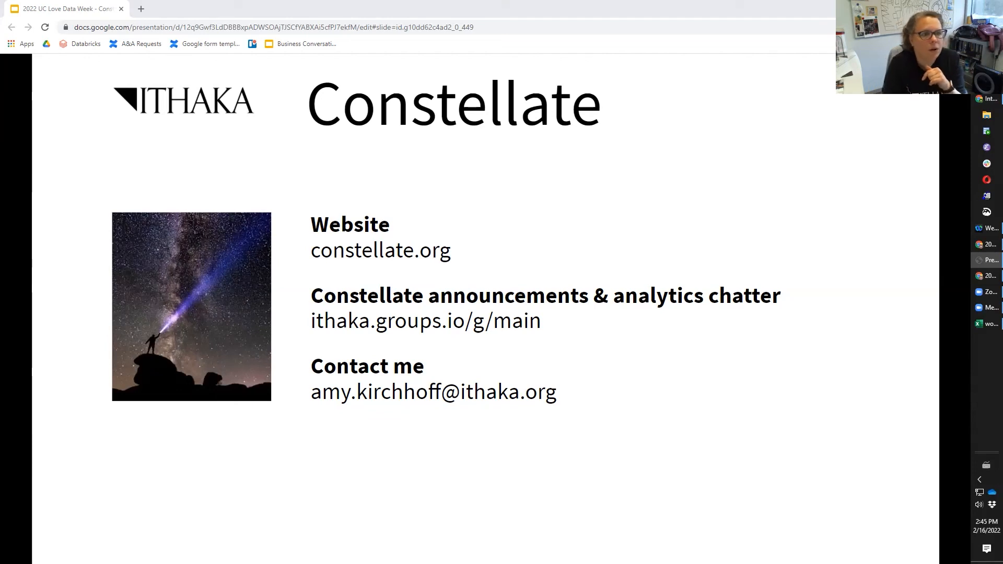
Switch from the slides to the Constellate site and bring up its Help documentation
left_click(688, 8)
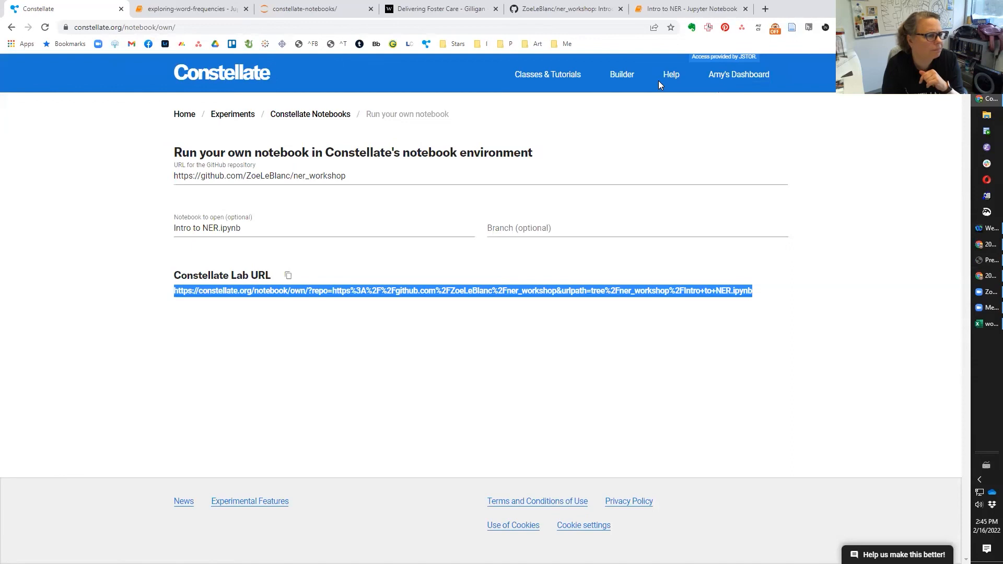
left_click(670, 74)
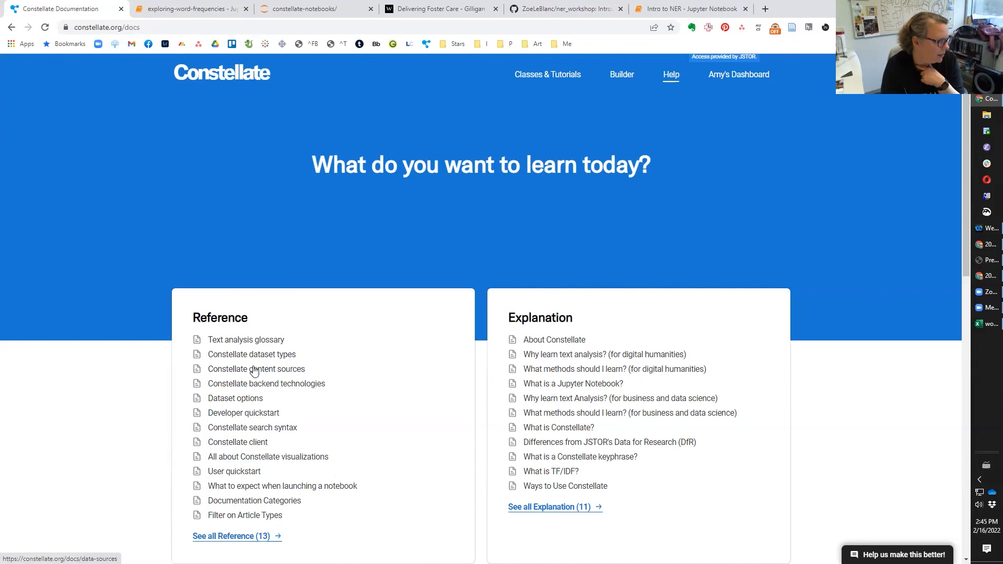
Read through the Constellate content sources page covering JSTOR and Portico collections and publishers
left_click(256, 369)
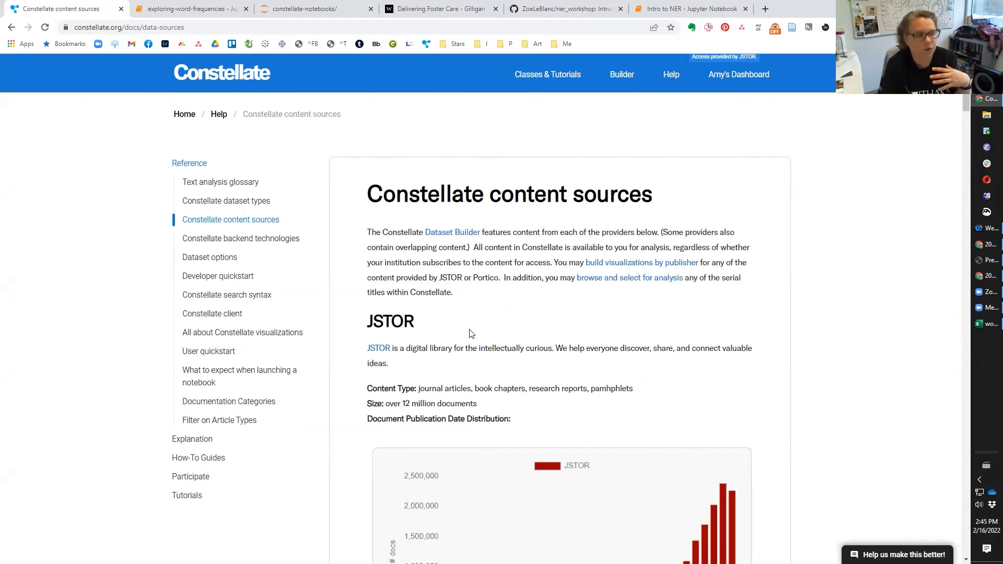
scroll("down", 3)
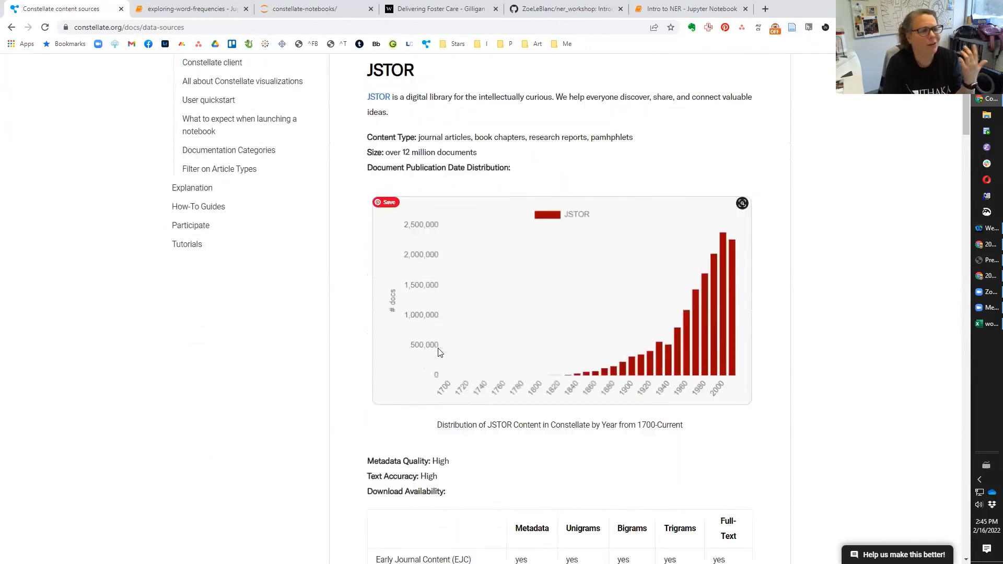
scroll("down", 3)
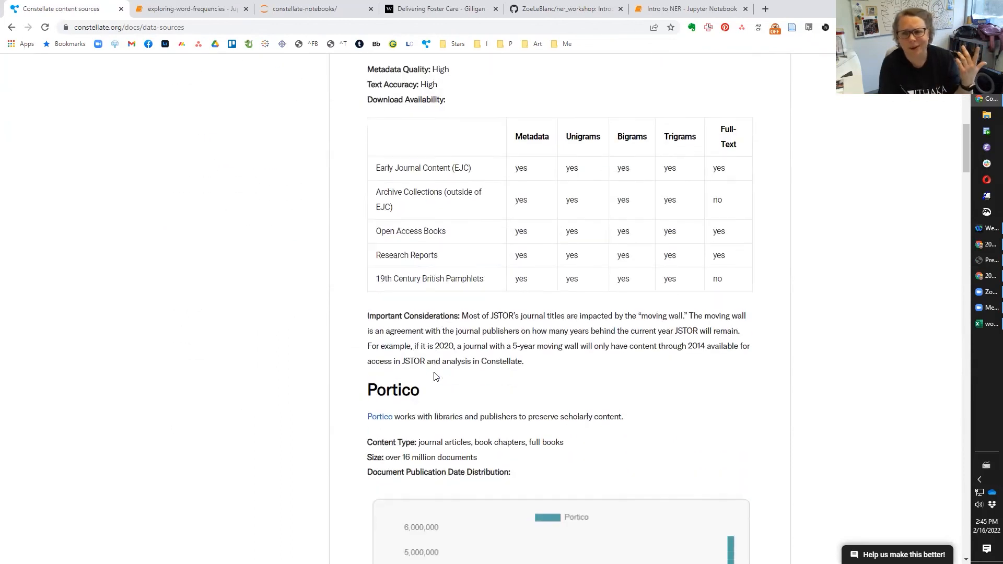
scroll("down", 3)
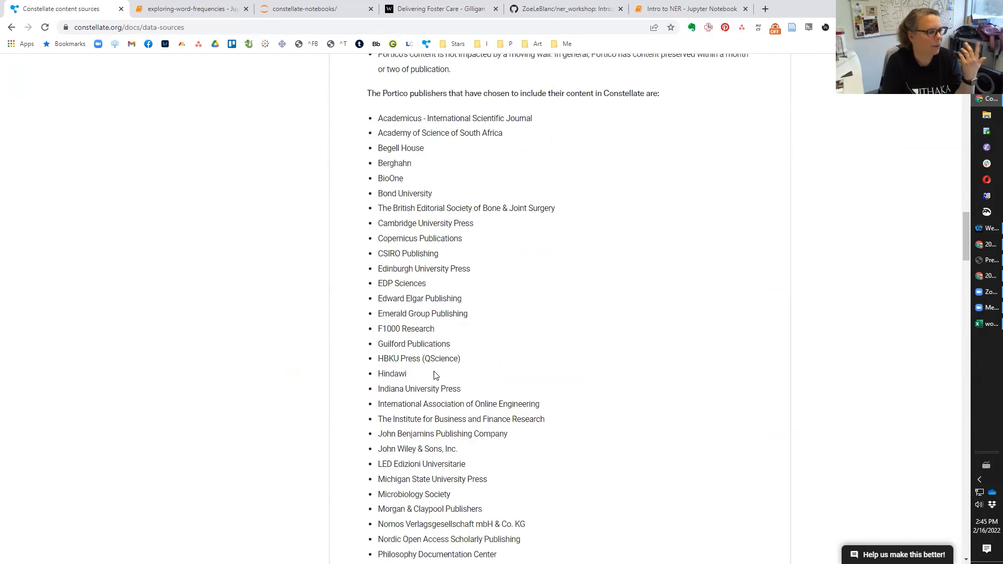
scroll("up", 3)
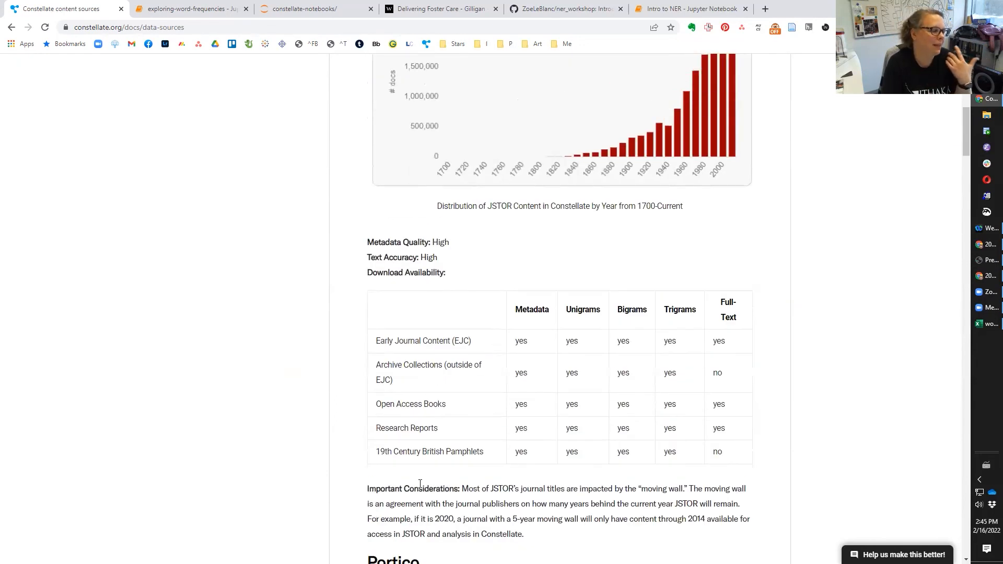
scroll("down", 3)
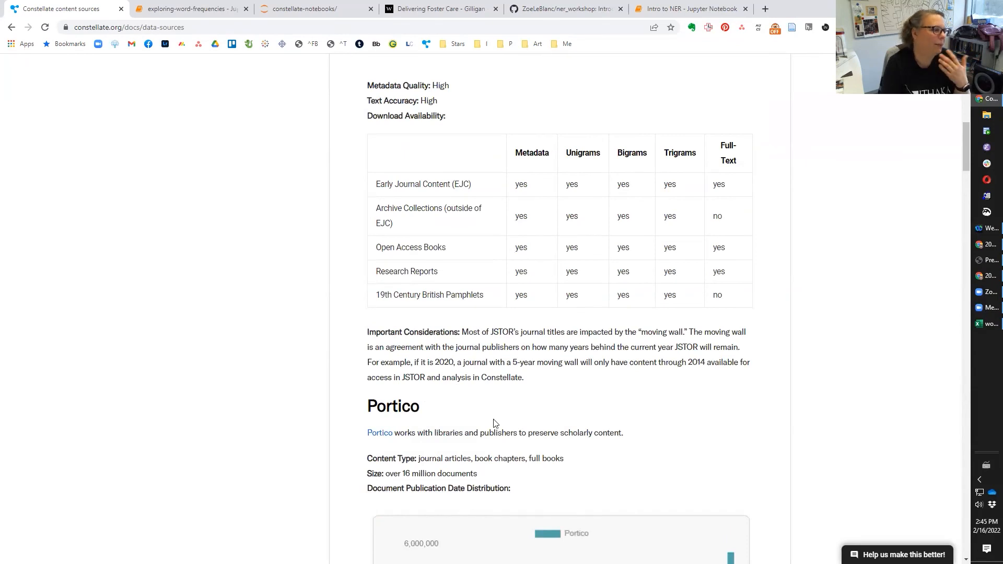
scroll("down", 3)
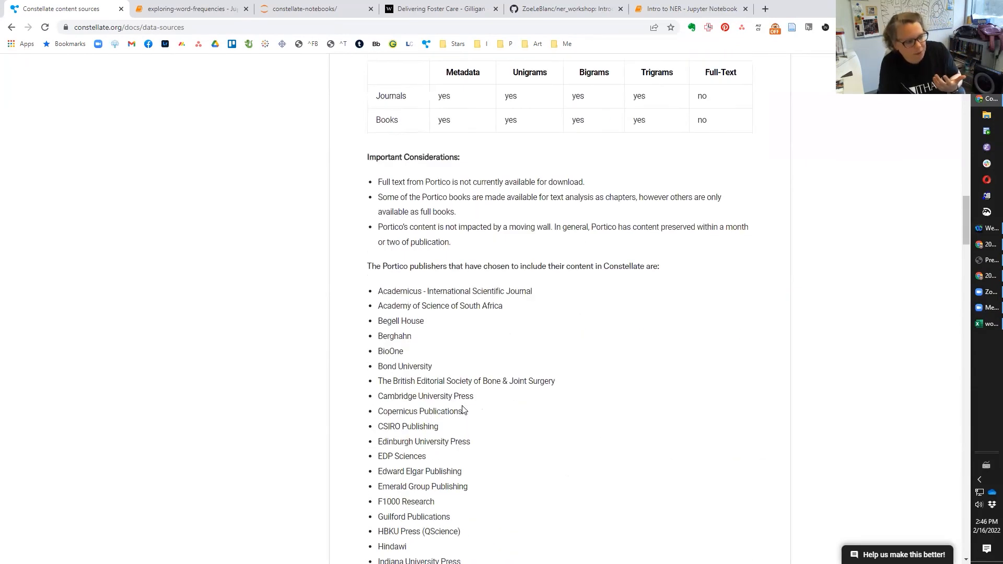
scroll("down", 3)
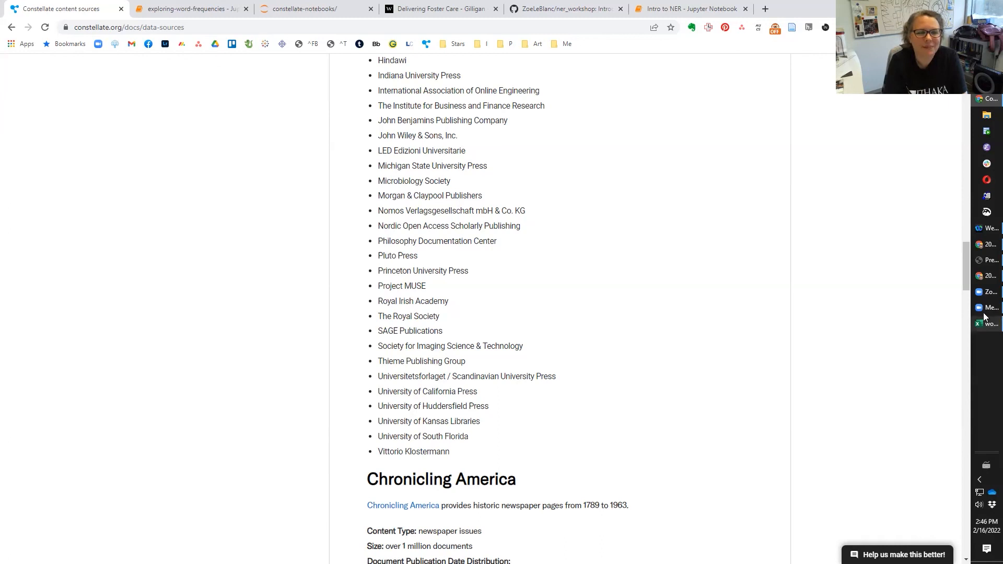
mouse_move(984, 254)
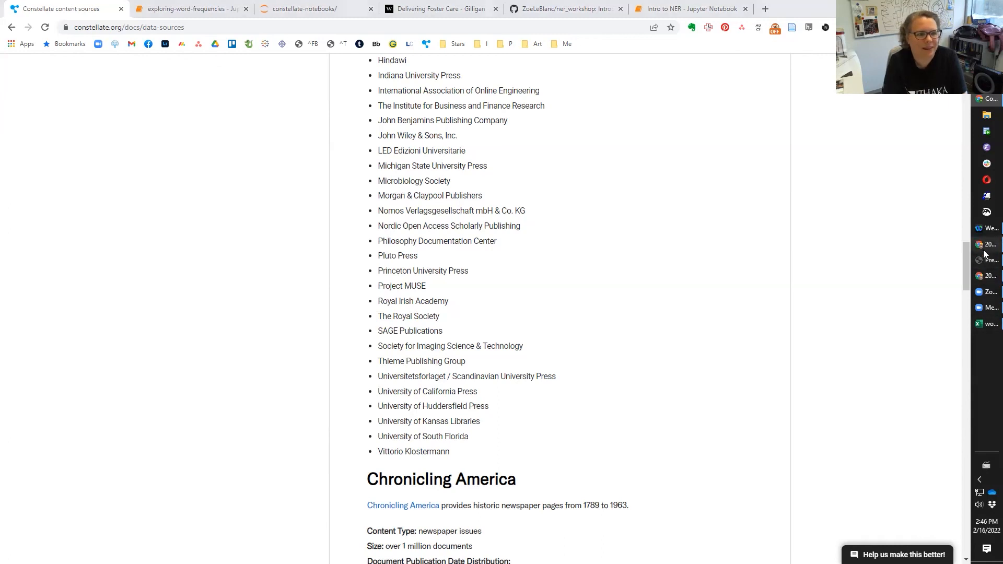